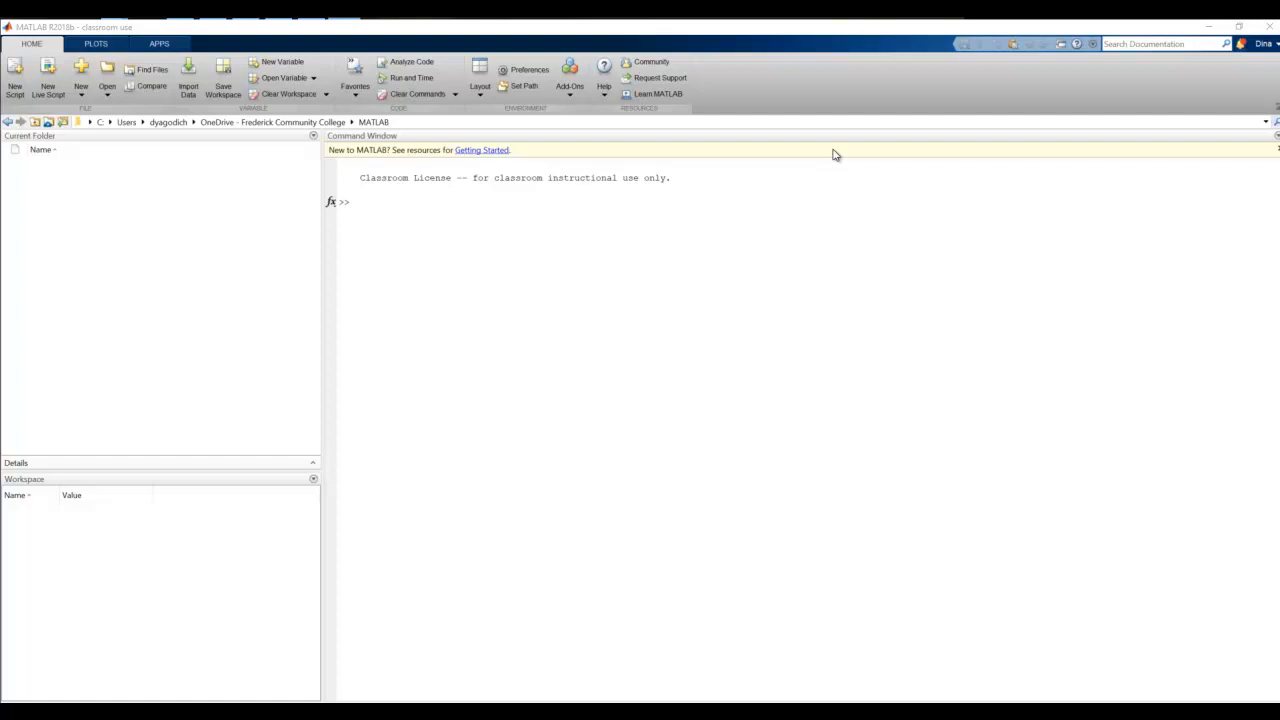
pyautogui.moveTo(88, 156)
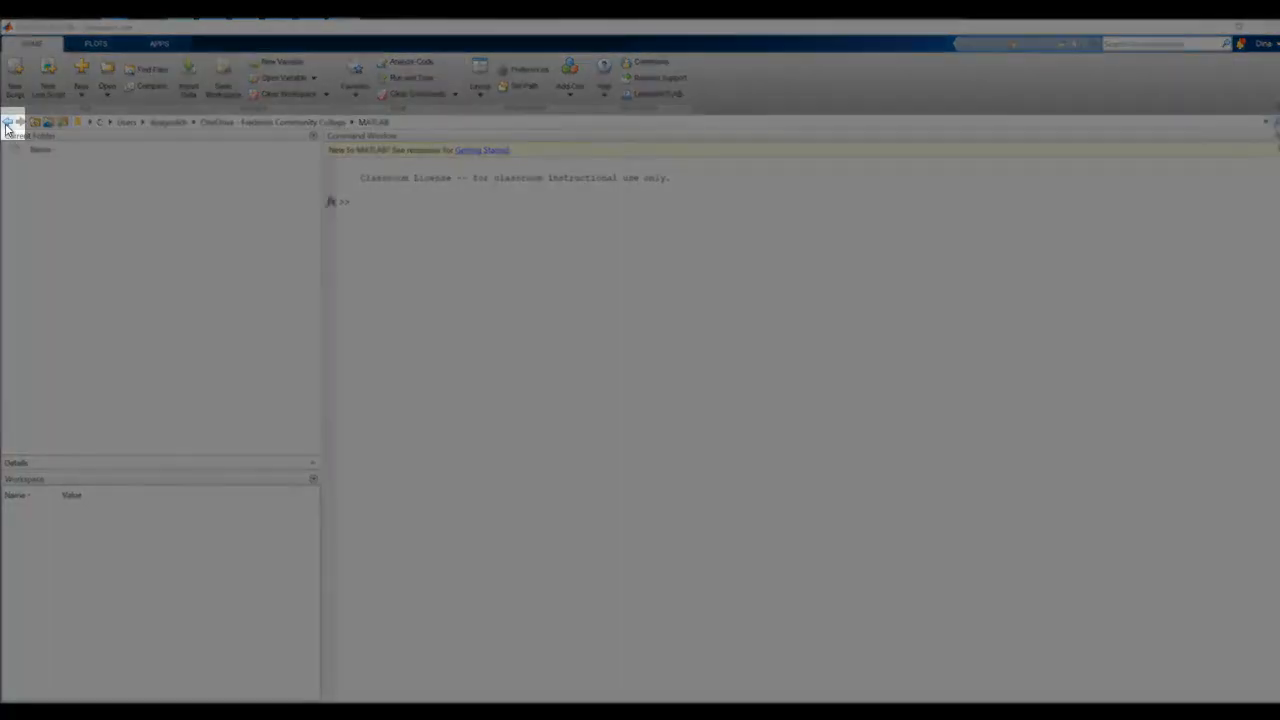
pyautogui.moveTo(62, 122)
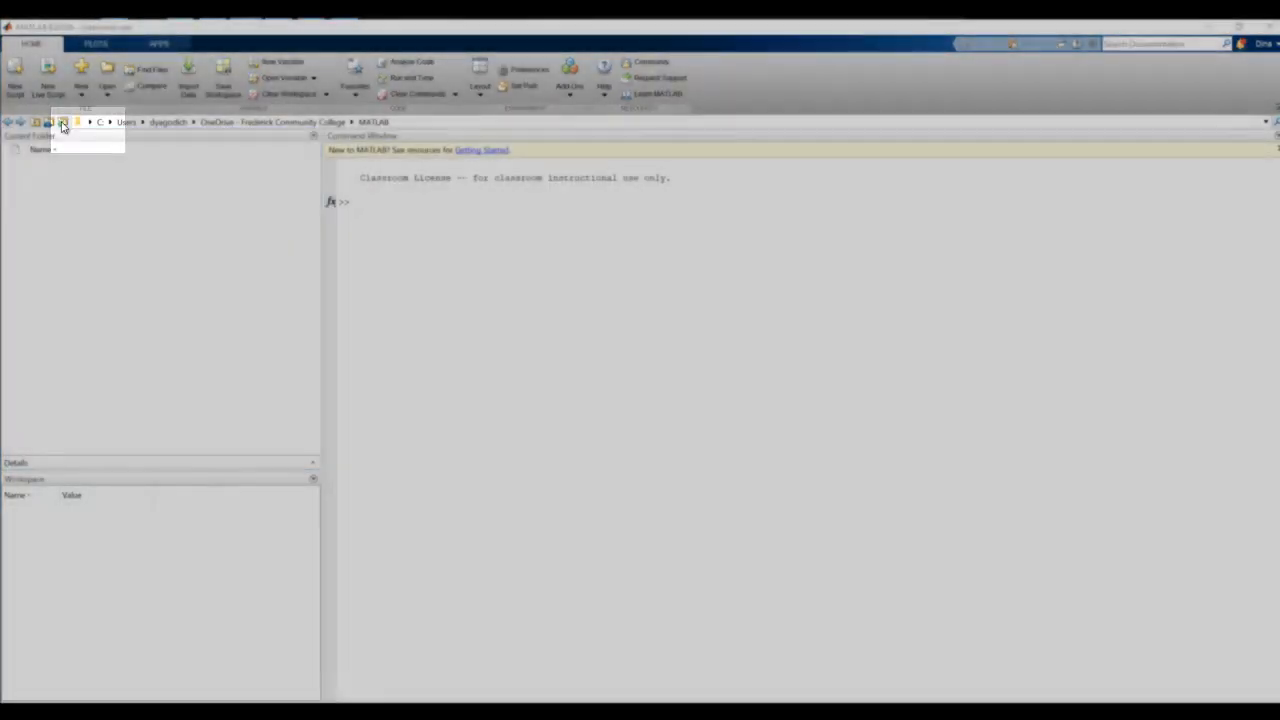
# Browse to Downloads, where AMZN_IBM.csv is stored, and make it the current folder.
pyautogui.click(61, 122)
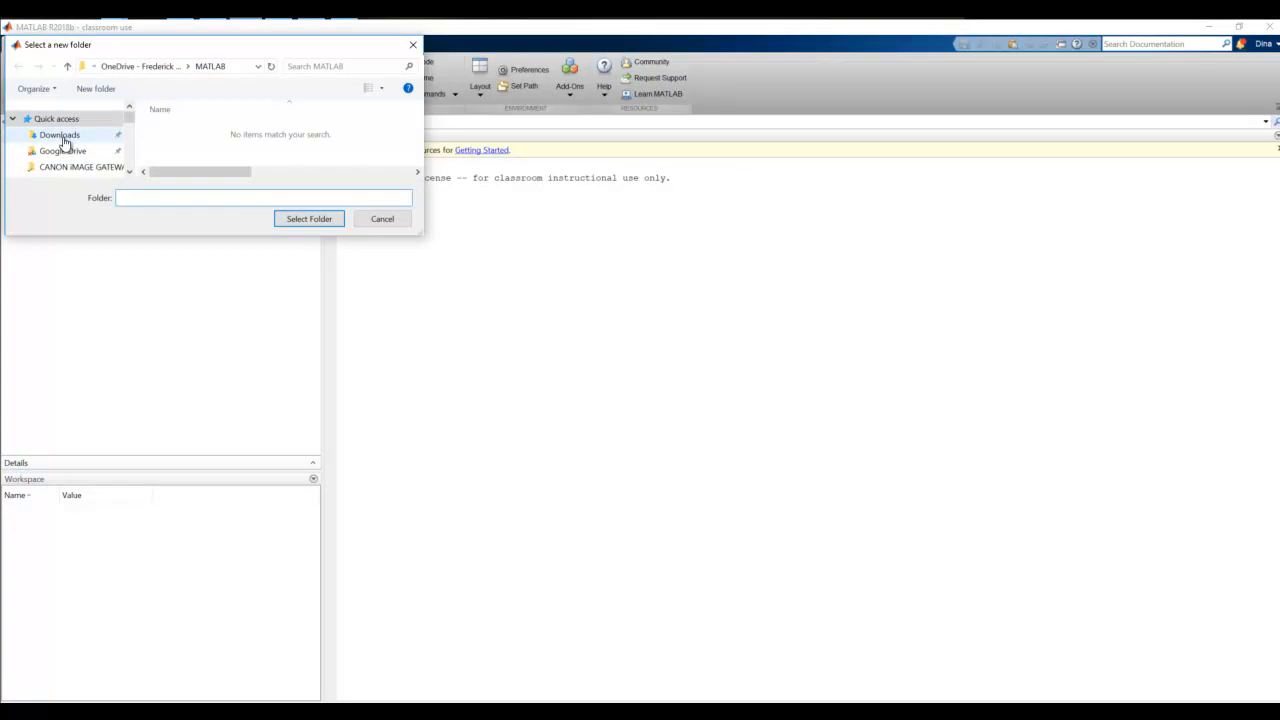
pyautogui.click(308, 218)
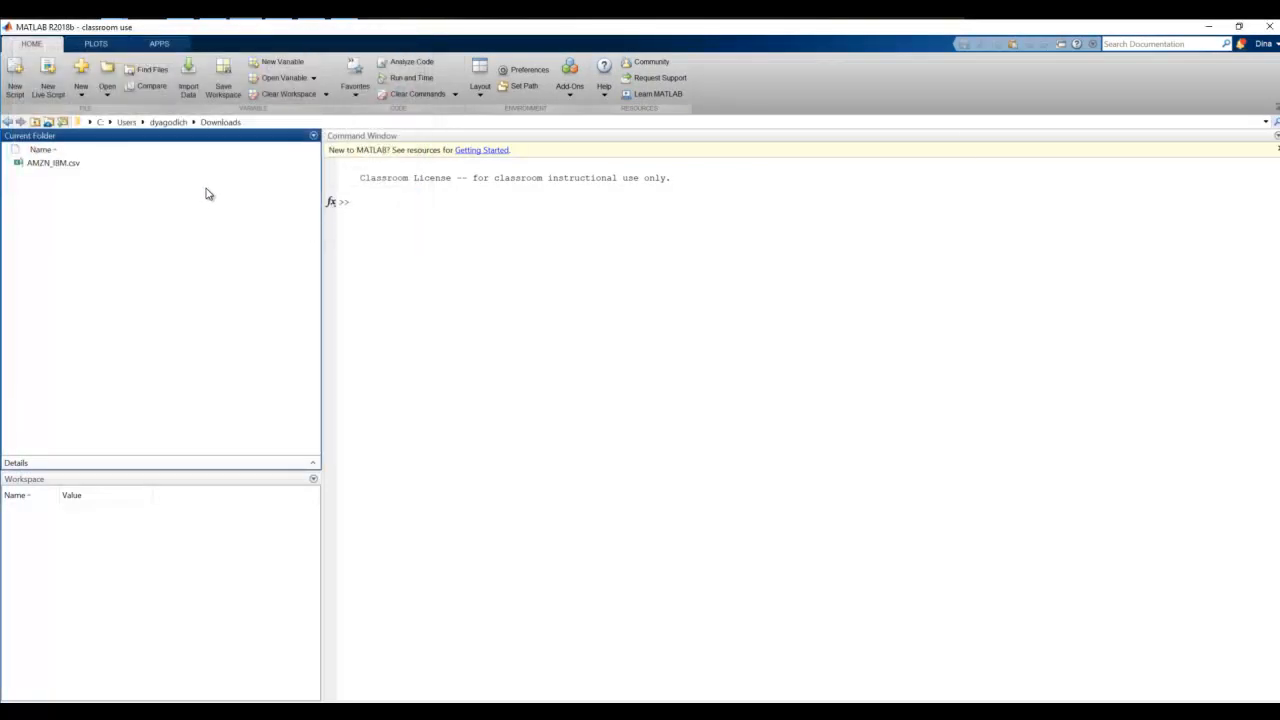
pyautogui.moveTo(1107, 319)
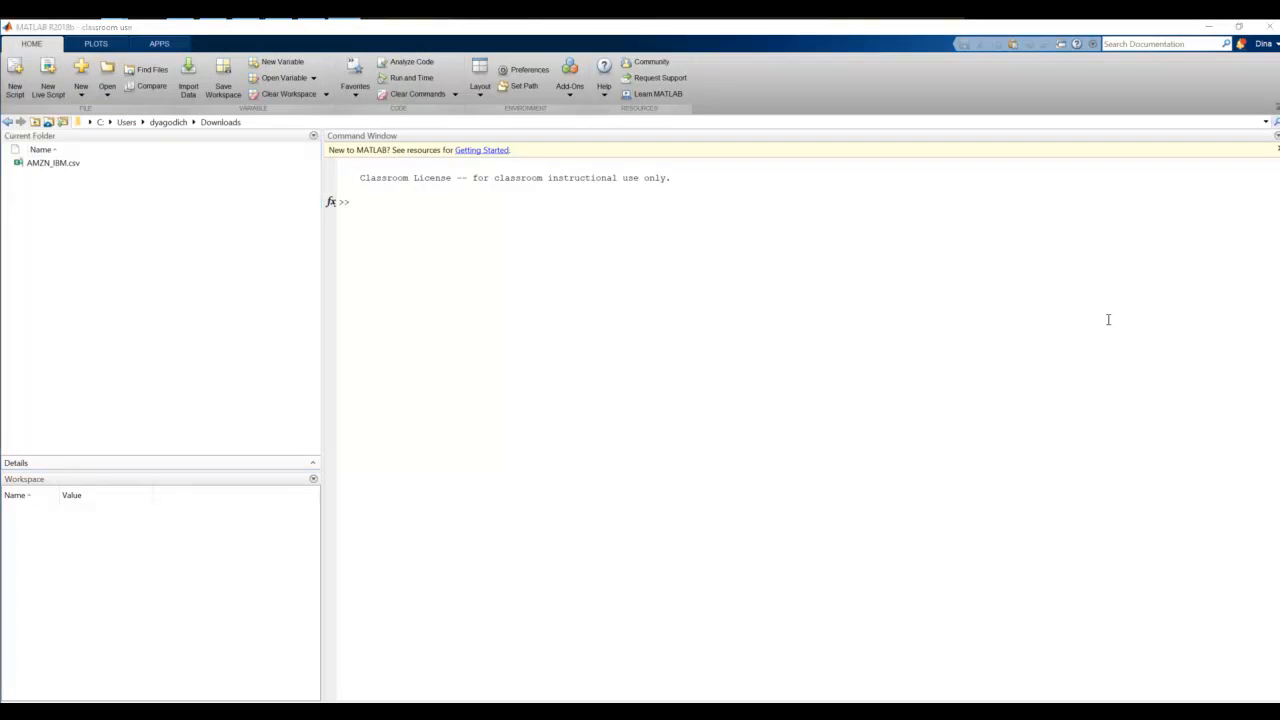
pyautogui.moveTo(1077, 322)
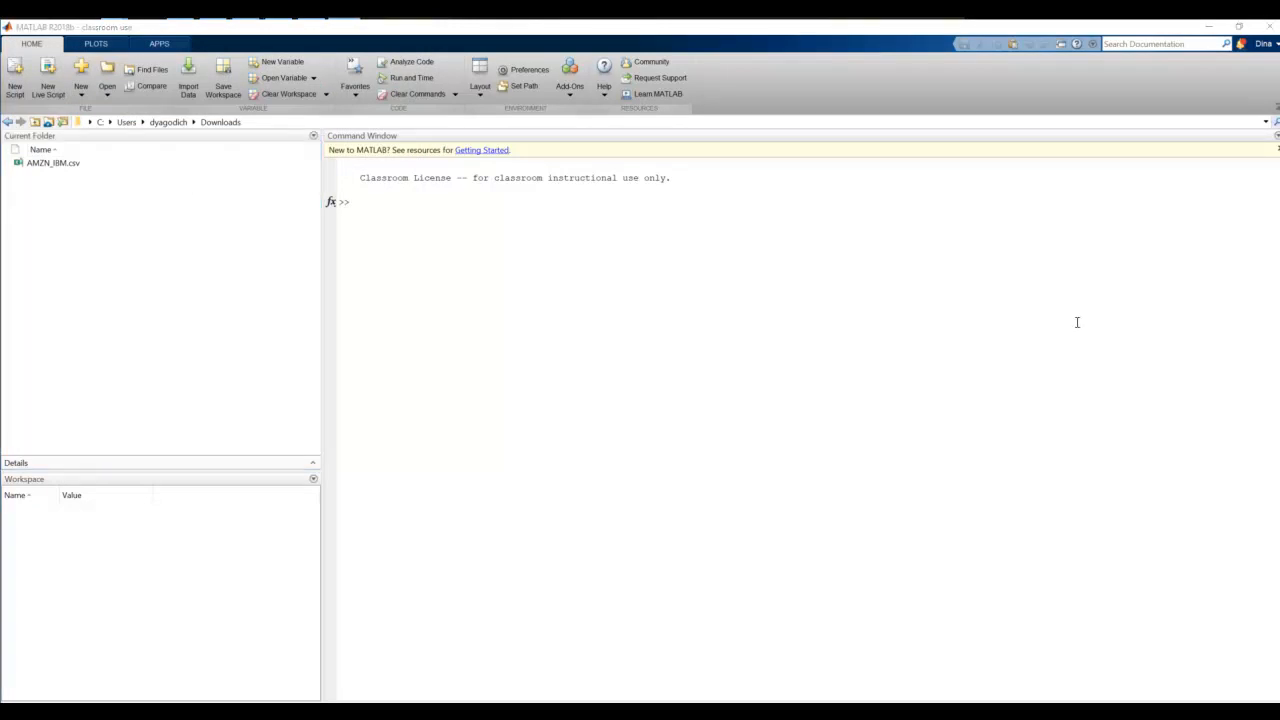
pyautogui.moveTo(189, 75)
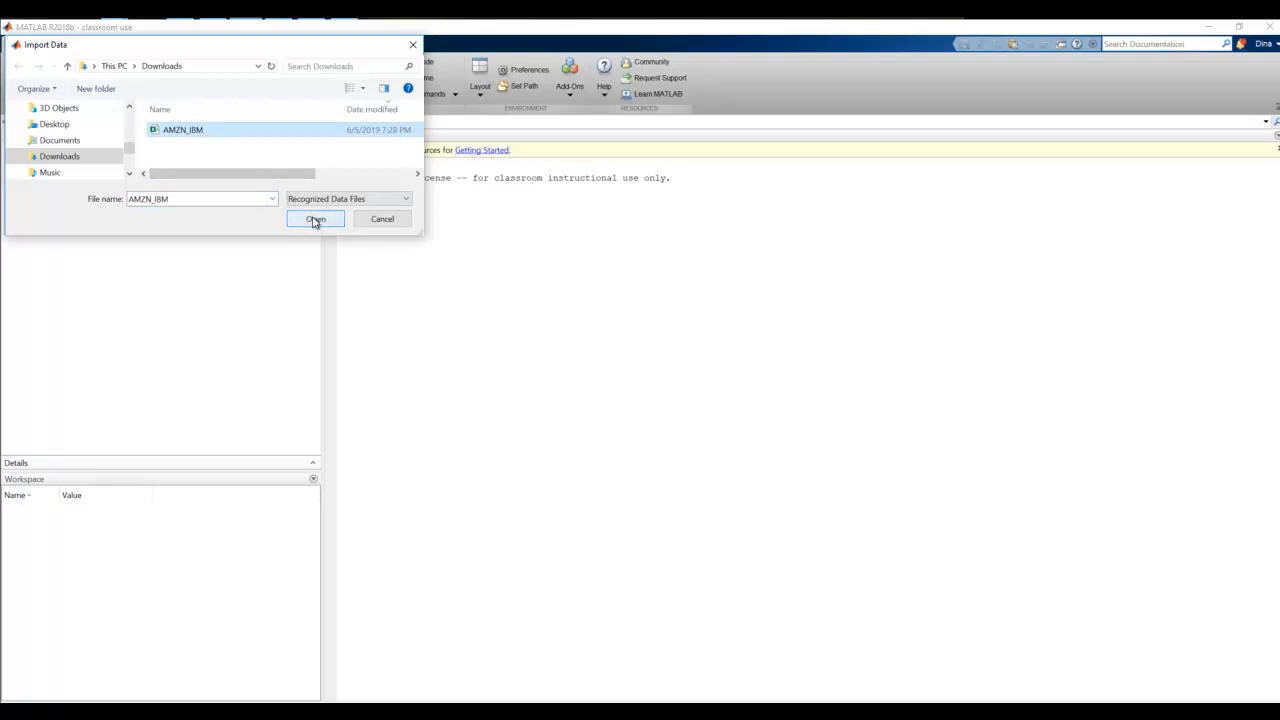
# Import AMZN_IBM.csv with the Import tool as the AMZNIBM table, then select it.
pyautogui.click(315, 219)
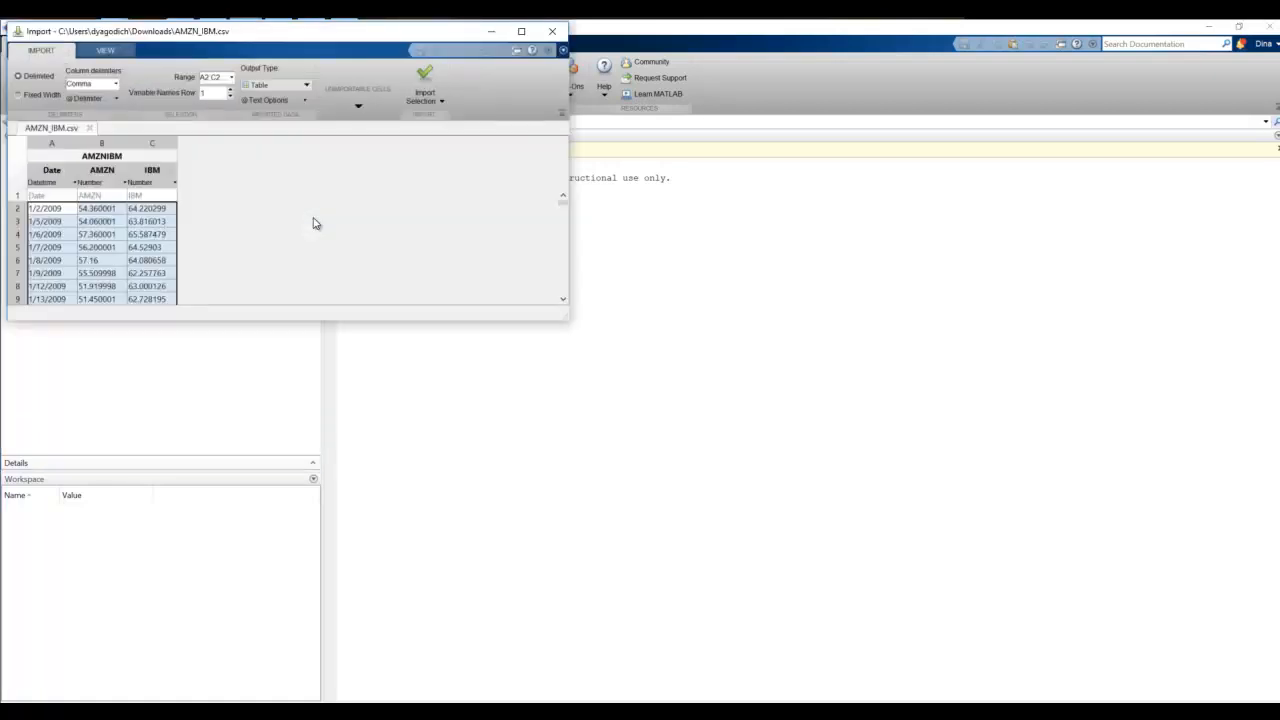
pyautogui.moveTo(253, 223)
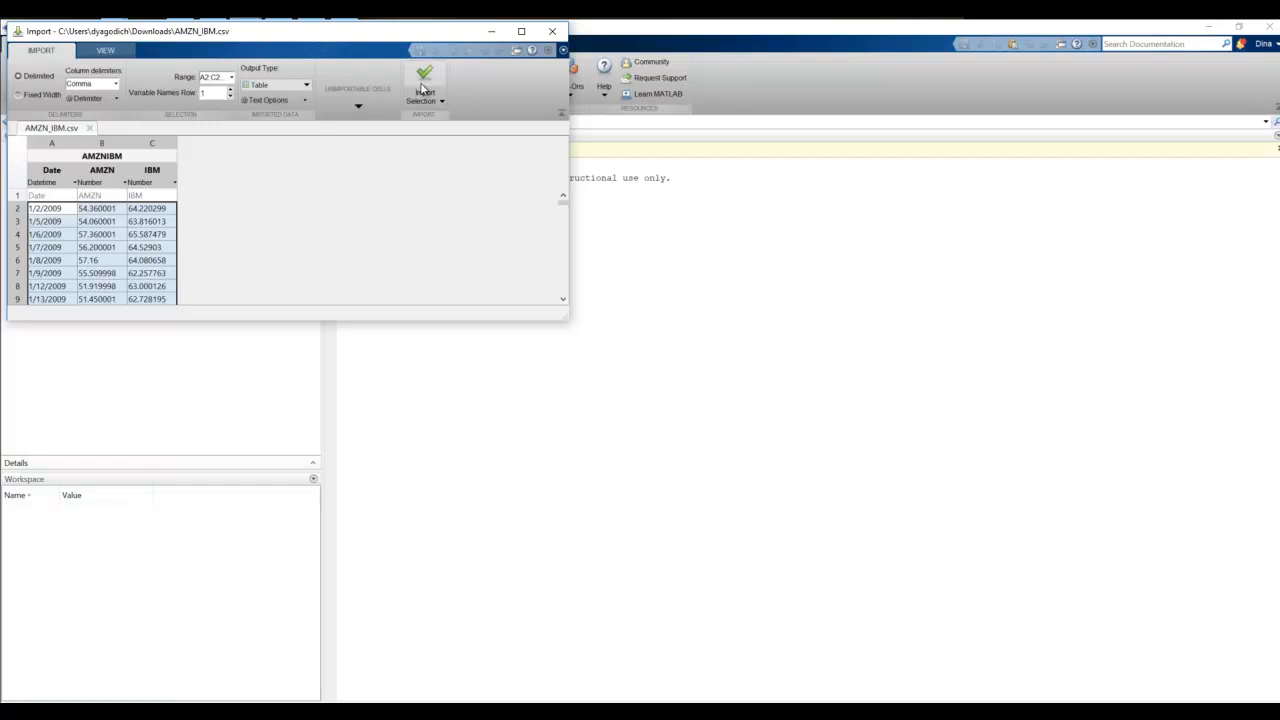
pyautogui.click(424, 85)
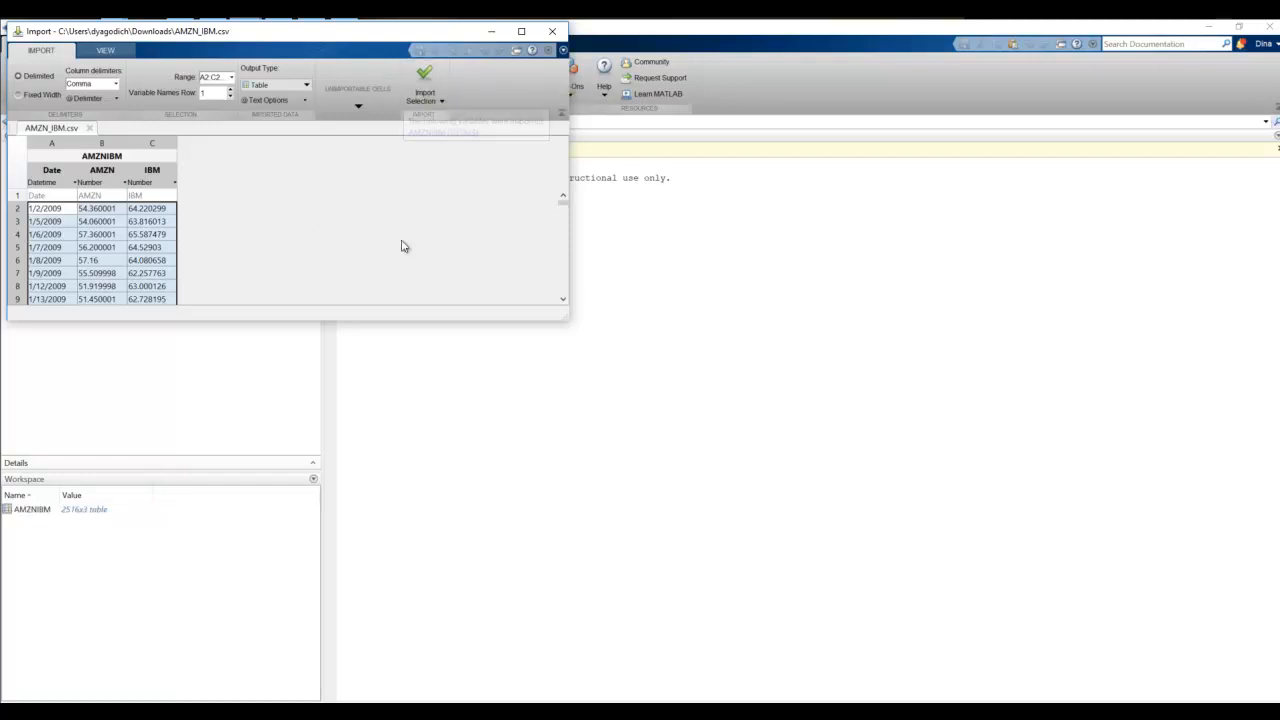
pyautogui.click(424, 85)
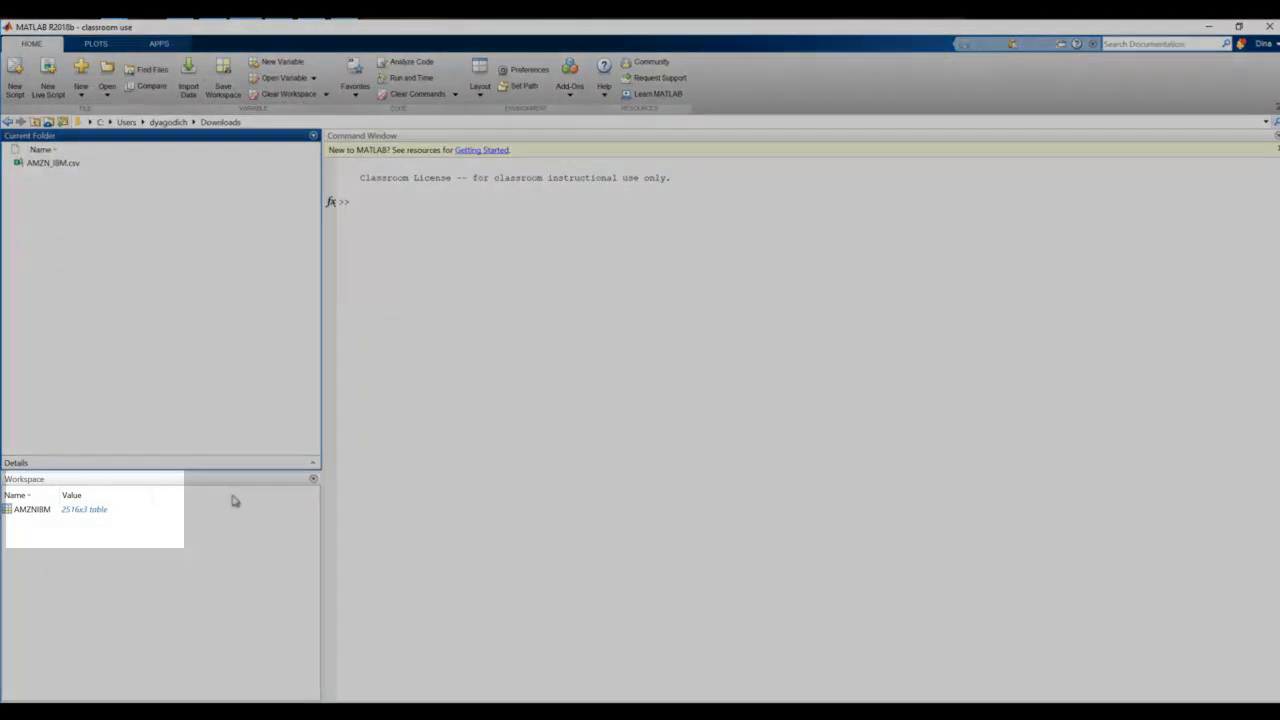
pyautogui.click(31, 509)
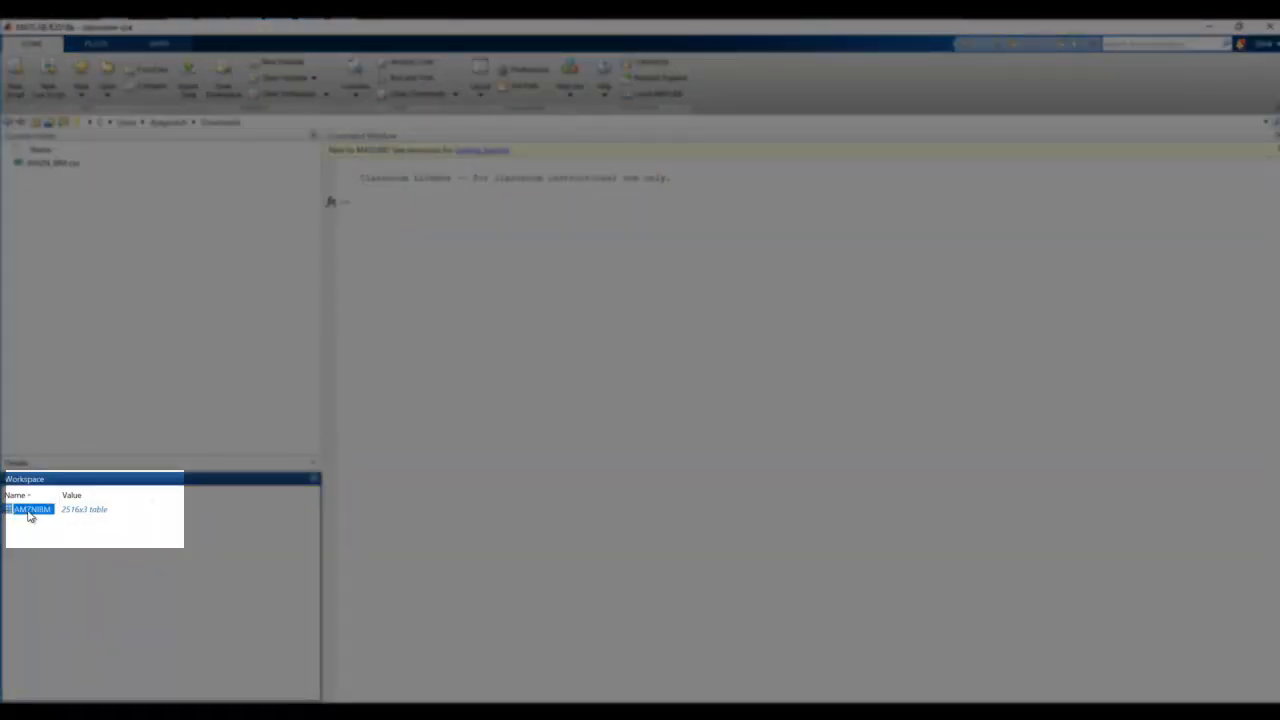
# Open the AMZNIBM table in the Variables editor to inspect its contents.
pyautogui.doubleClick(31, 509)
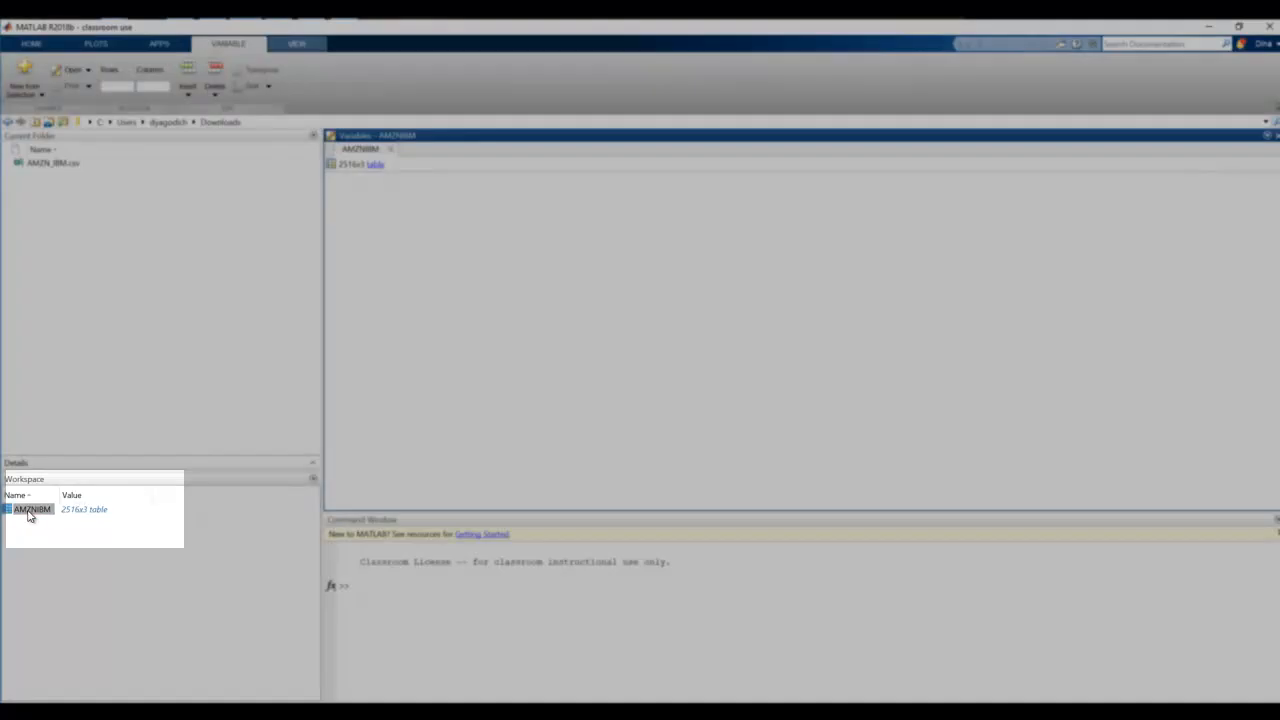
pyautogui.doubleClick(31, 509)
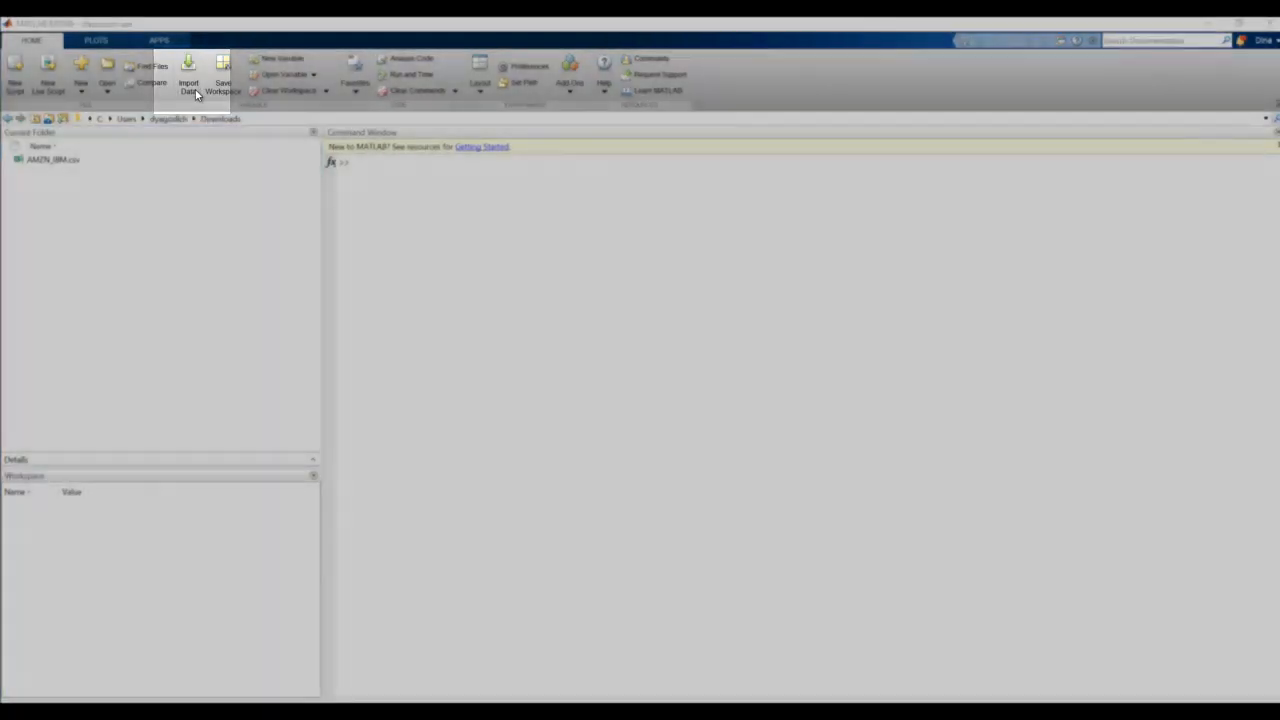
# Re-import AMZN_IBM.csv with Output Type set to Column vectors, giving Date, AMZN and IBM.
pyautogui.click(189, 75)
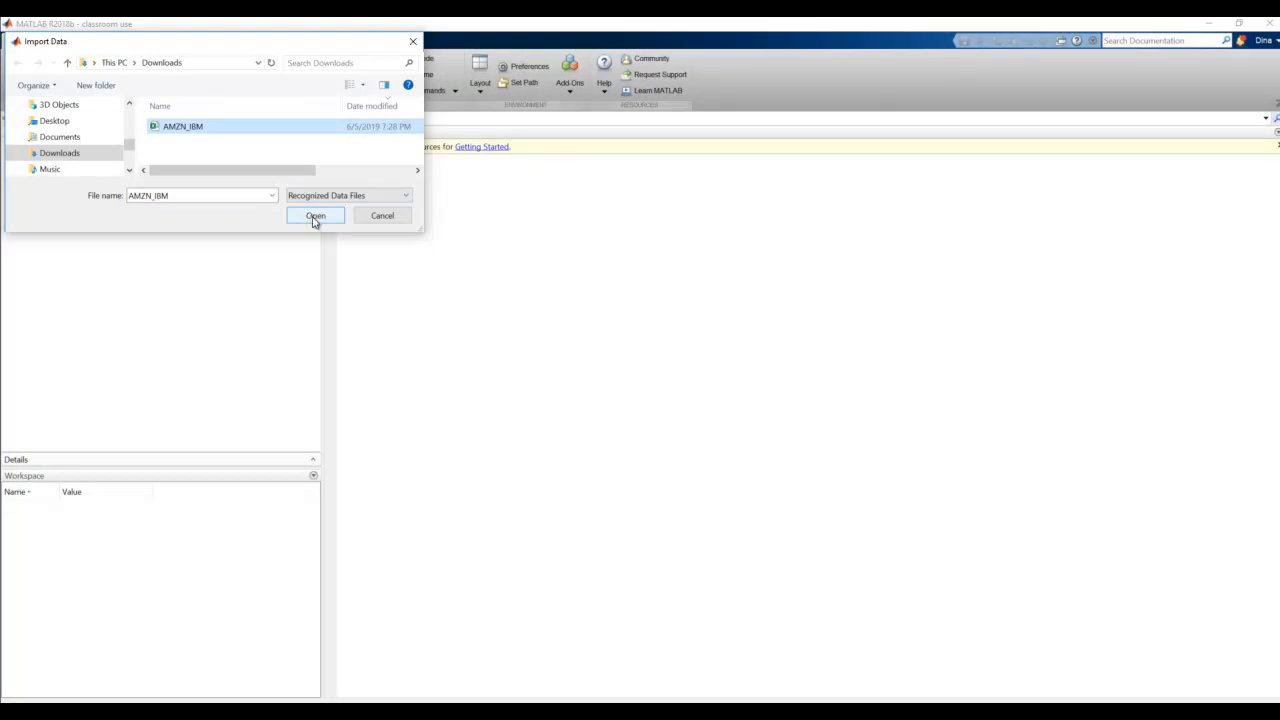
pyautogui.click(315, 216)
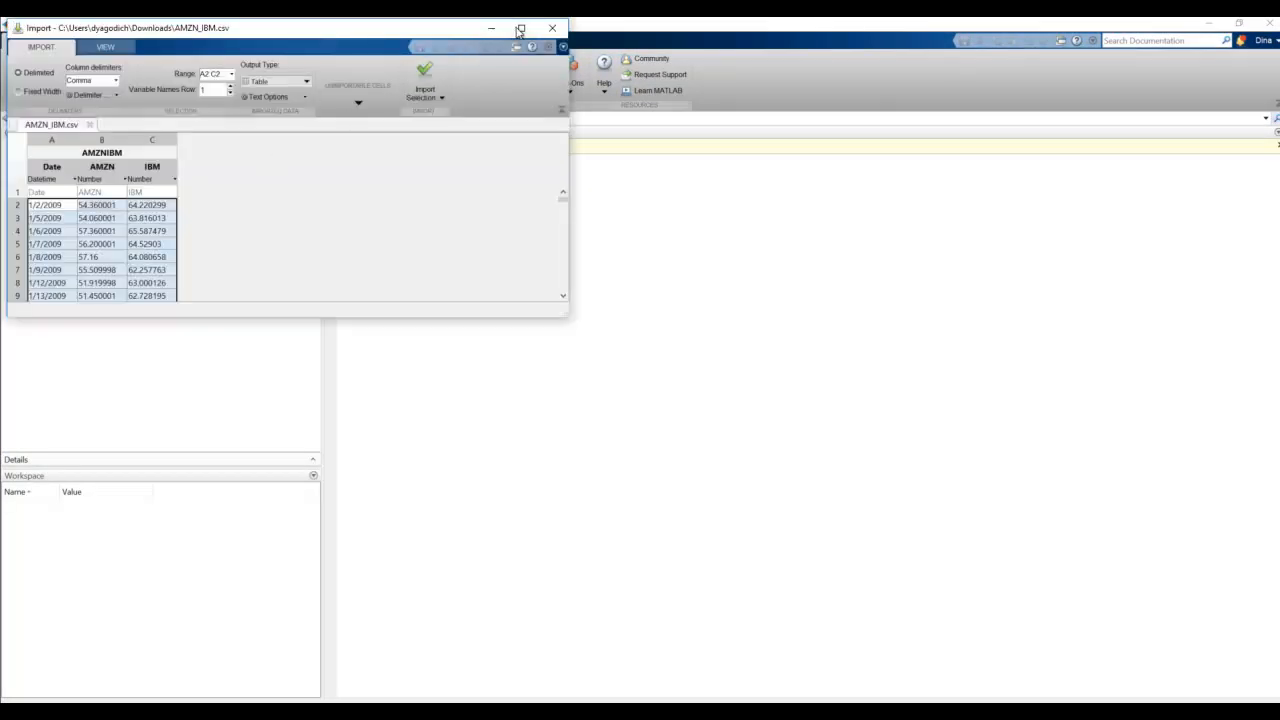
pyautogui.click(520, 28)
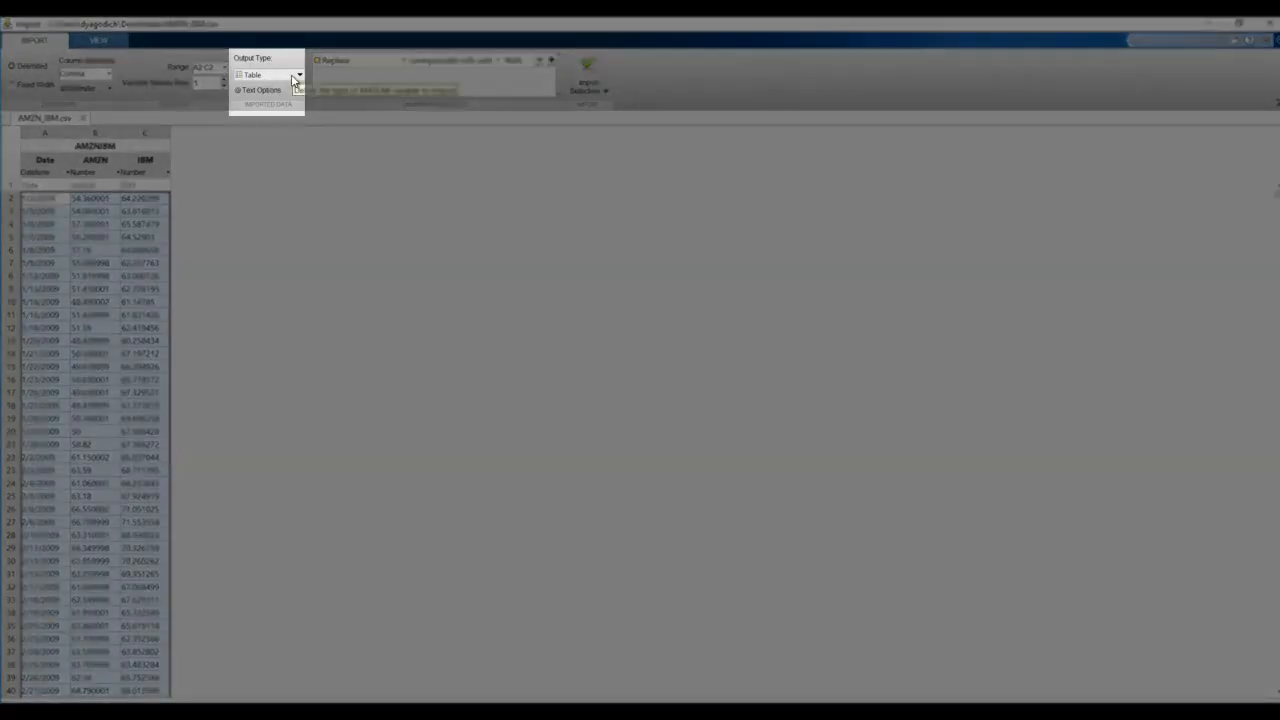
pyautogui.click(297, 75)
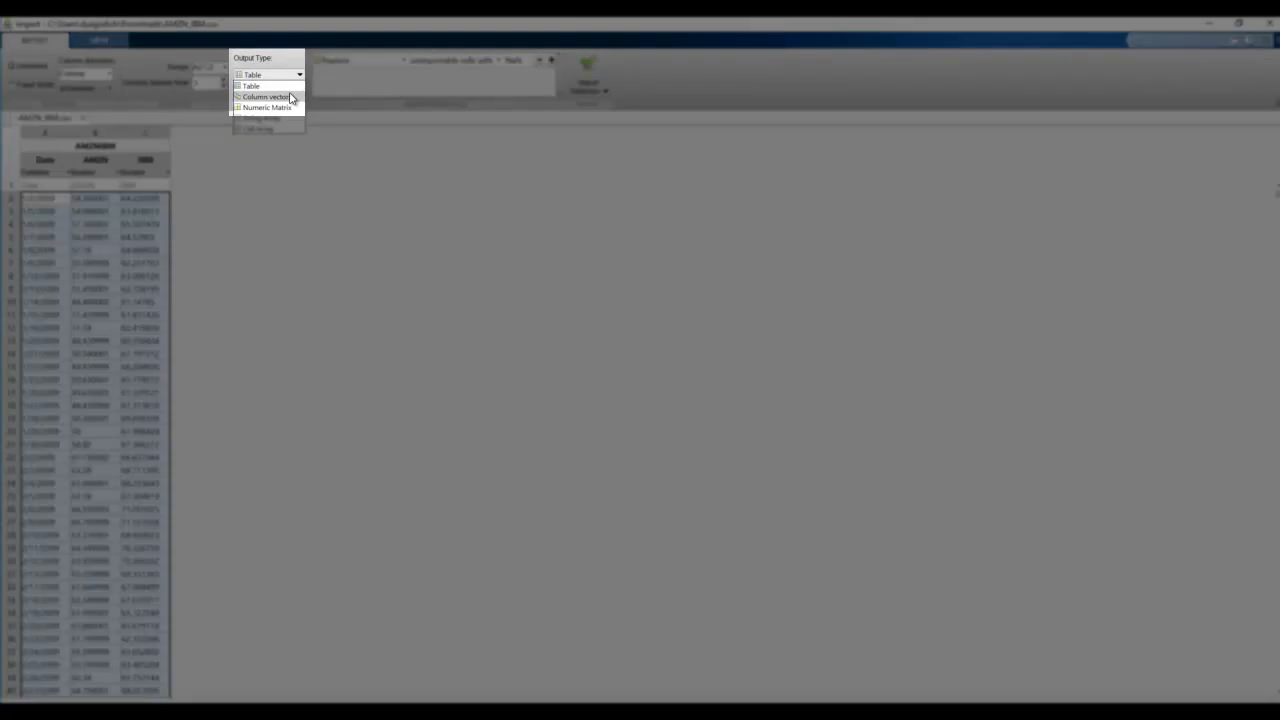
pyautogui.click(266, 97)
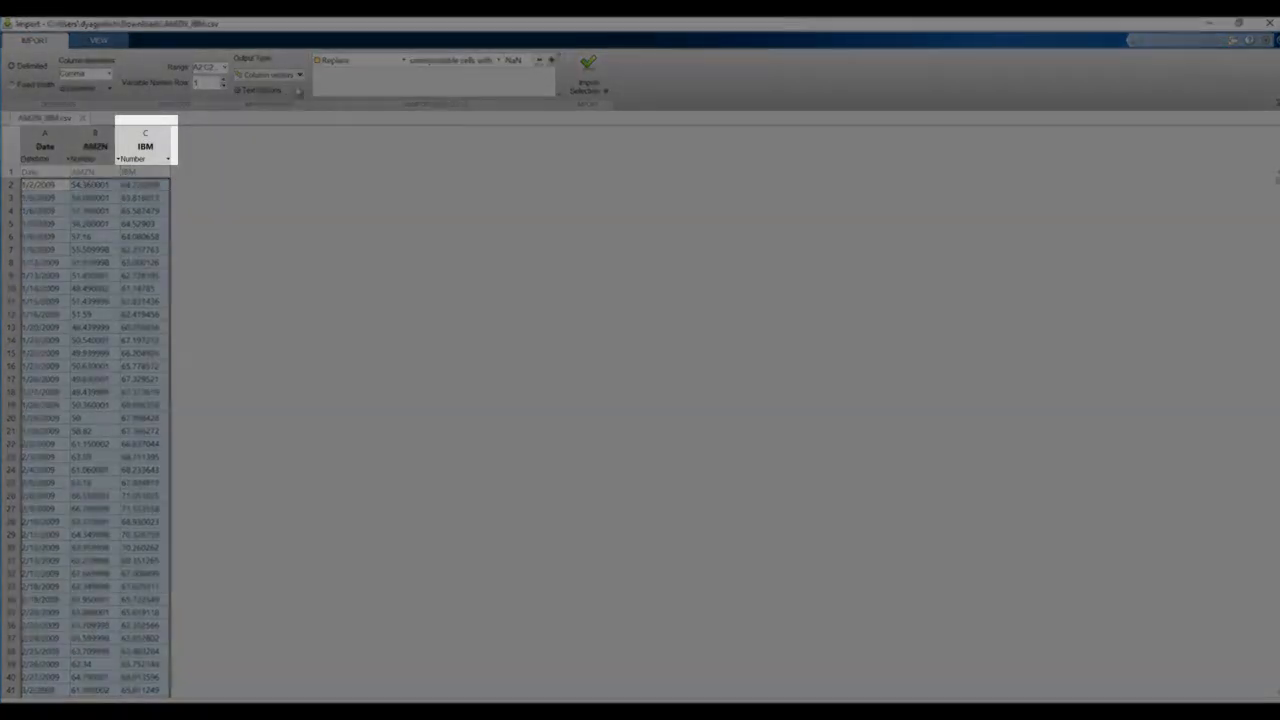
pyautogui.click(588, 86)
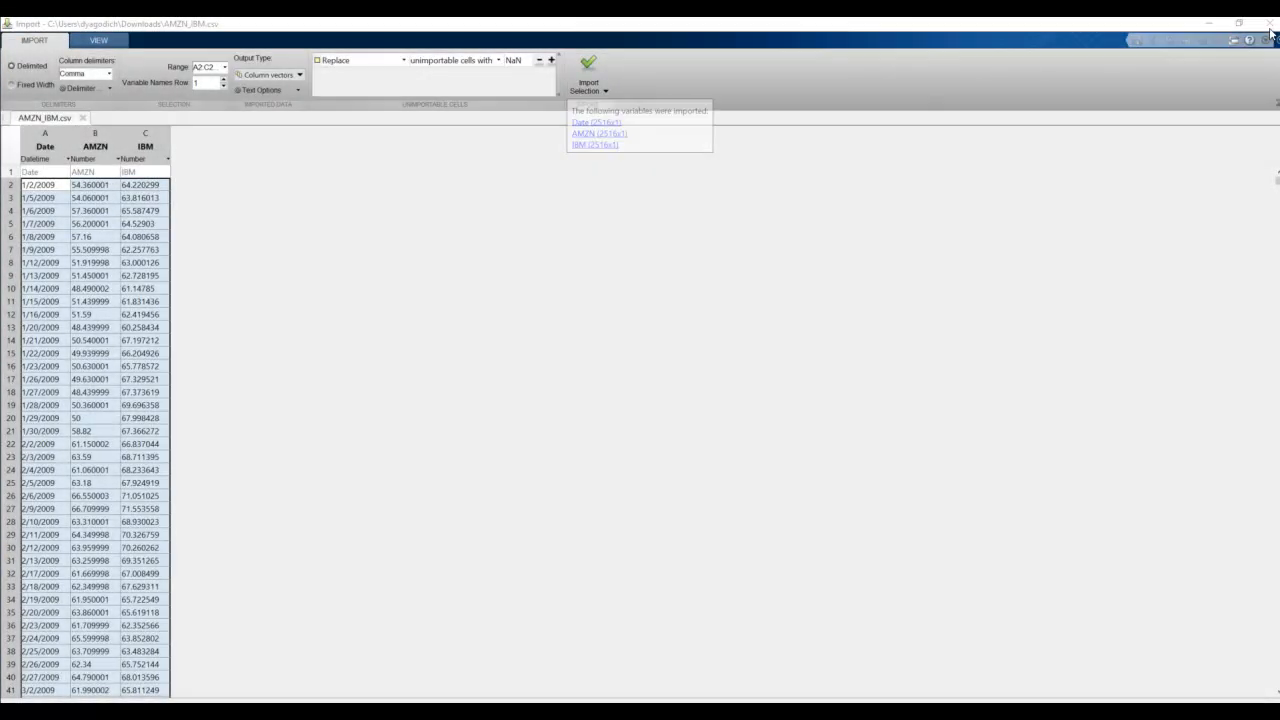
pyautogui.click(588, 70)
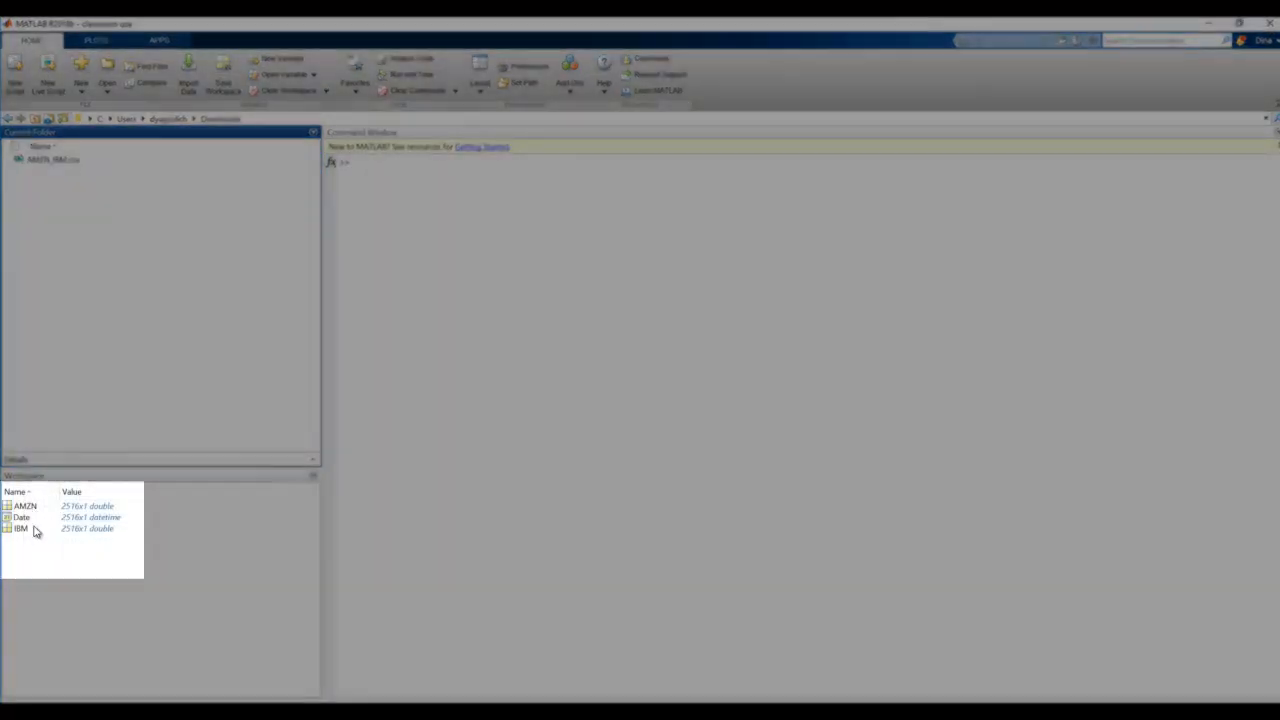
# Inspect the Date vector's values in the Variables editor.
pyautogui.doubleClick(21, 517)
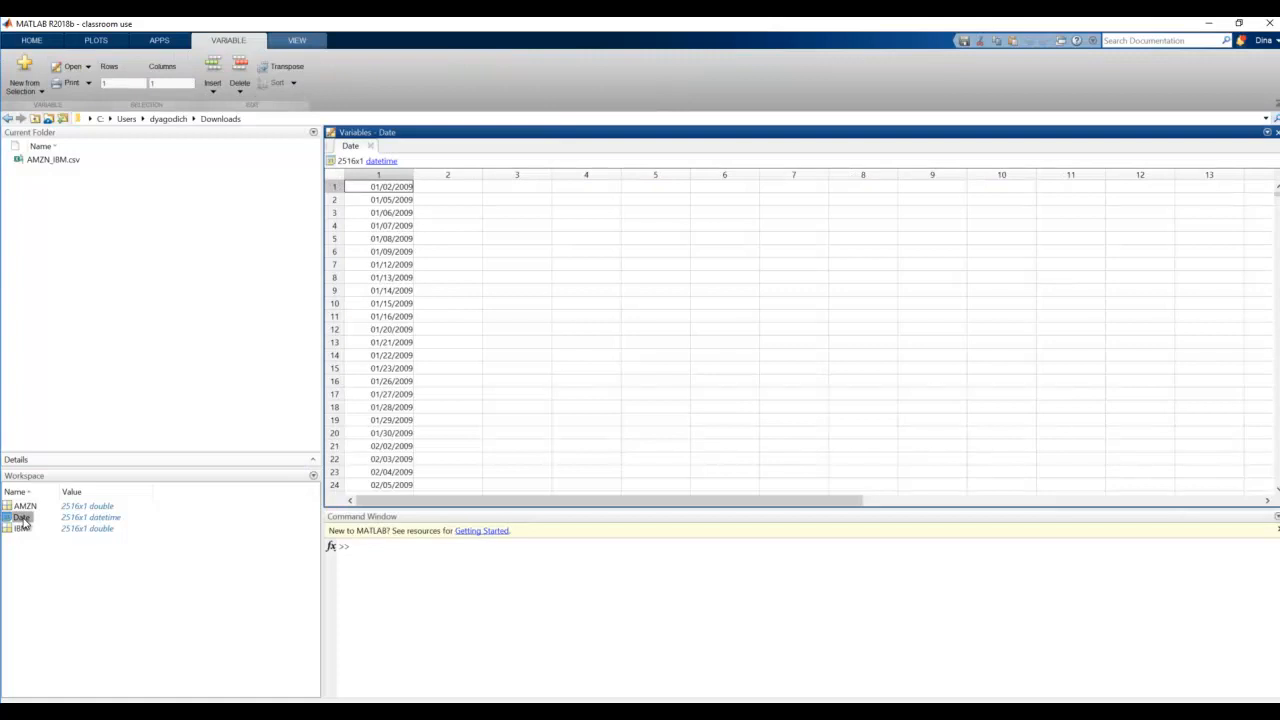
pyautogui.doubleClick(24, 505)
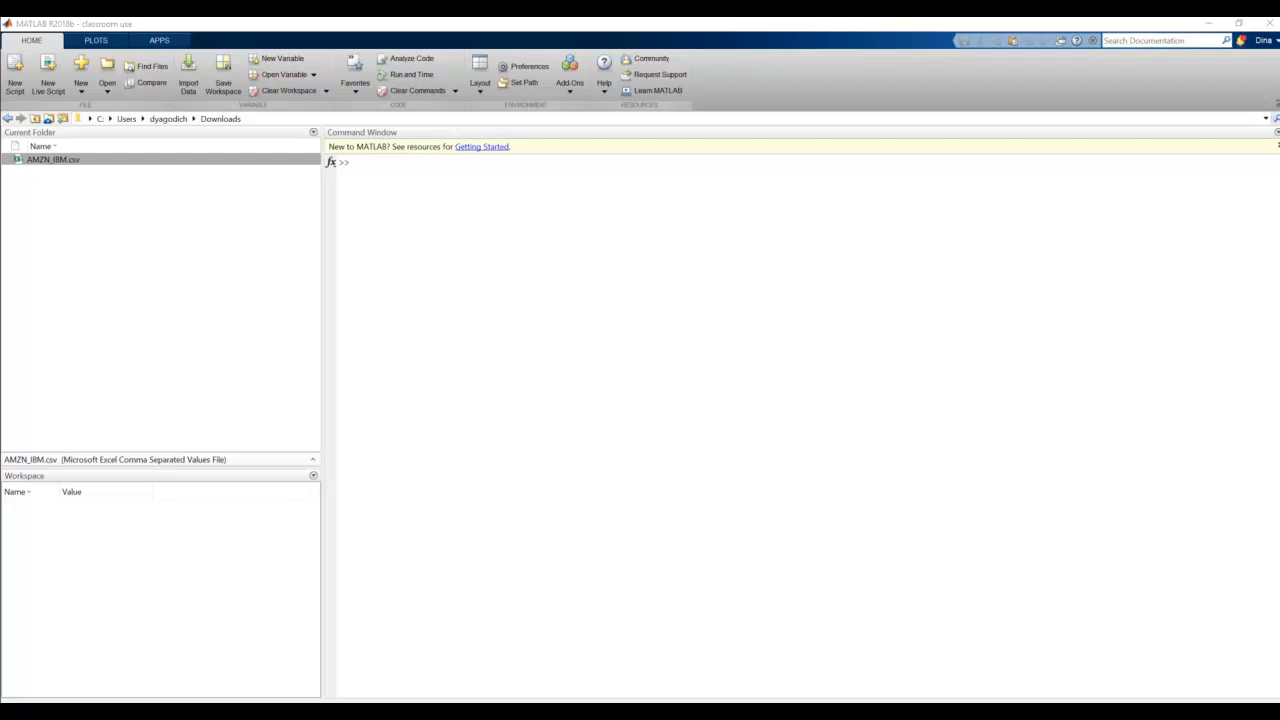
# Run AMZN_IBM=readtable('AMZN_IBM.csv'); to load the file as a table.
pyautogui.write('AMZN_IBM')
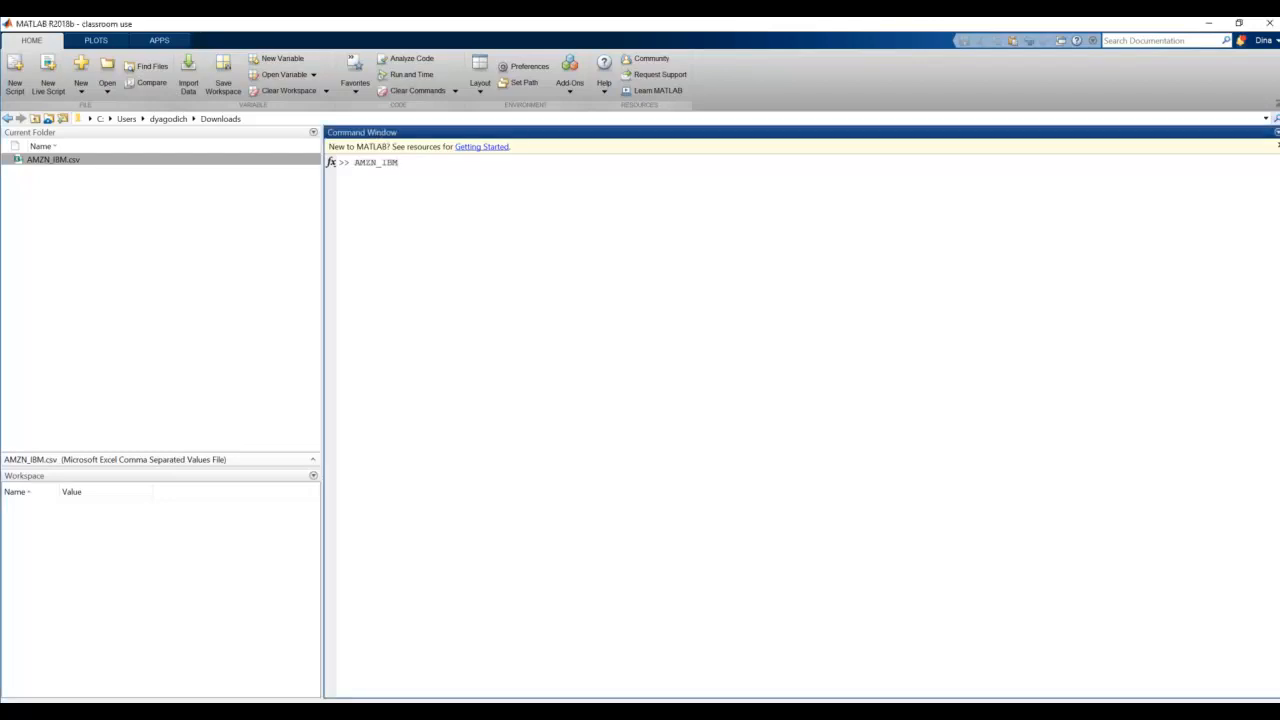
pyautogui.write('=')
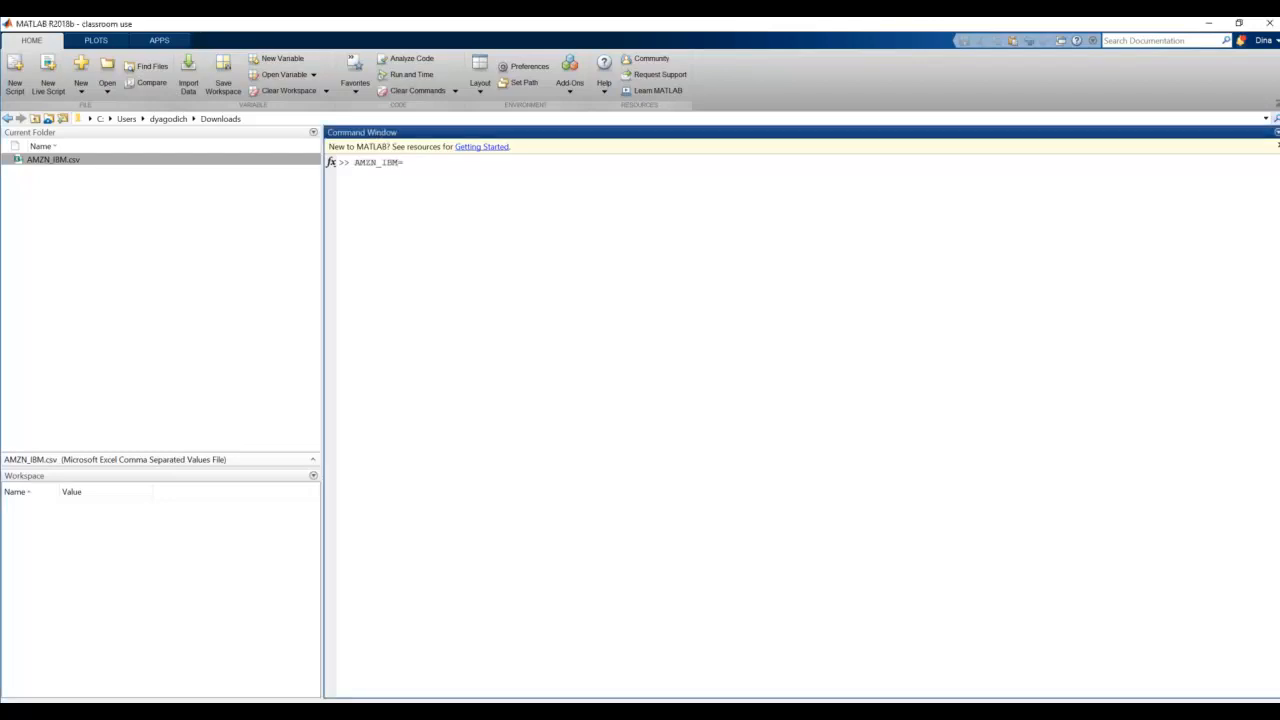
pyautogui.write('readtable')
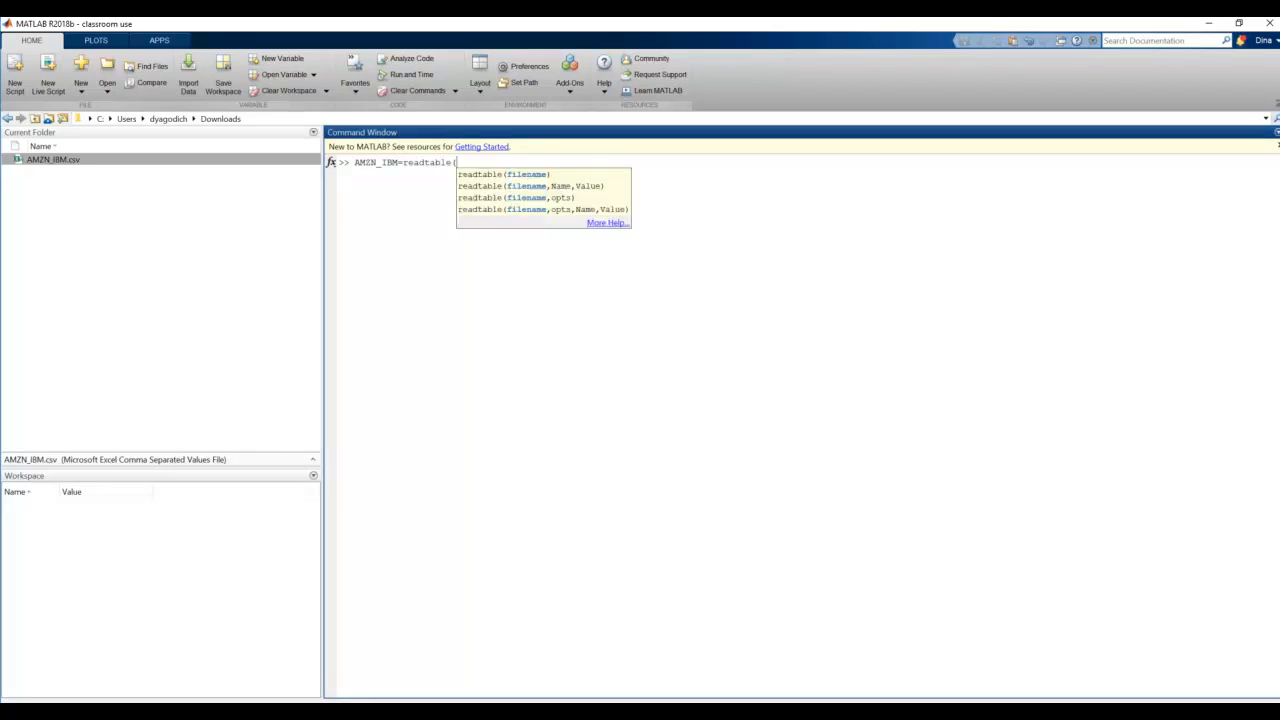
pyautogui.write("('AMZN_IBM.csv')")
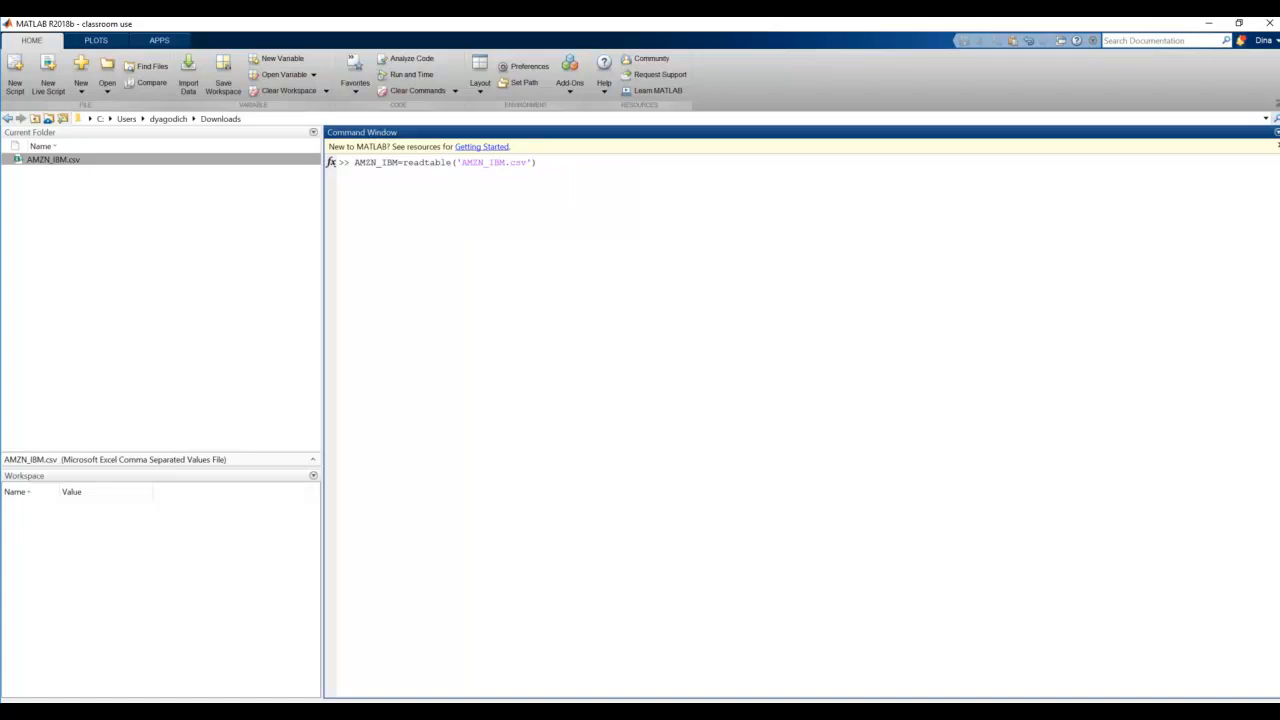
pyautogui.write(';')
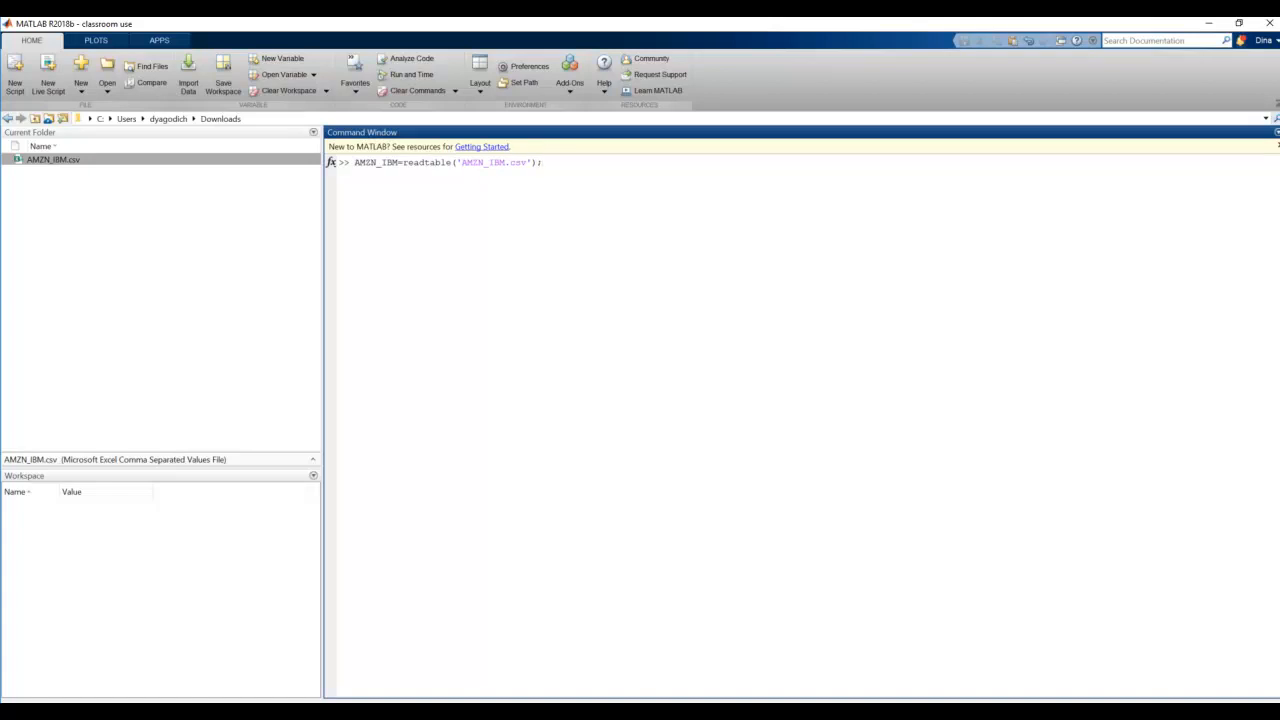
pyautogui.press('enter')
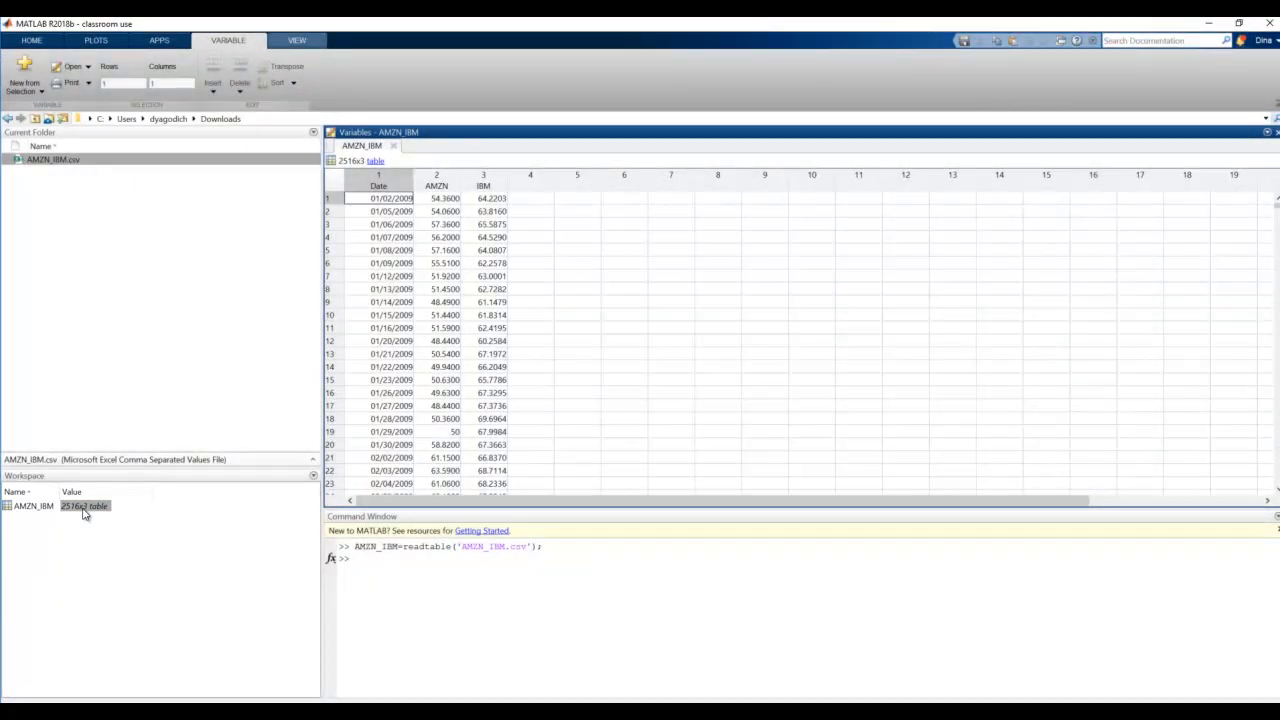
pyautogui.moveTo(85, 505)
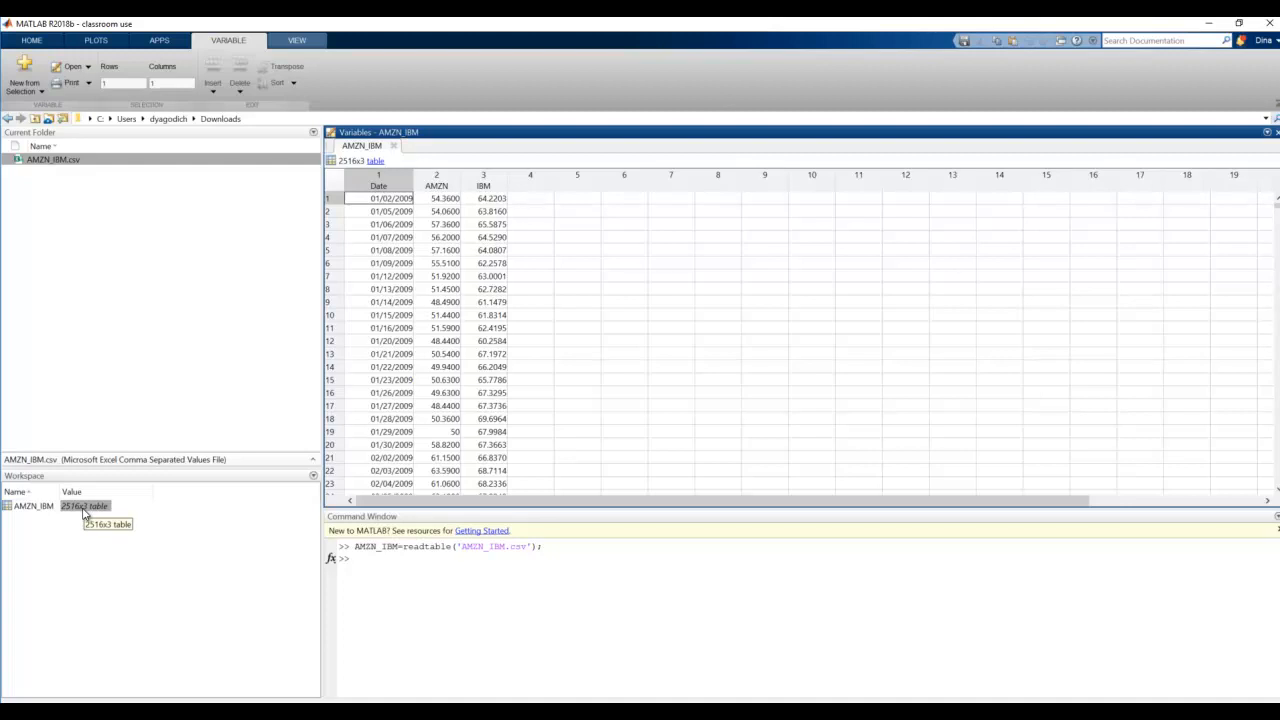
pyautogui.moveTo(167, 634)
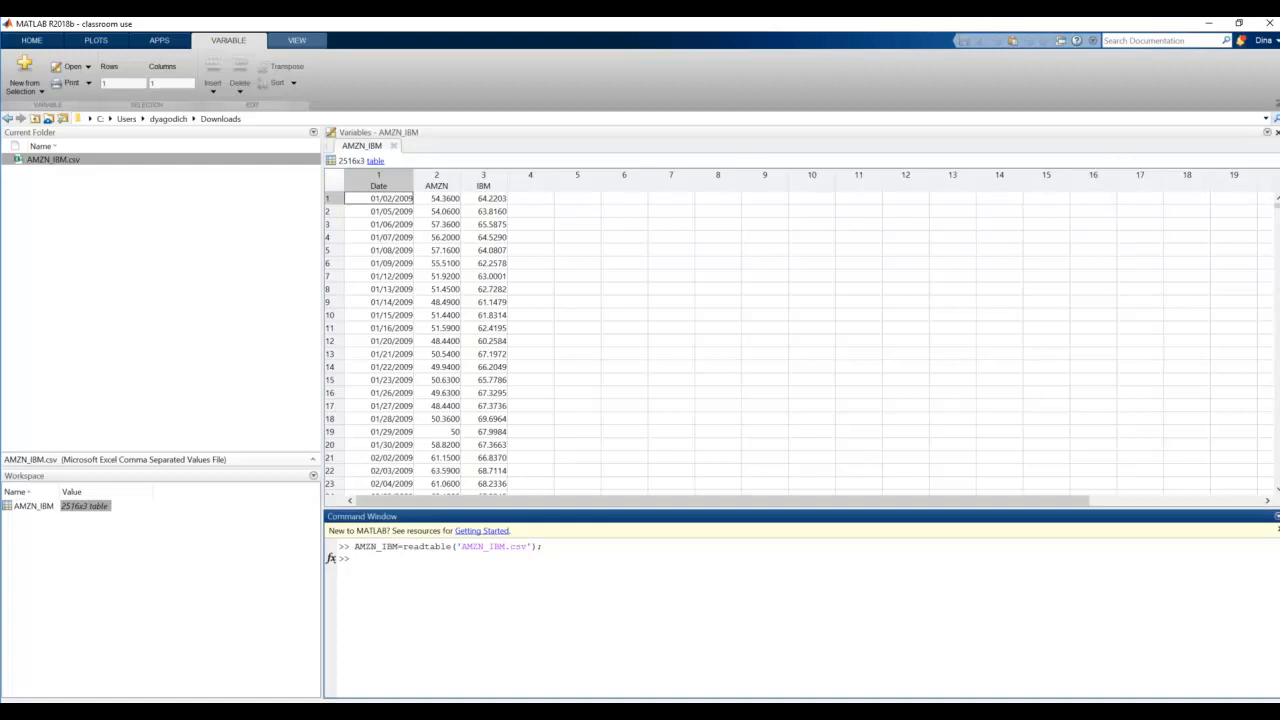
# Extract Date (column 1) and IBM=AMZN_IBM(:,3) from the table and inspect a result.
pyautogui.write('Date')
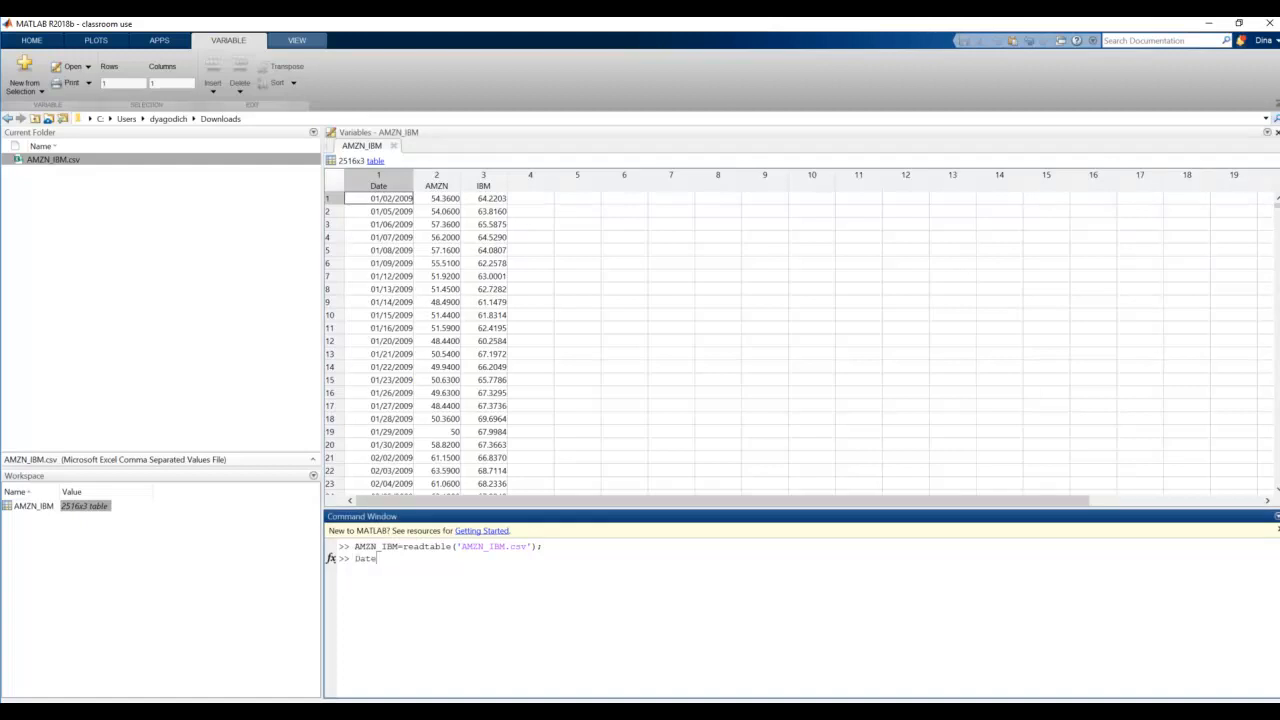
pyautogui.write('=')
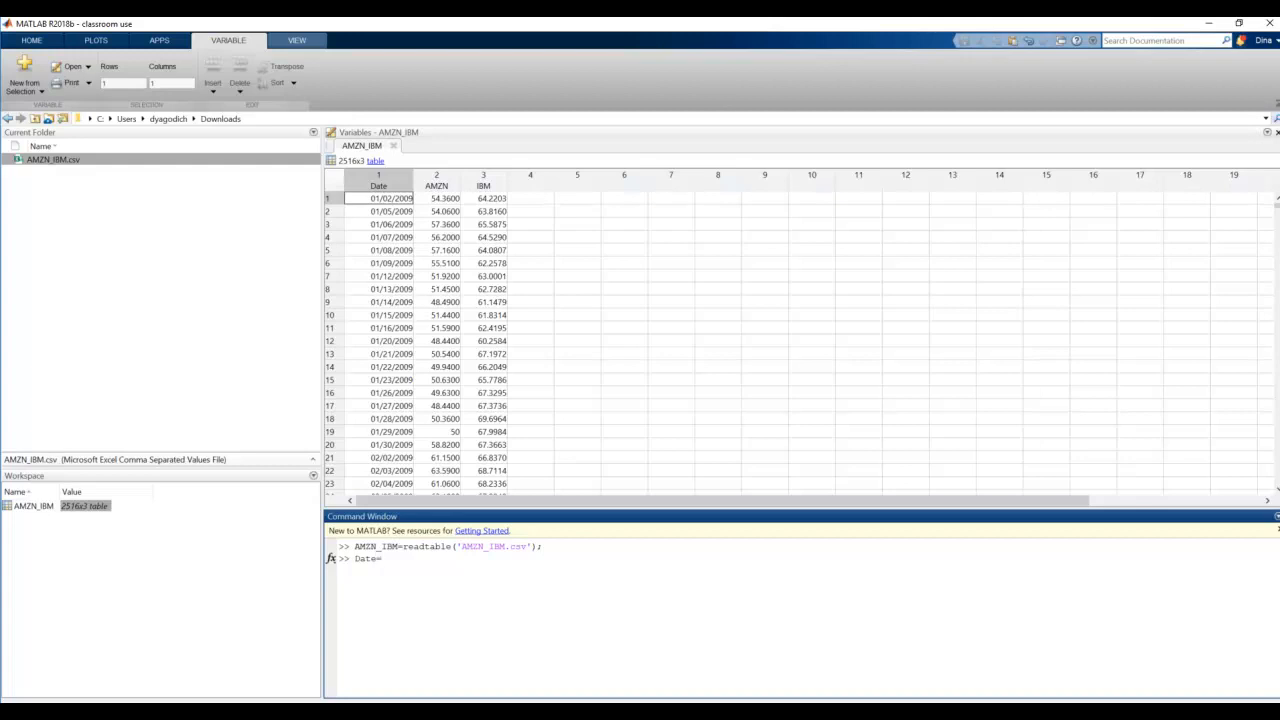
pyautogui.write('AMZN_IBM(')
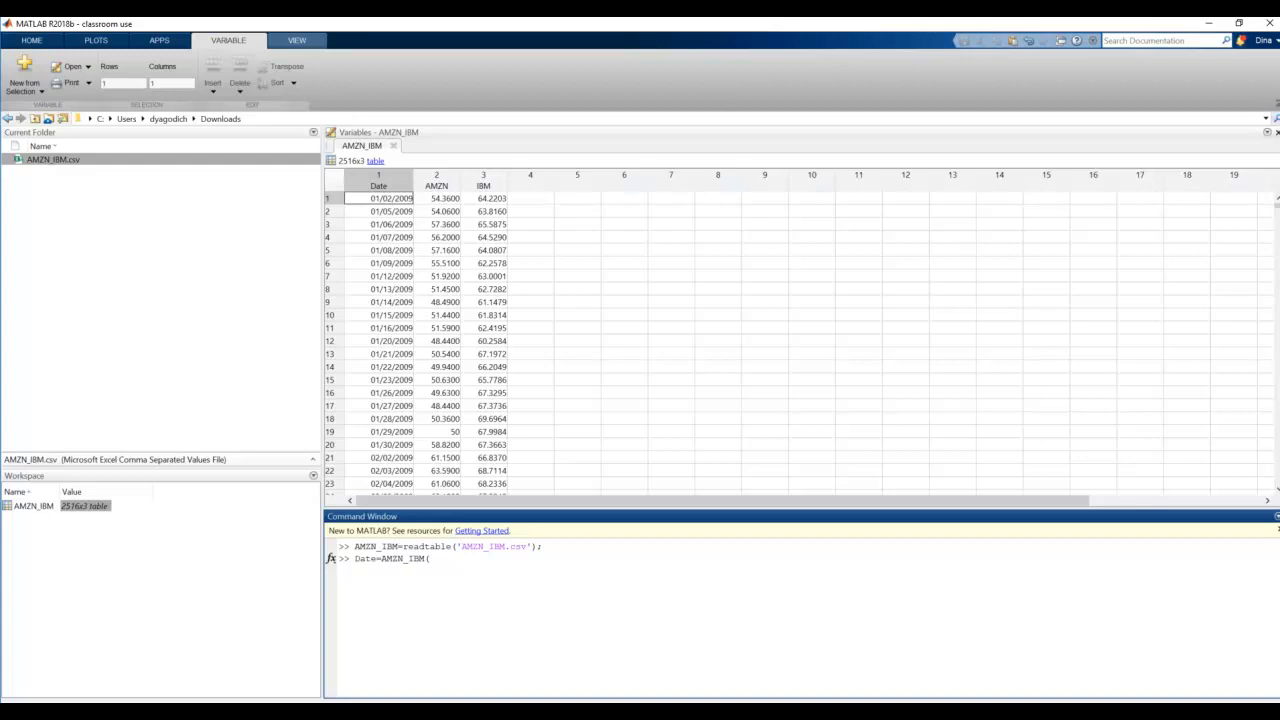
pyautogui.write(':,')
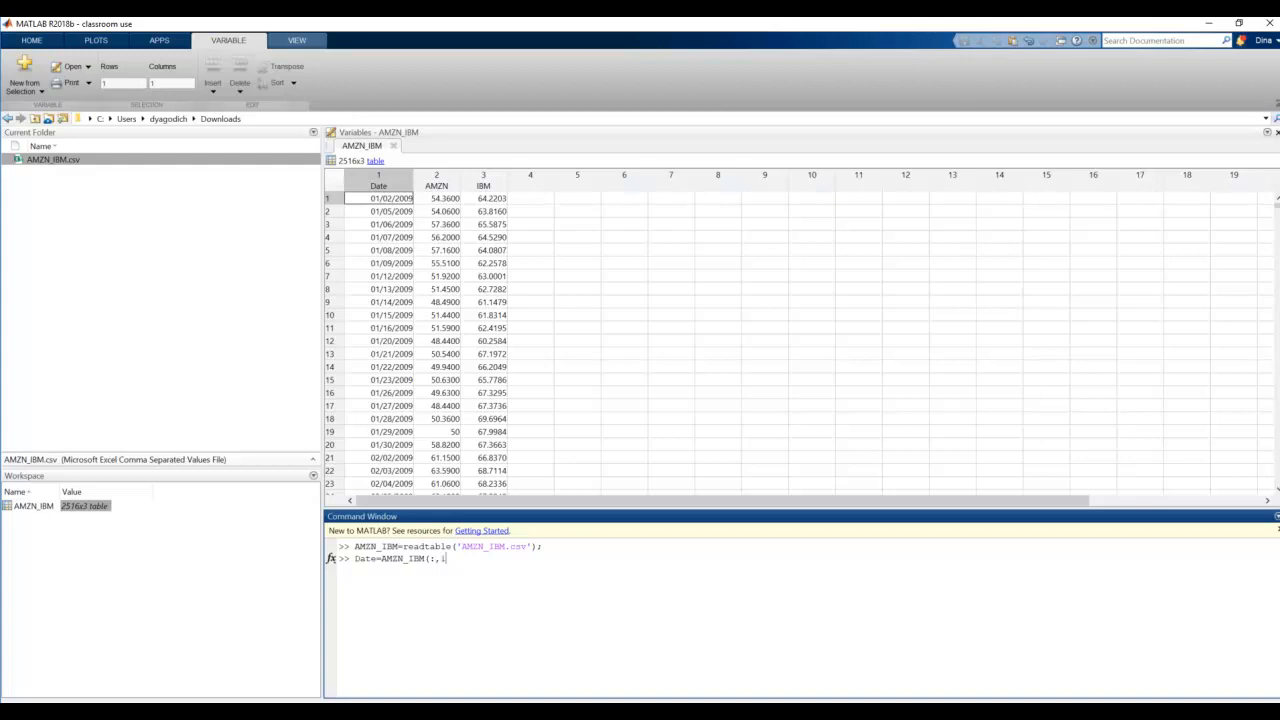
pyautogui.write('1);')
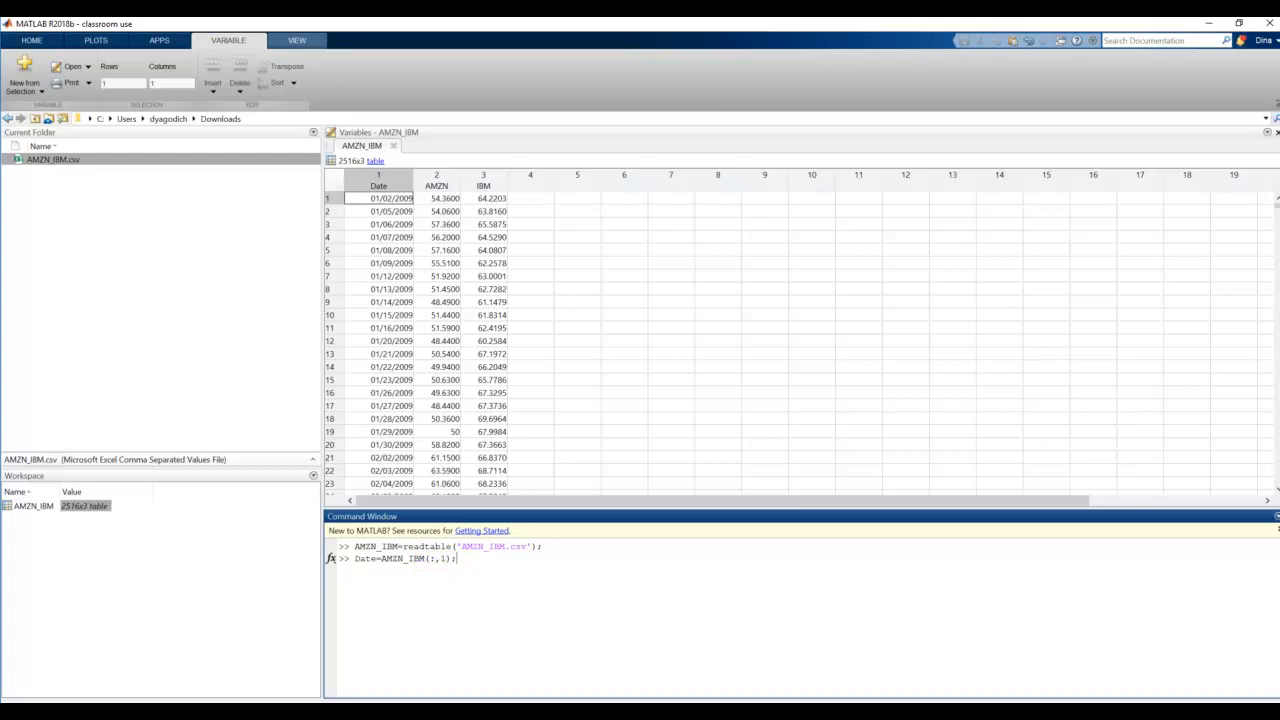
pyautogui.press('enter')
pyautogui.write('AMZN=AMZN_IBM(:,2);')
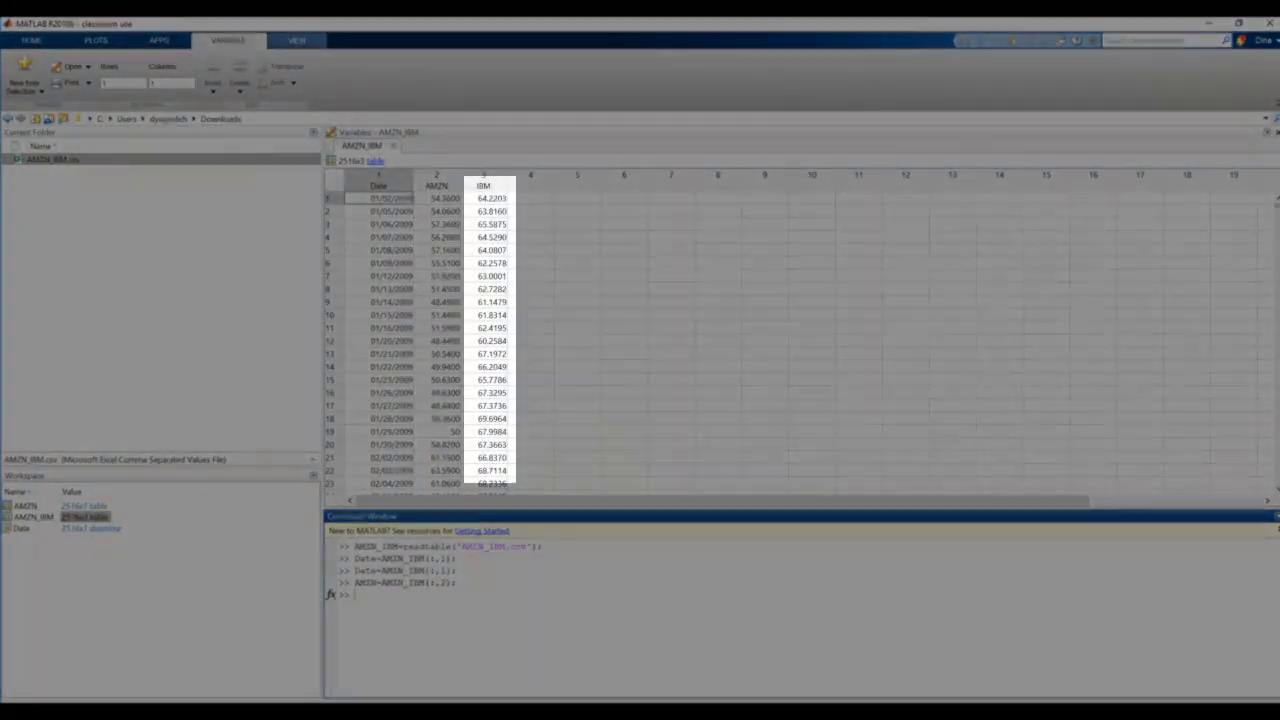
pyautogui.write('IBM=AMZN_IBM(:,3);')
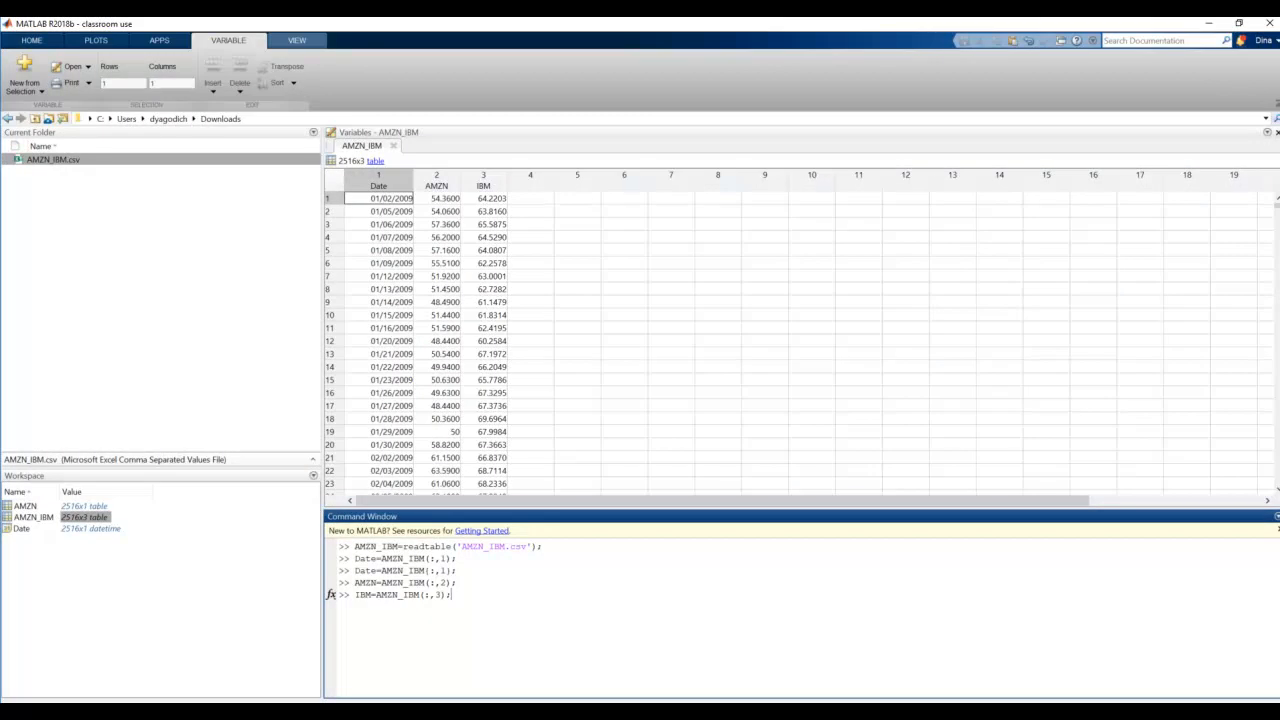
pyautogui.press('enter')
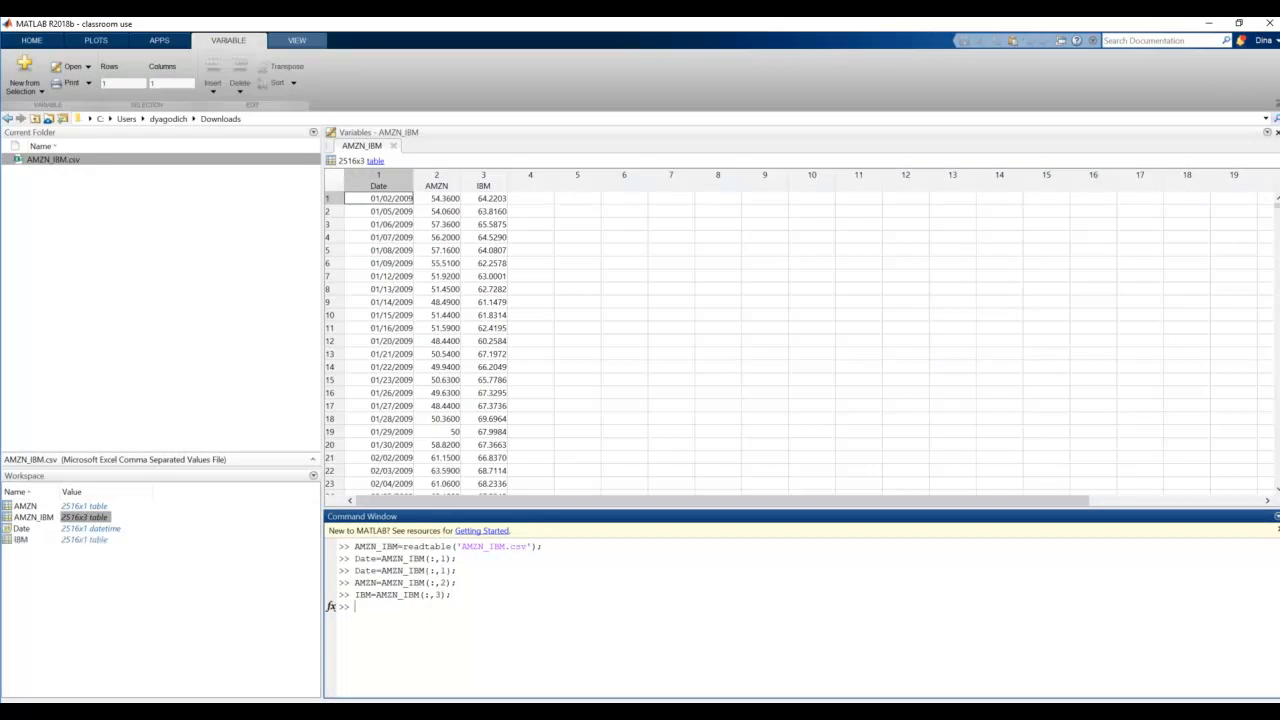
pyautogui.doubleClick(422, 570)
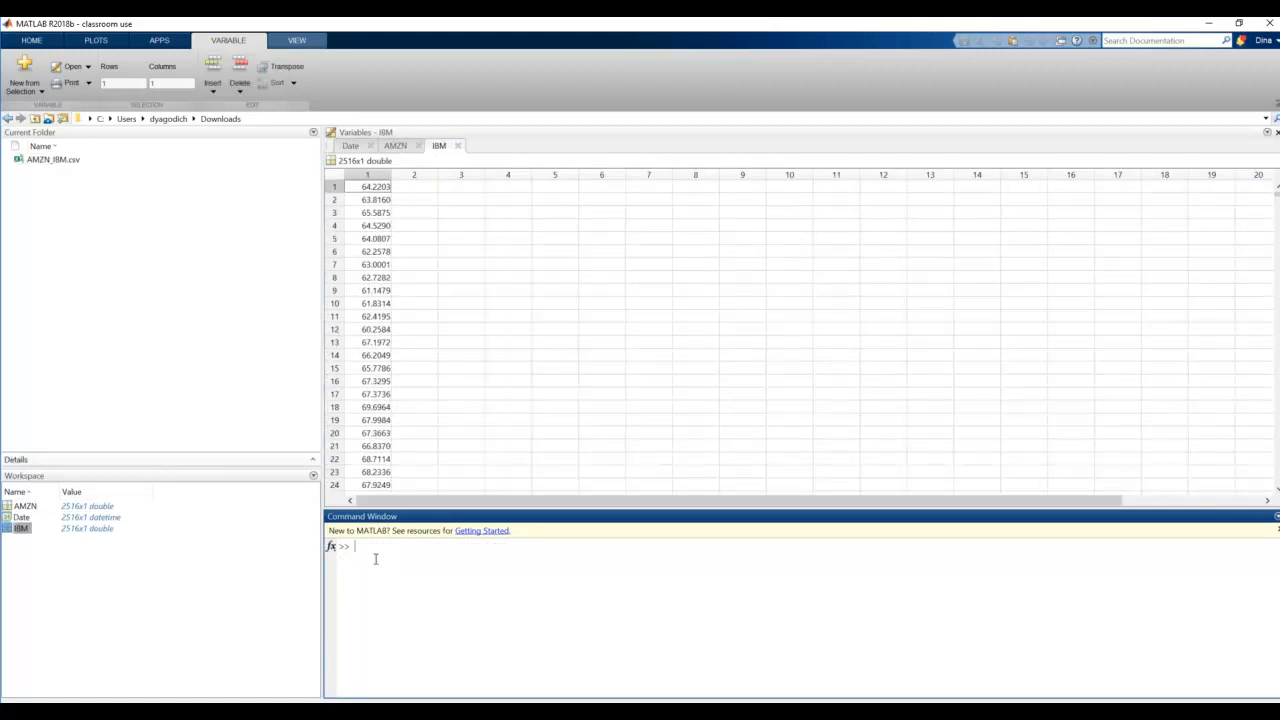
# Plot IBM prices against Date.
pyautogui.write('p1')
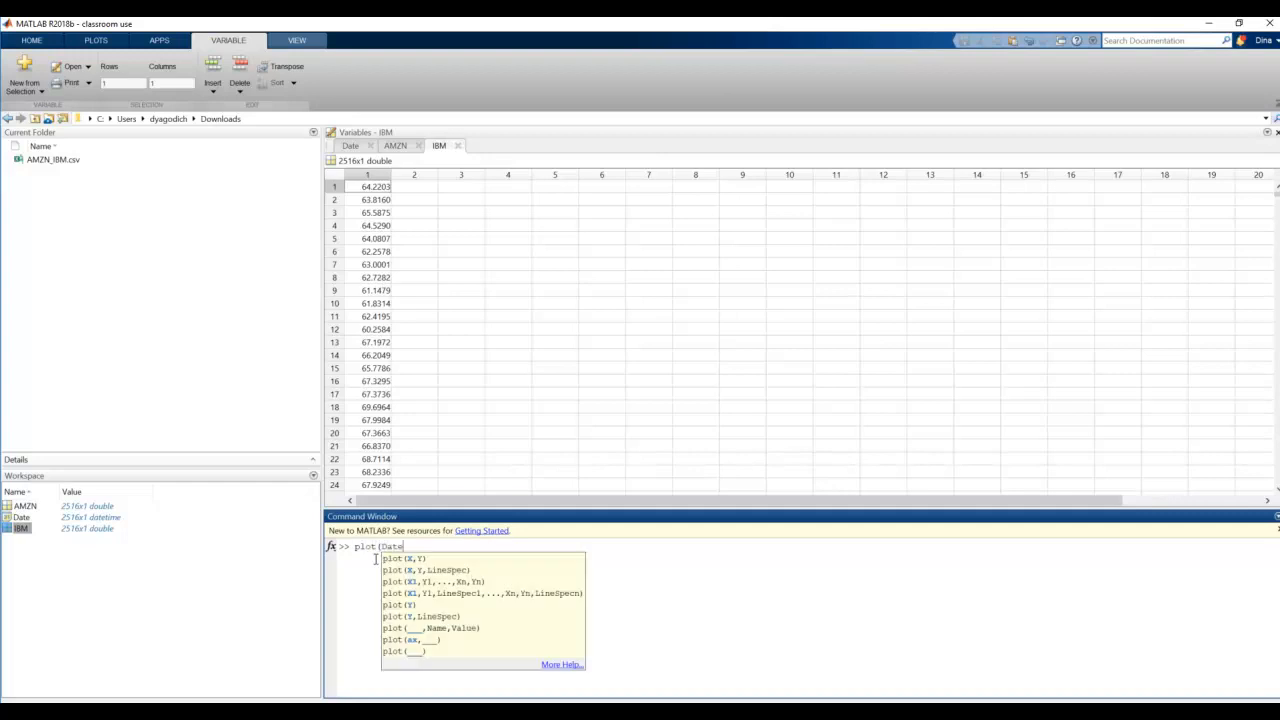
pyautogui.write(',')
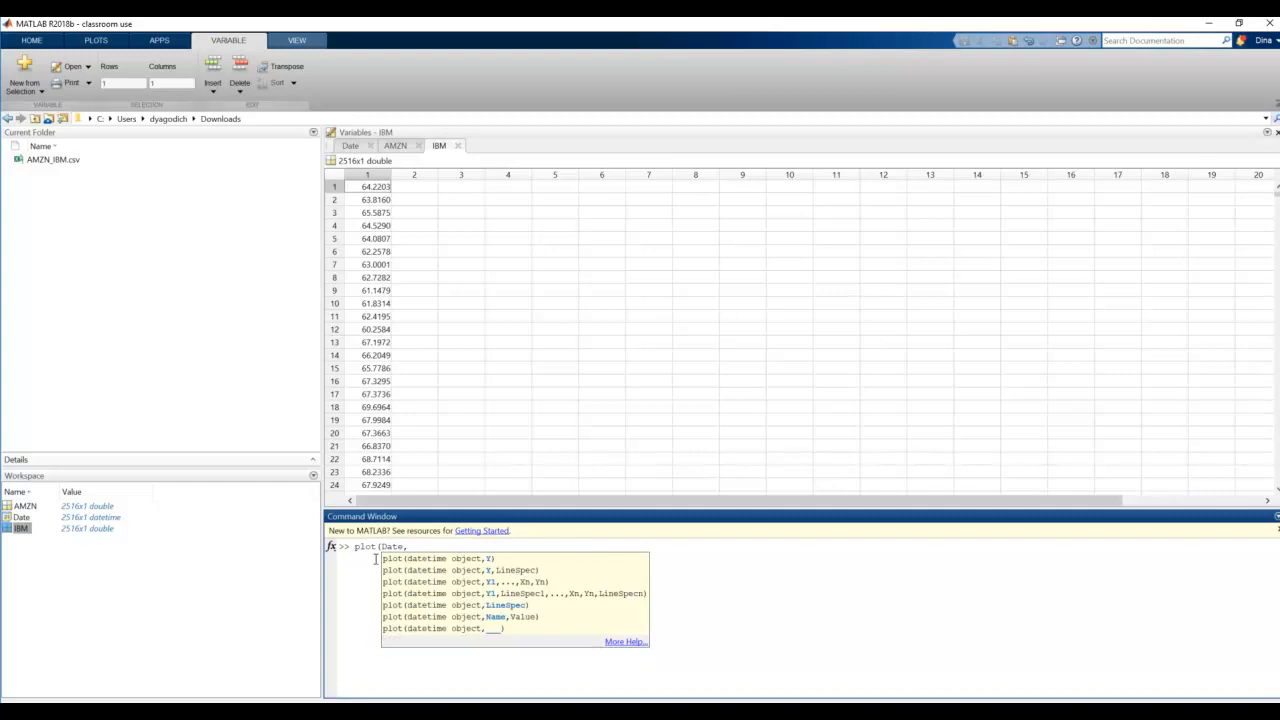
pyautogui.write('IBM)')
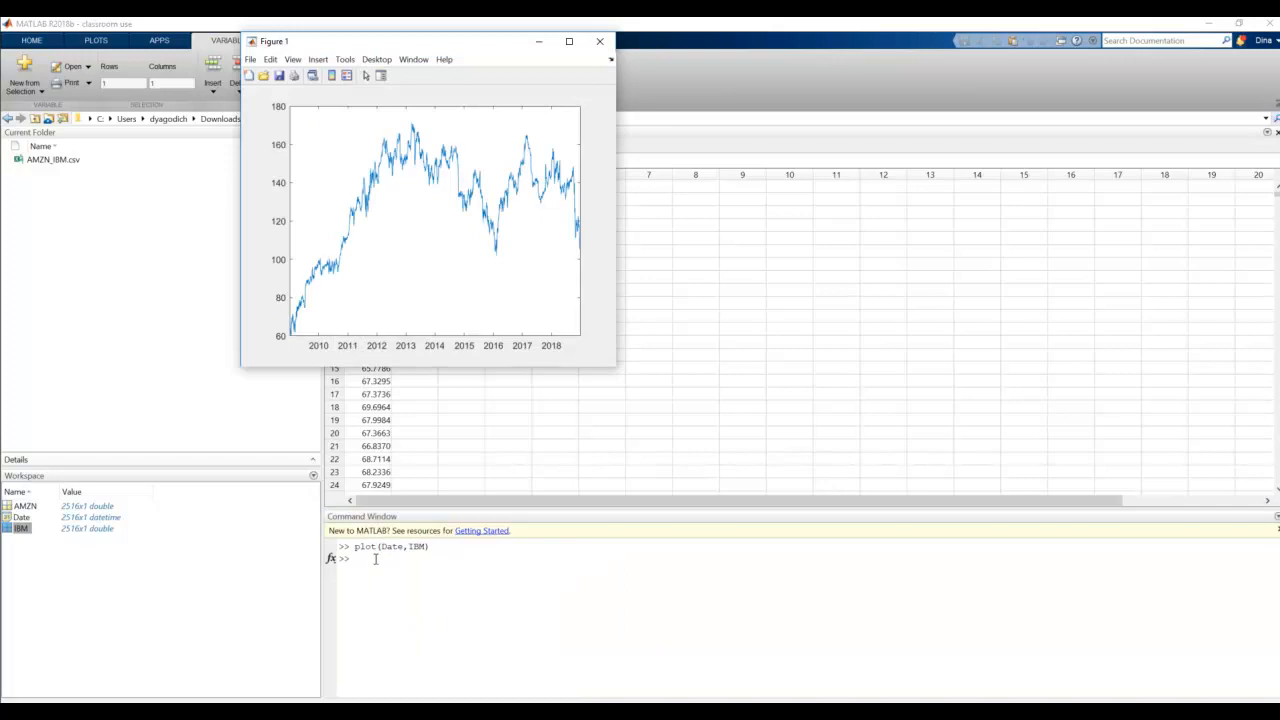
pyautogui.click(599, 41)
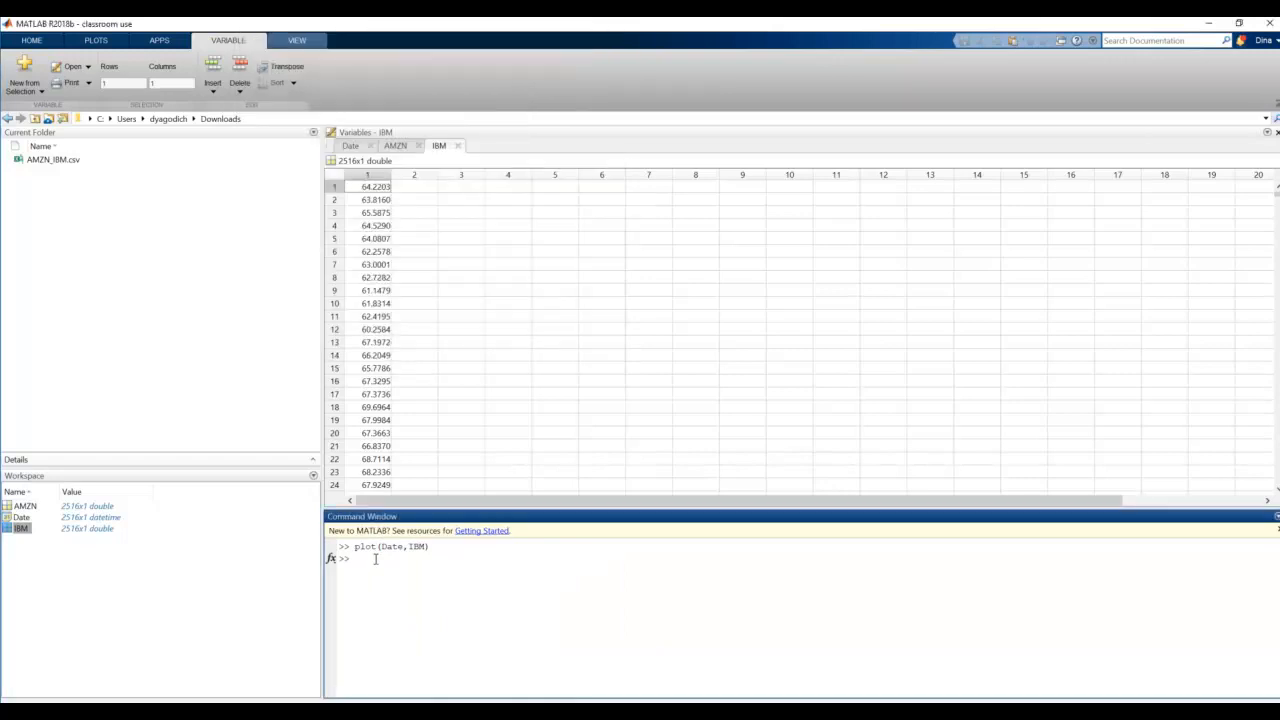
# With hold on, add the AMZN price plot against Date and a legend.
pyautogui.write('hold on')
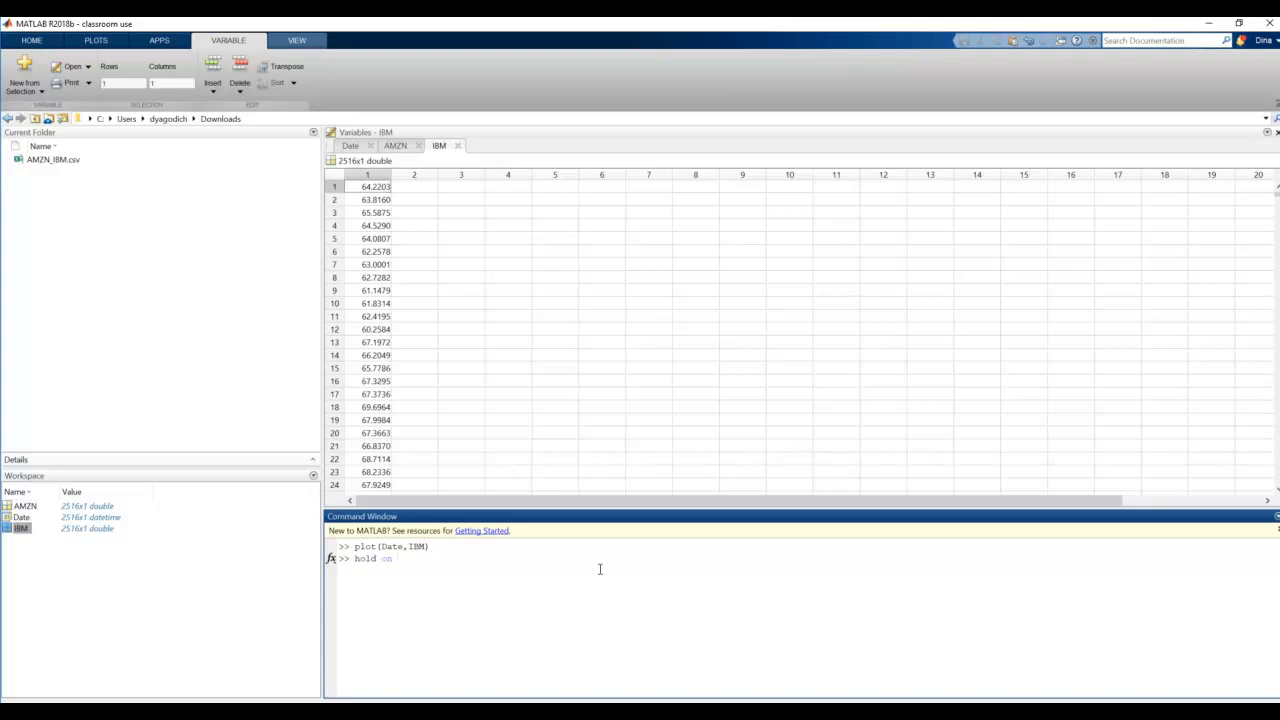
pyautogui.write('pl')
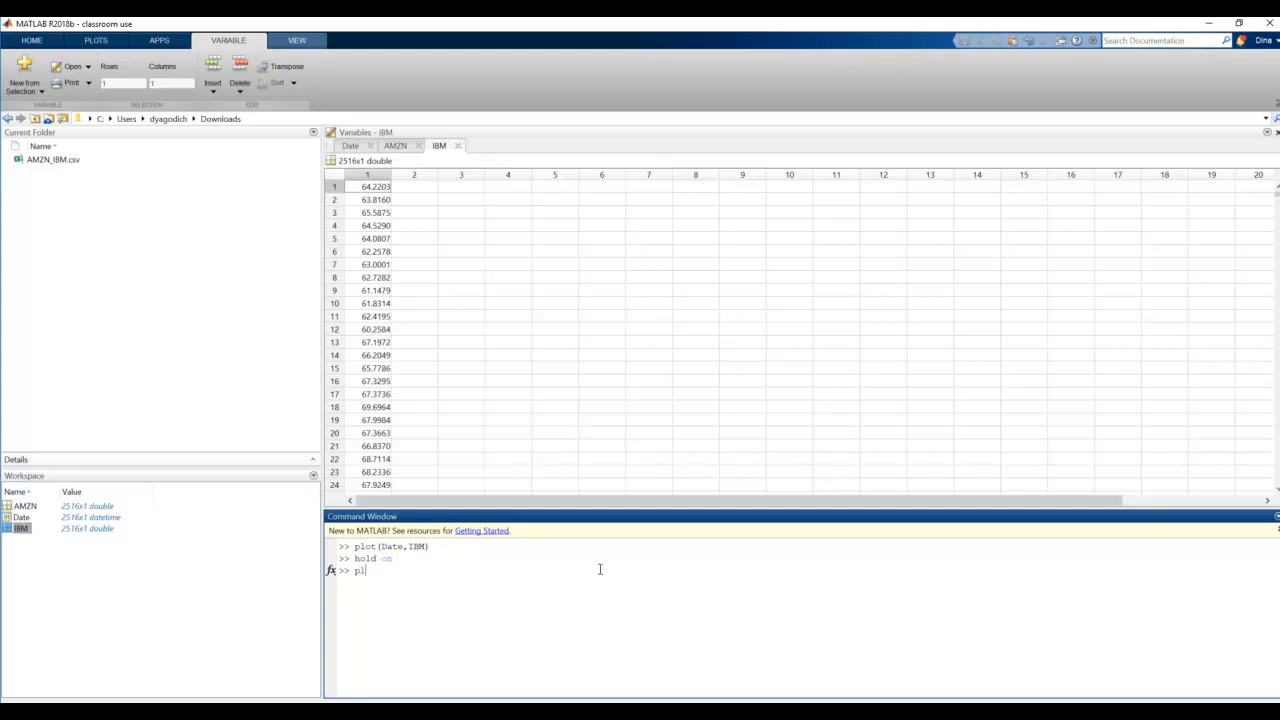
pyautogui.write('ot(Date')
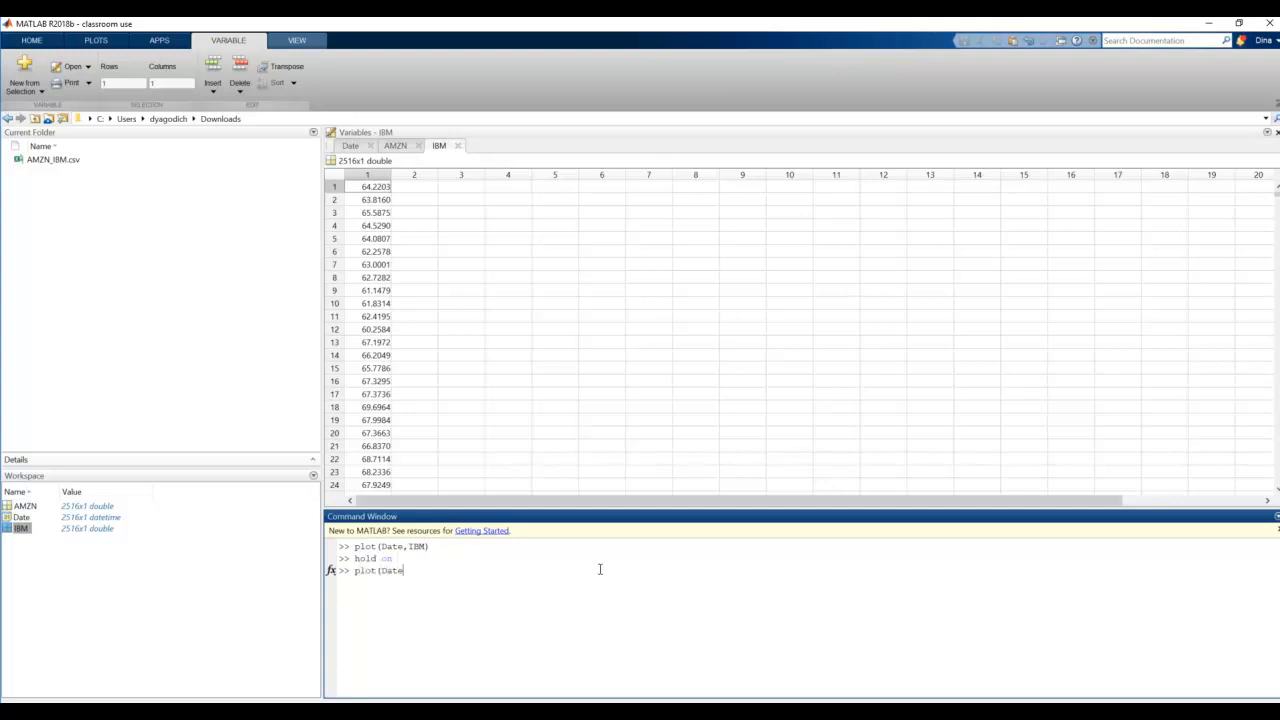
pyautogui.write('AMZN')
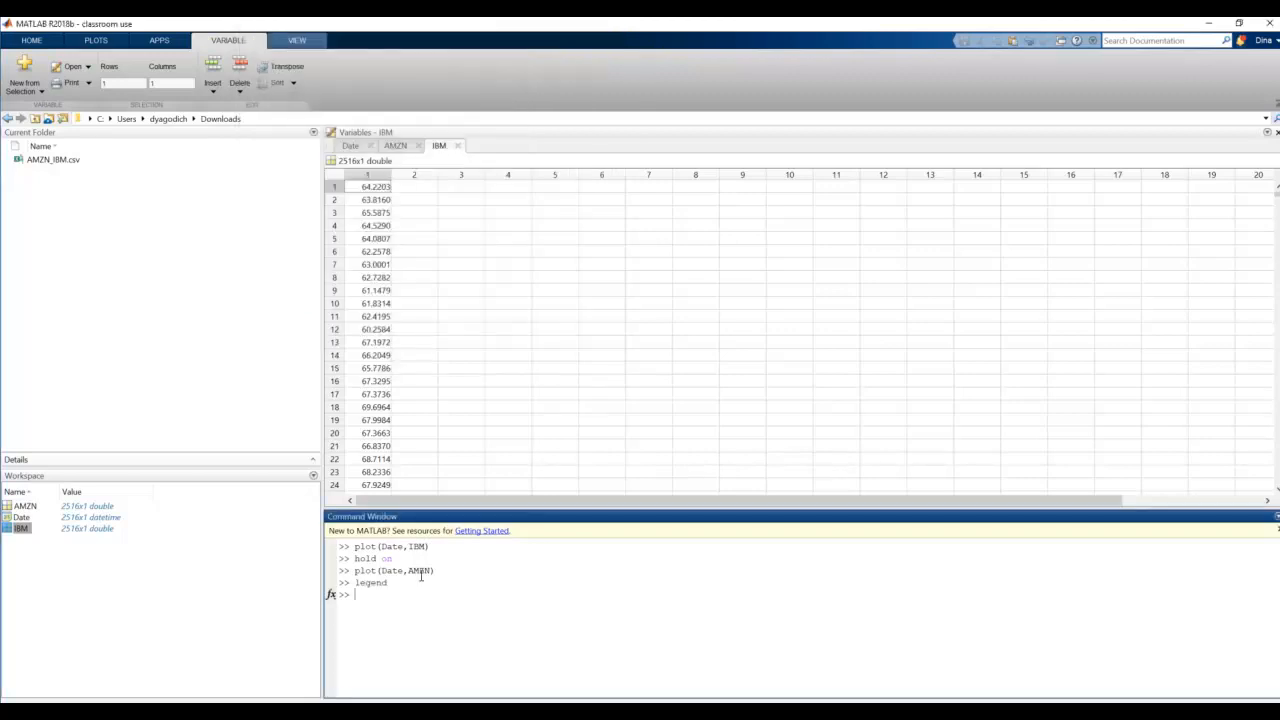
pyautogui.write('legend(')
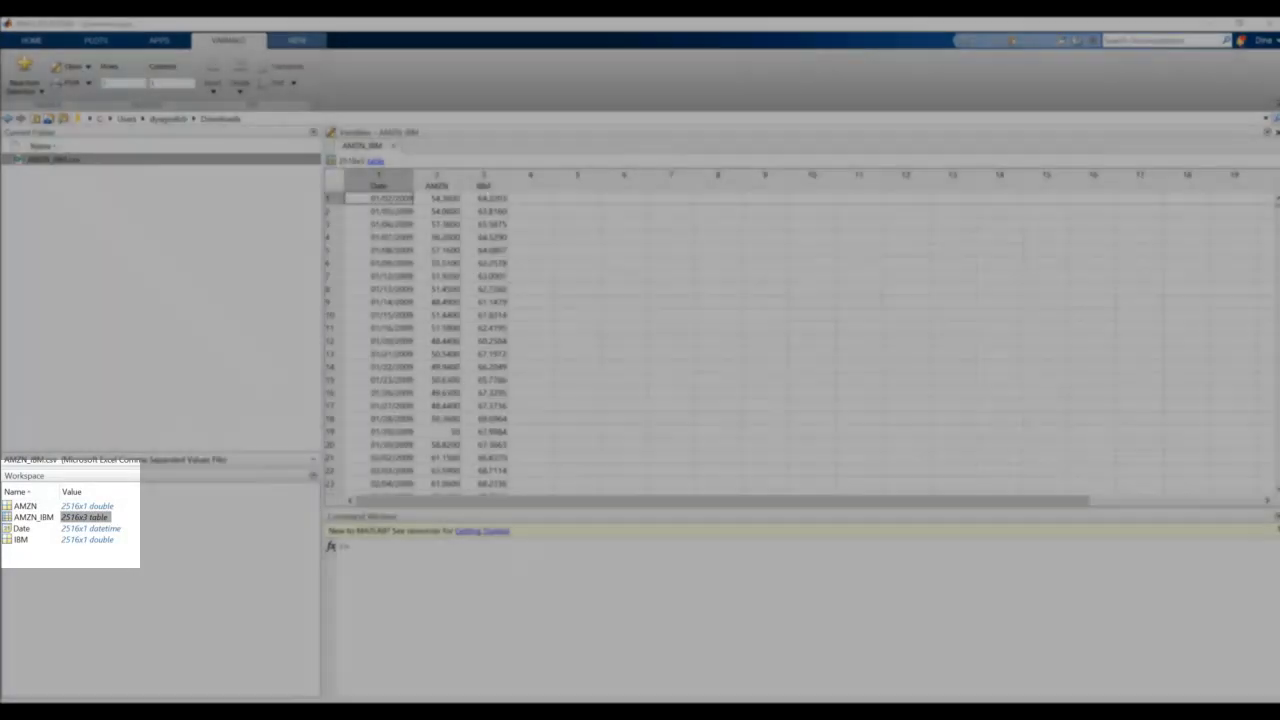
# Compute diff=AMZN-IBM; and scroll through its values.
pyautogui.write('diff=AMZN-IBM;')
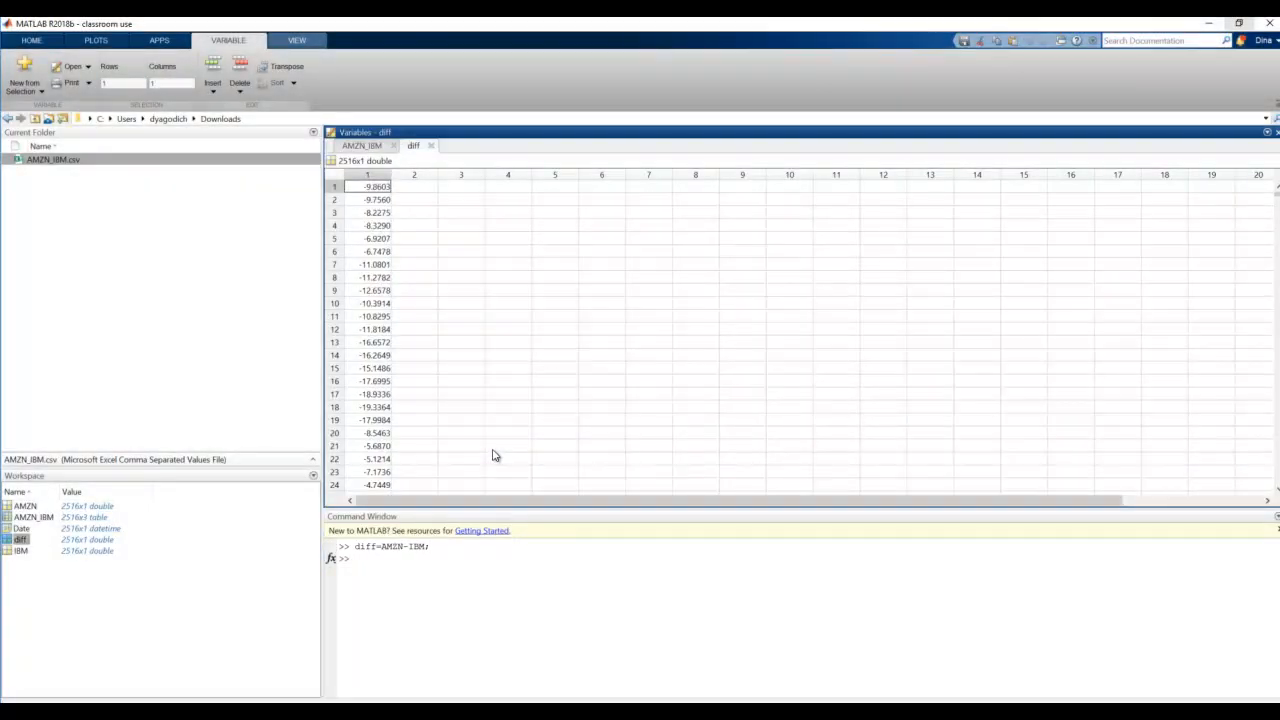
pyautogui.moveTo(610, 391)
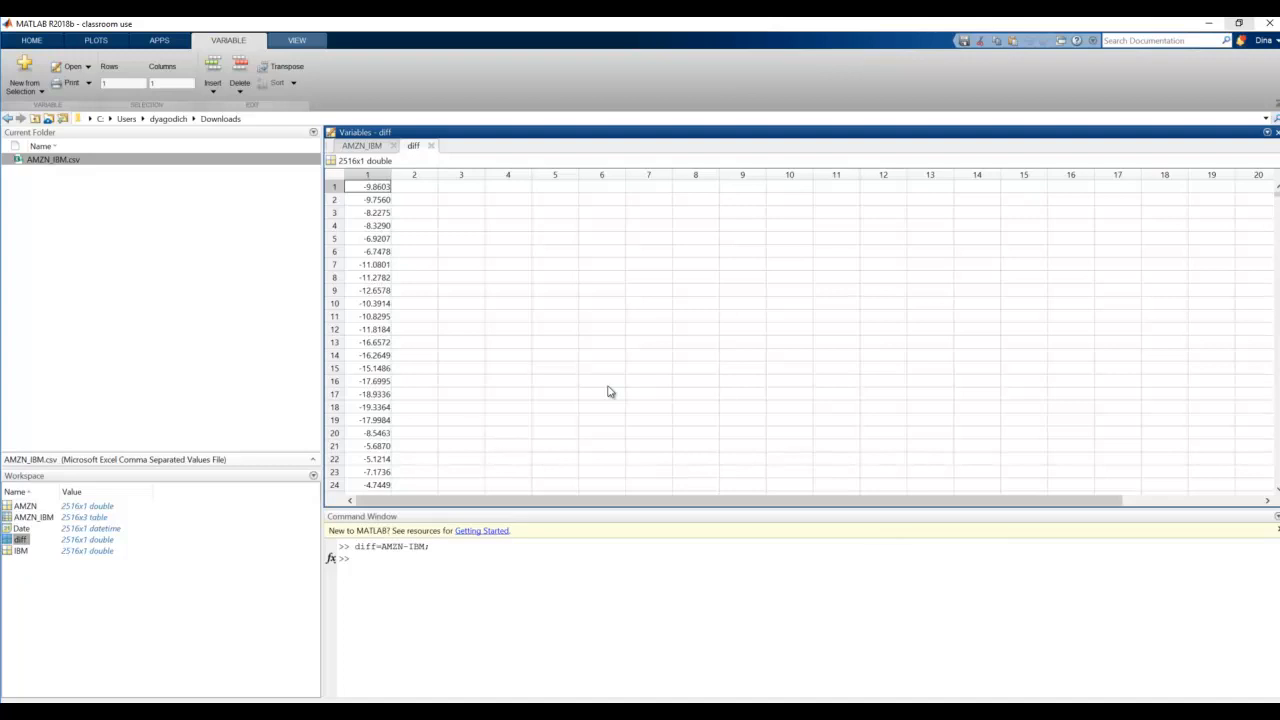
pyautogui.scroll(-3)
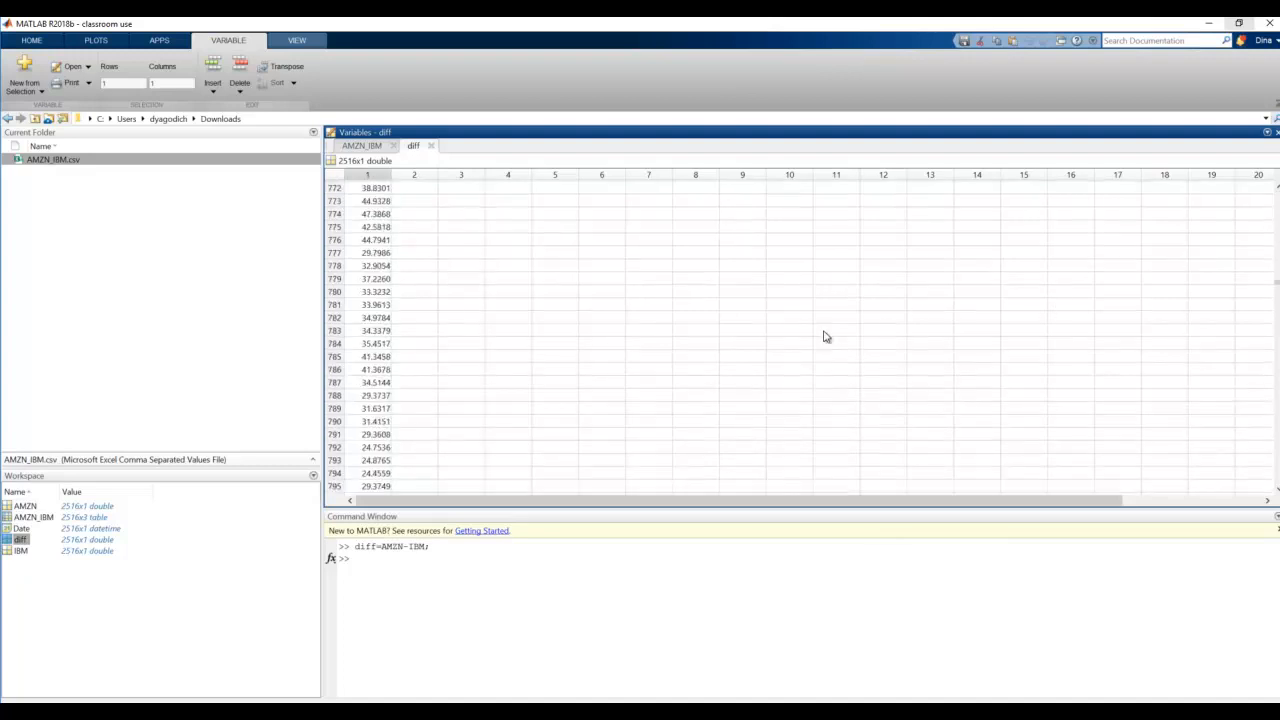
pyautogui.moveTo(807, 339)
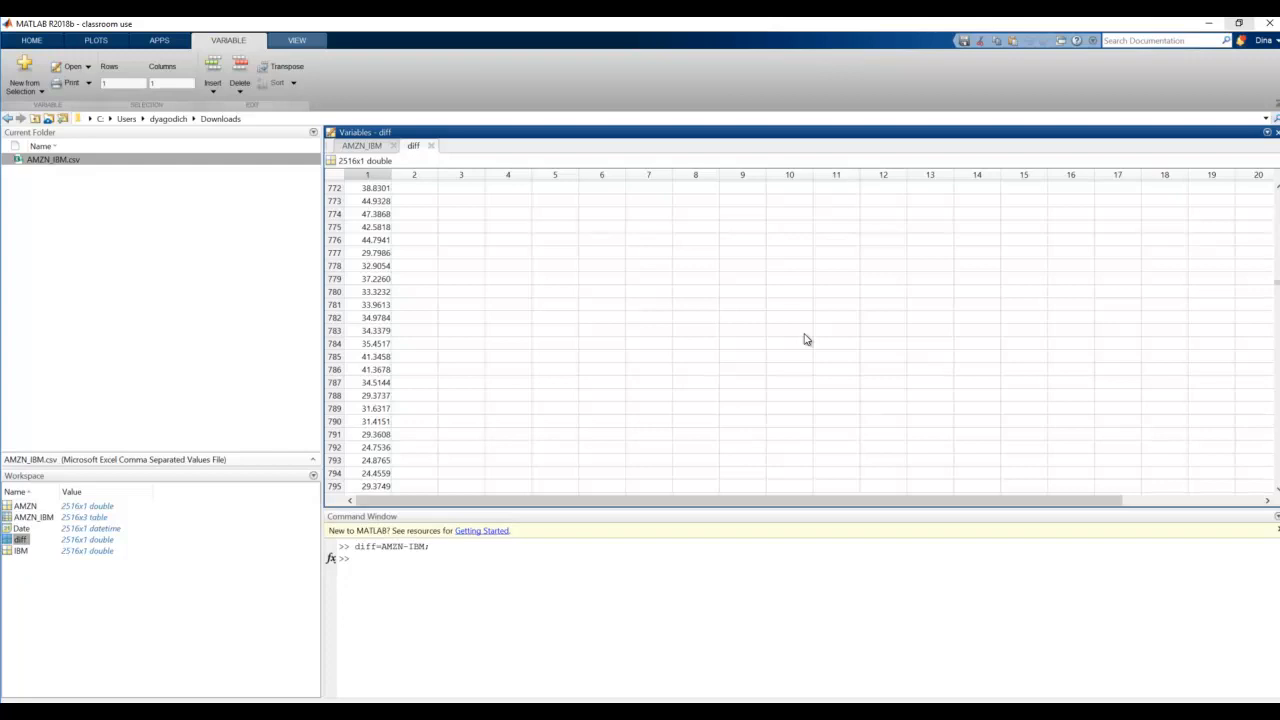
pyautogui.moveTo(795, 335)
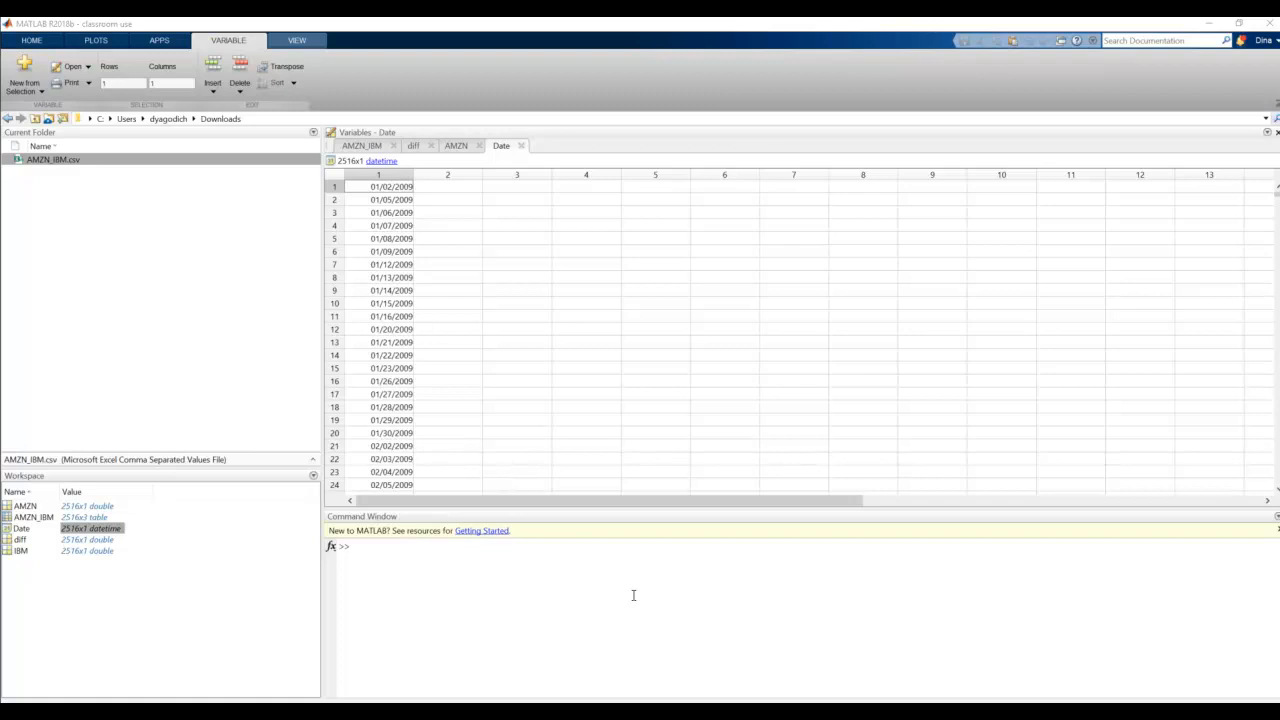
pyautogui.moveTo(631, 591)
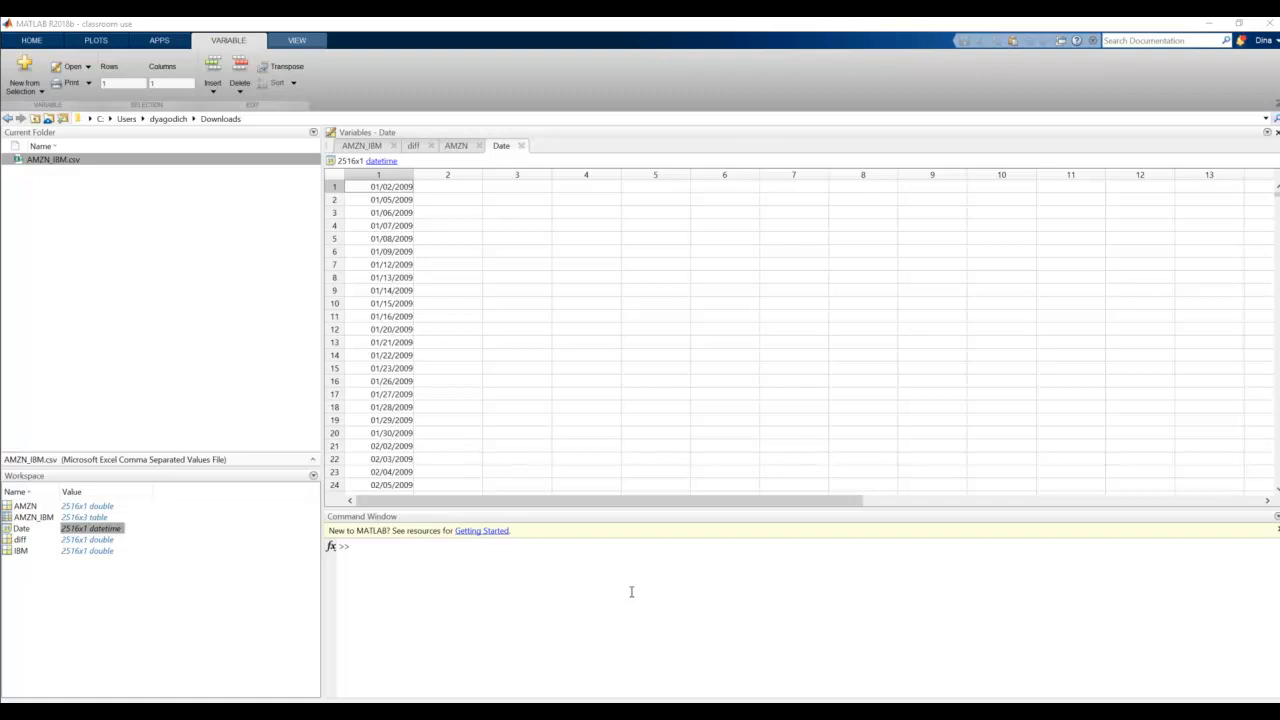
# Begin building DateDiff by concatenating [Date, diff].
pyautogui.write('DateDiff')
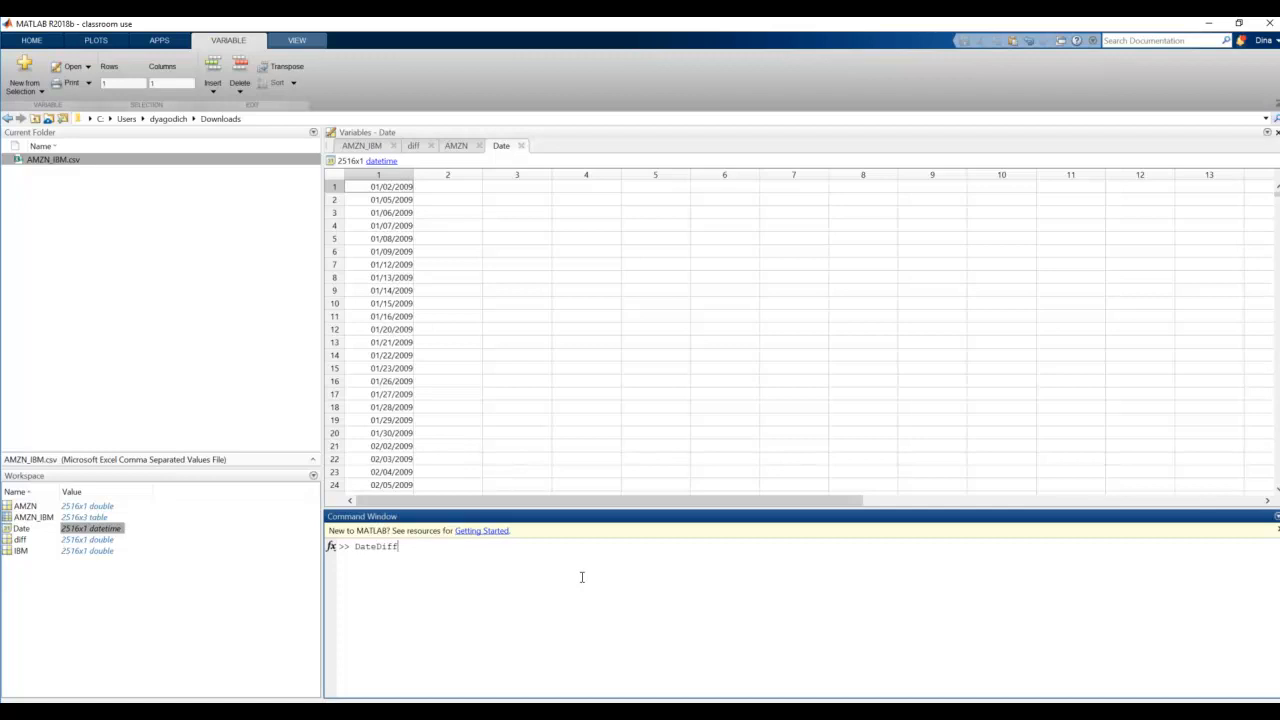
pyautogui.write('=')
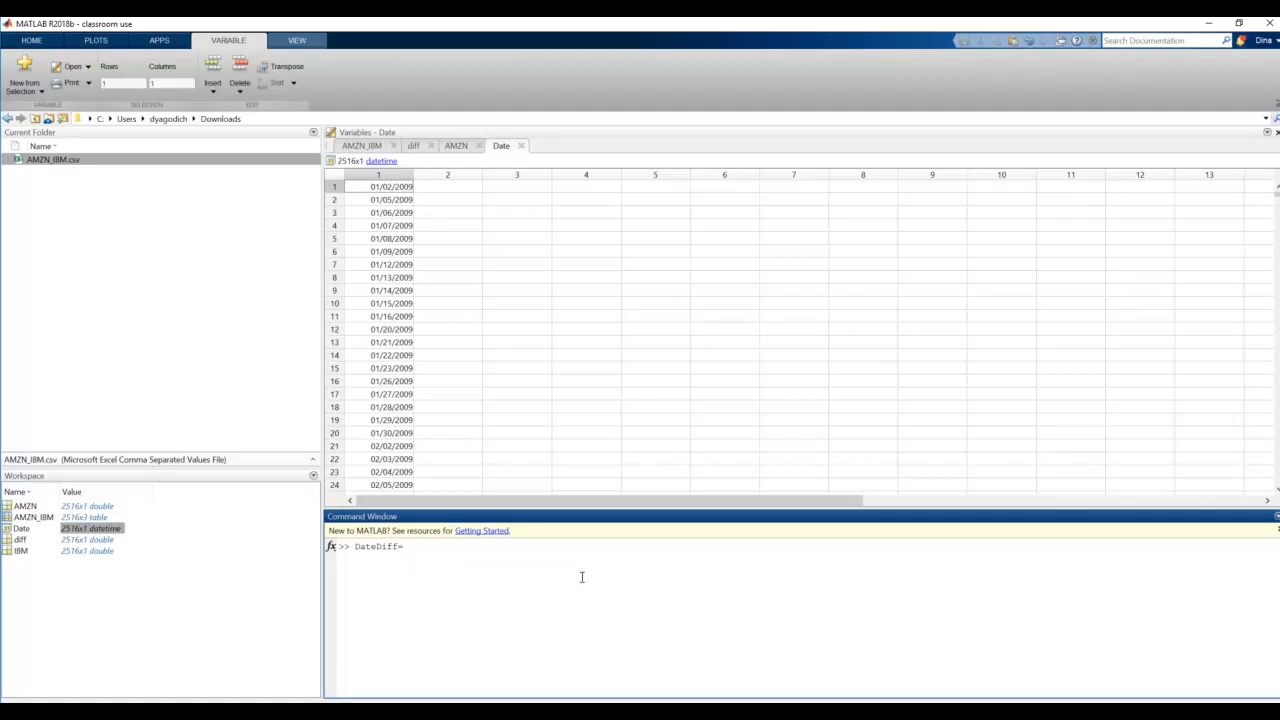
pyautogui.write('[')
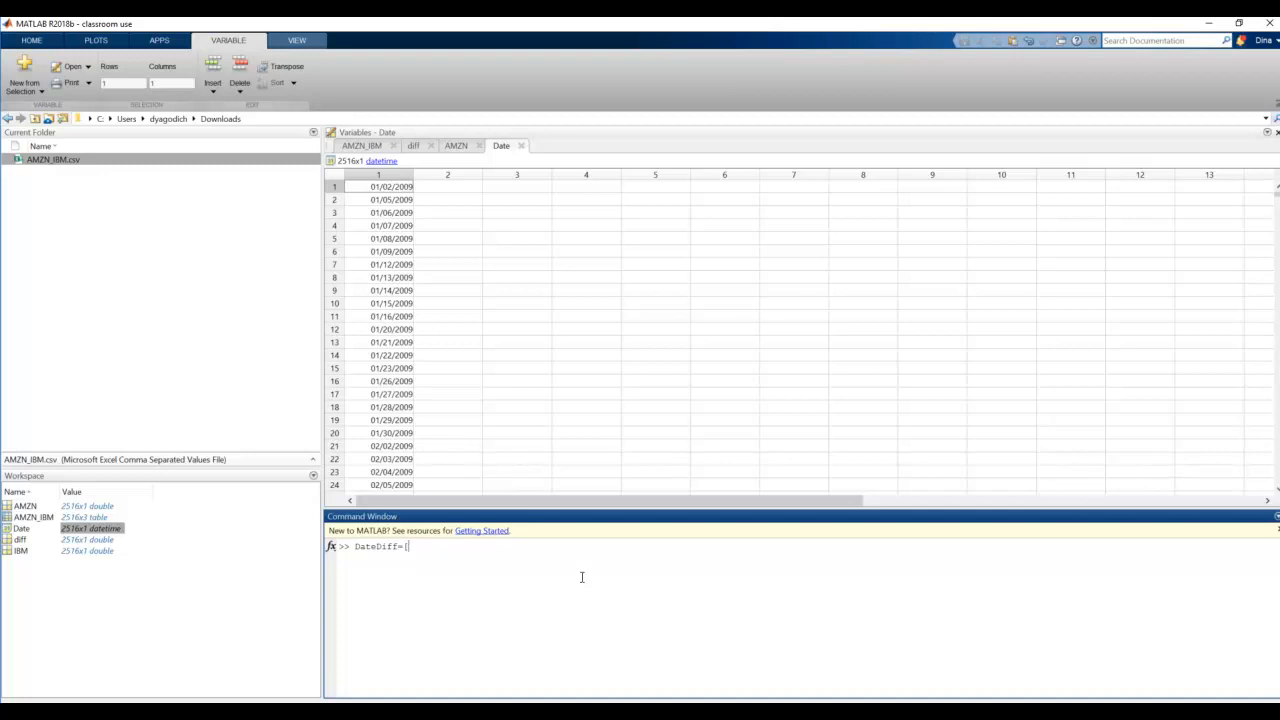
pyautogui.write('Date,')
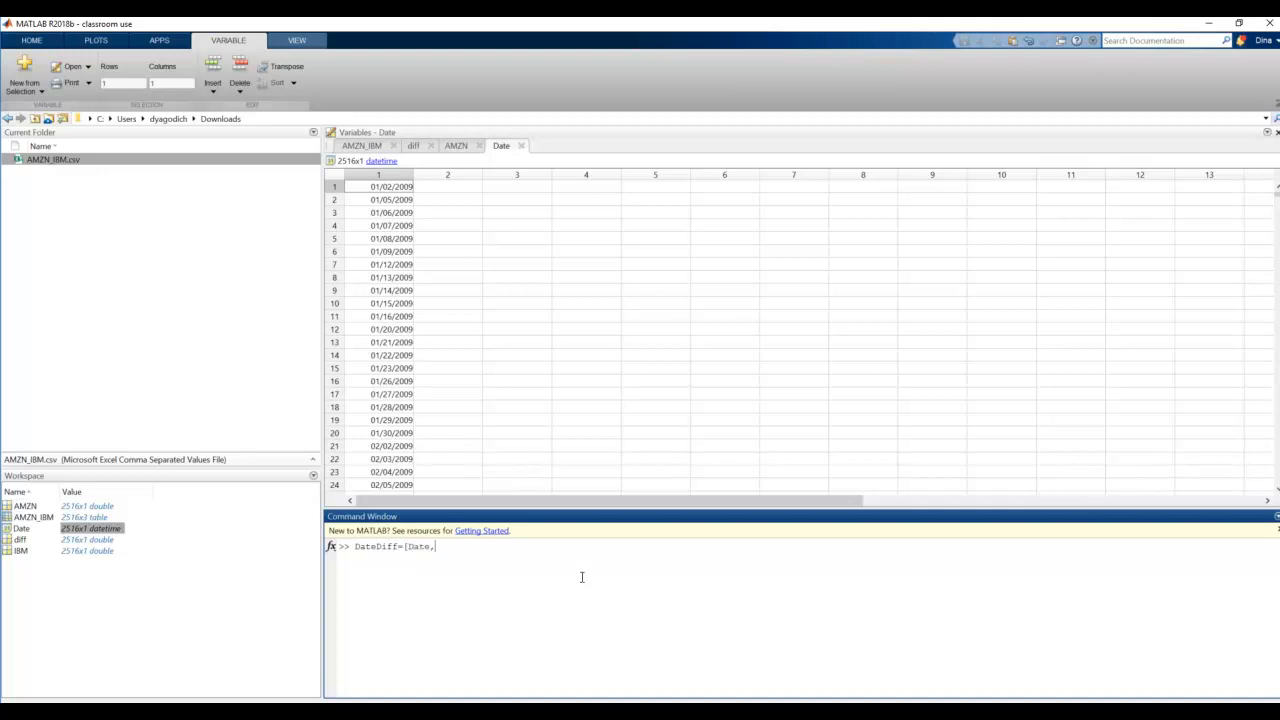
pyautogui.write('d')
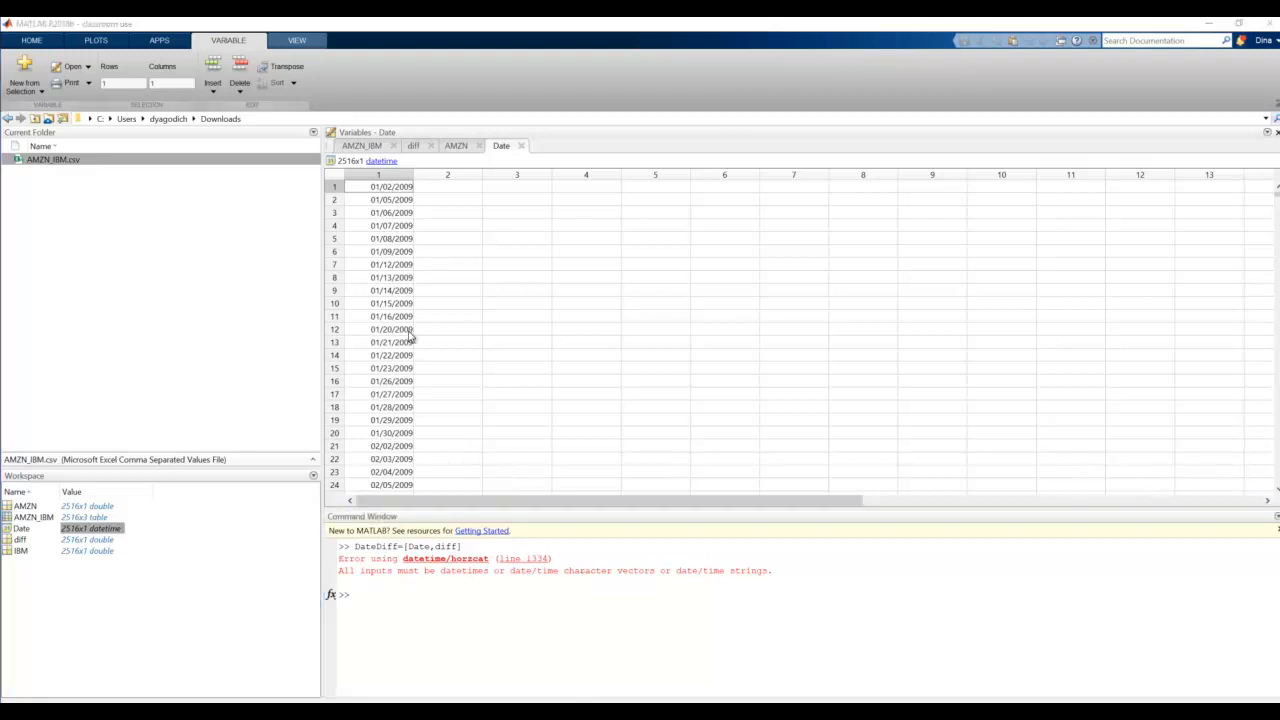
# Create DateDiff=table(Date,diff) and open it in the Variables editor.
pyautogui.write('DateDiff')
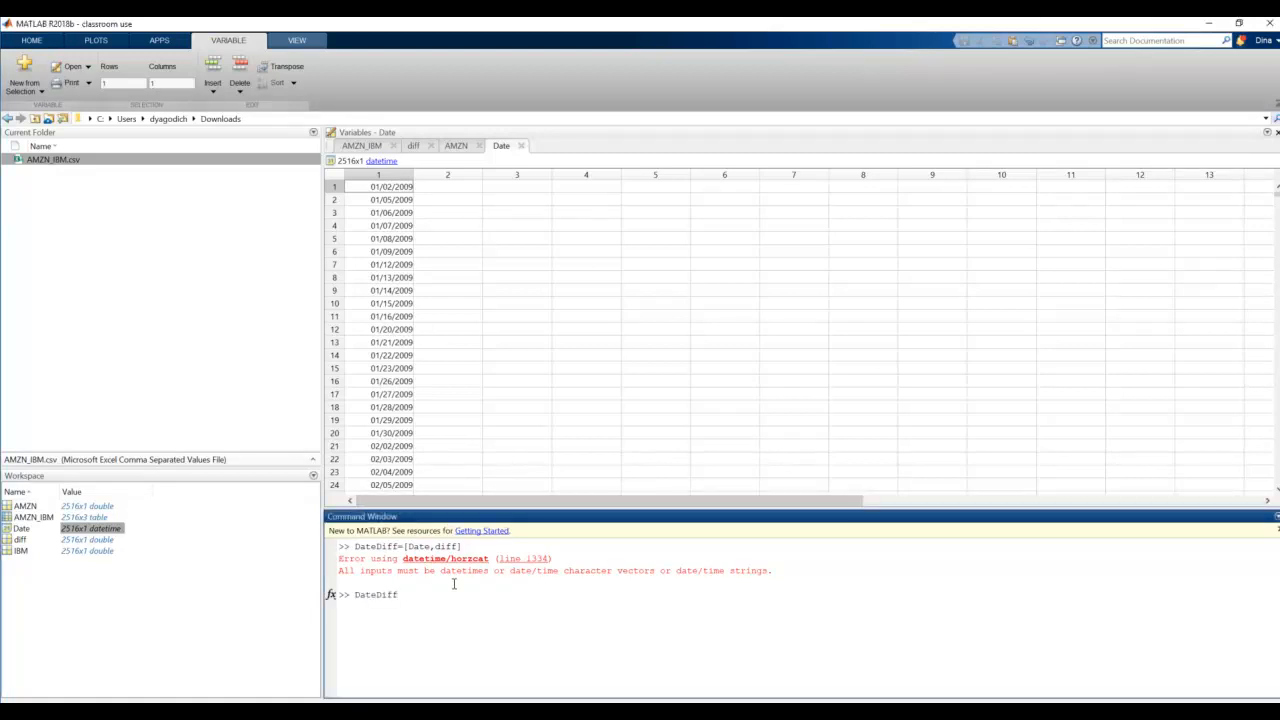
pyautogui.write('=ta')
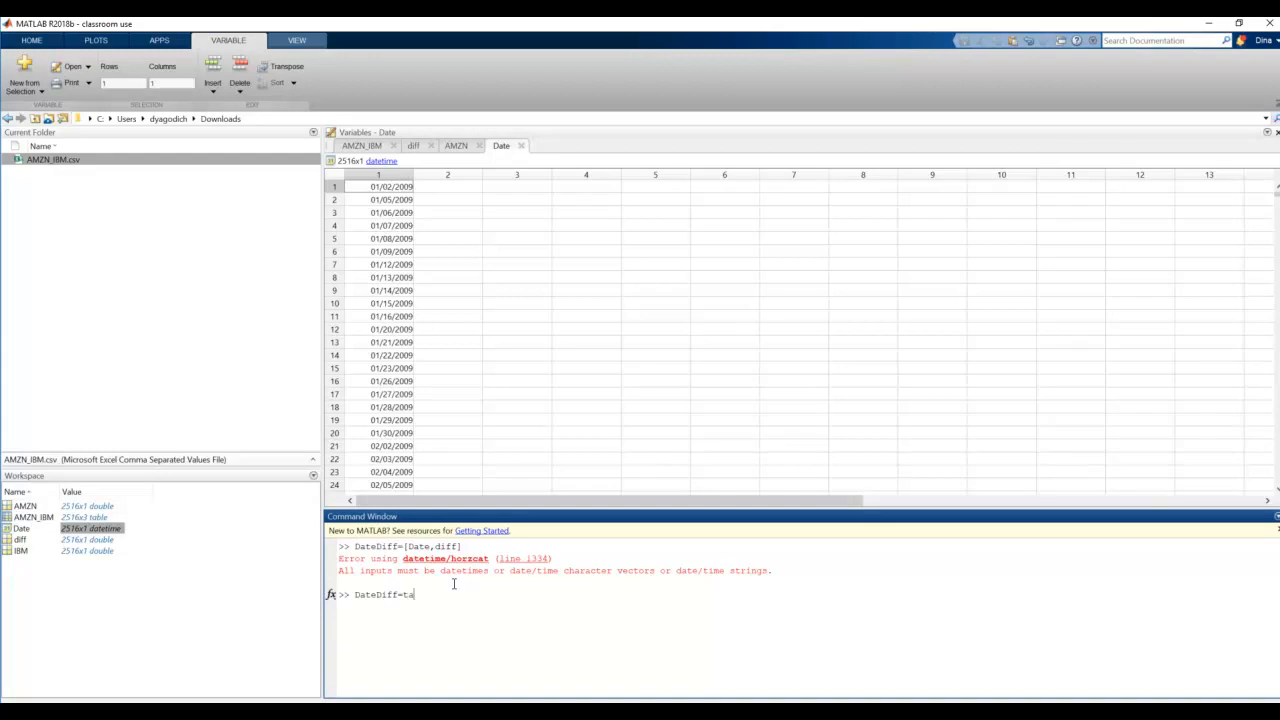
pyautogui.write('ble(')
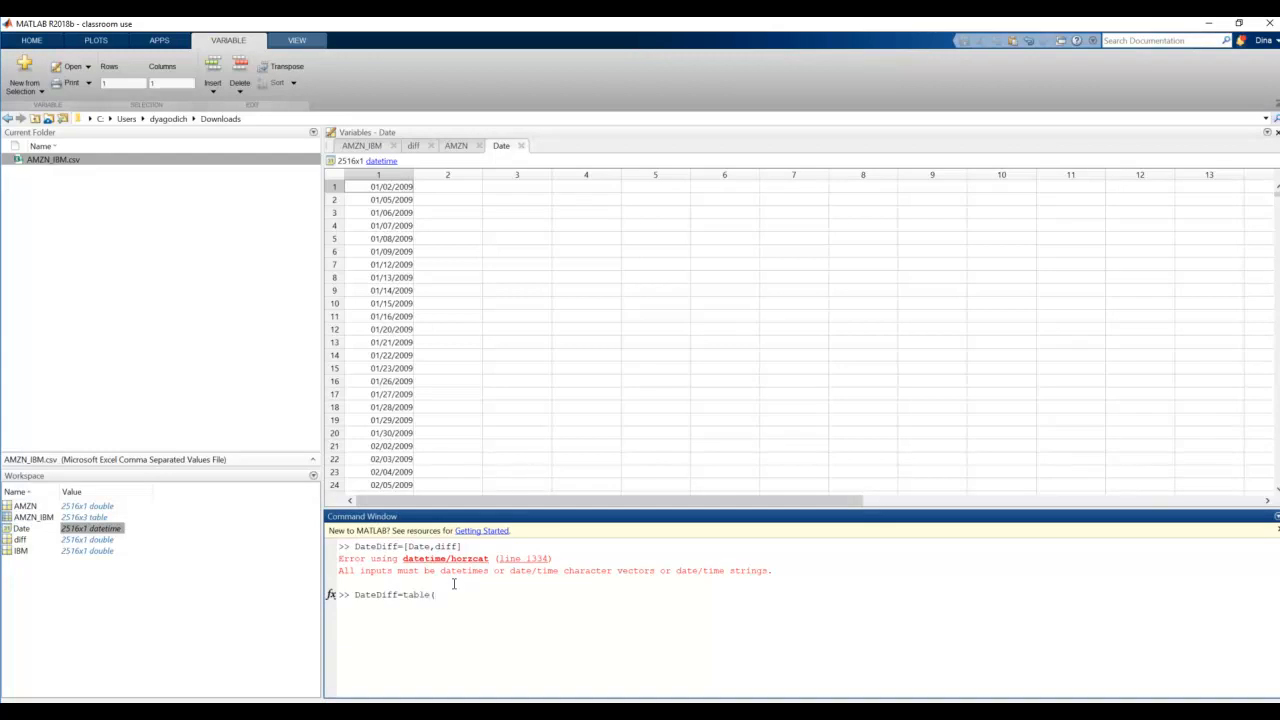
pyautogui.write('(')
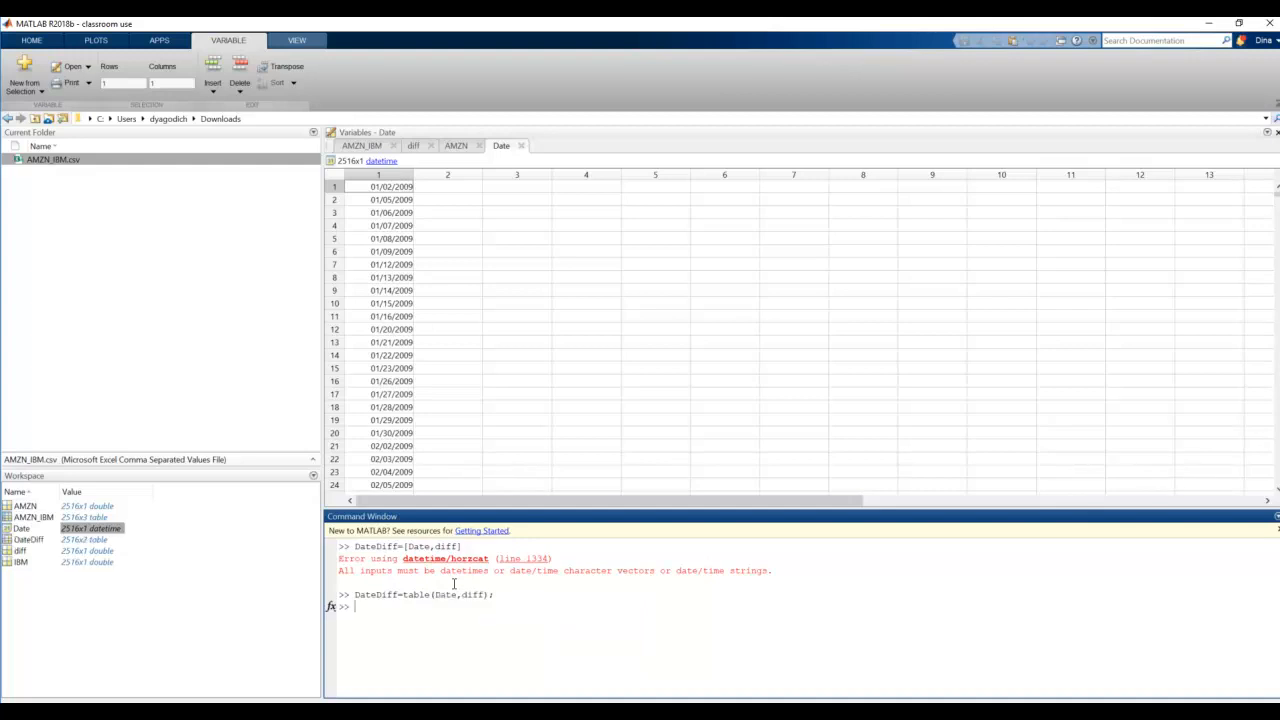
pyautogui.moveTo(100, 547)
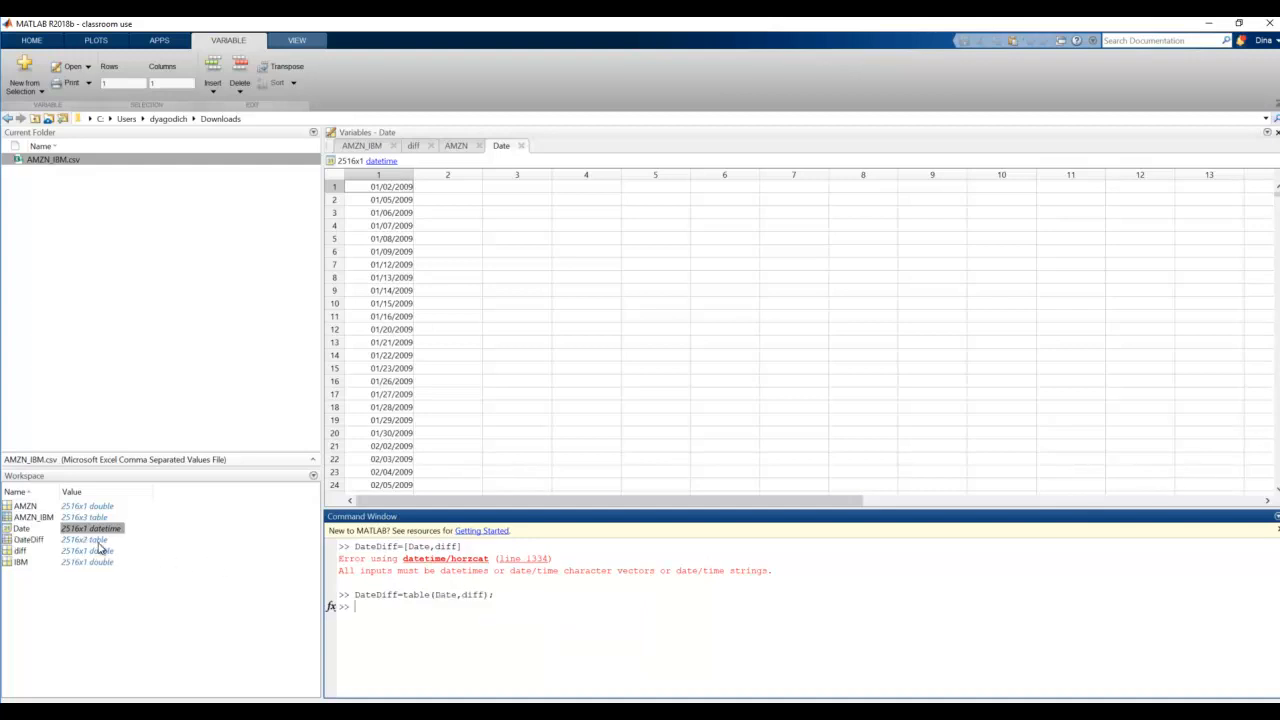
pyautogui.doubleClick(28, 539)
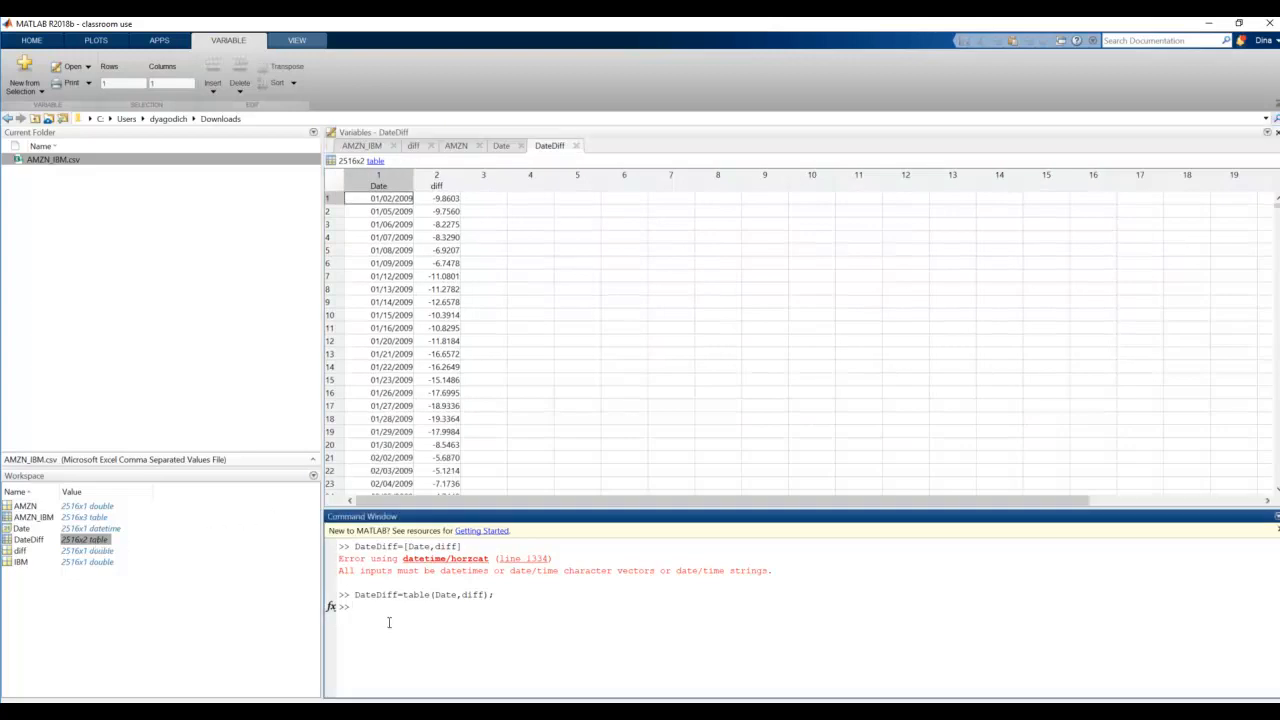
pyautogui.moveTo(407, 651)
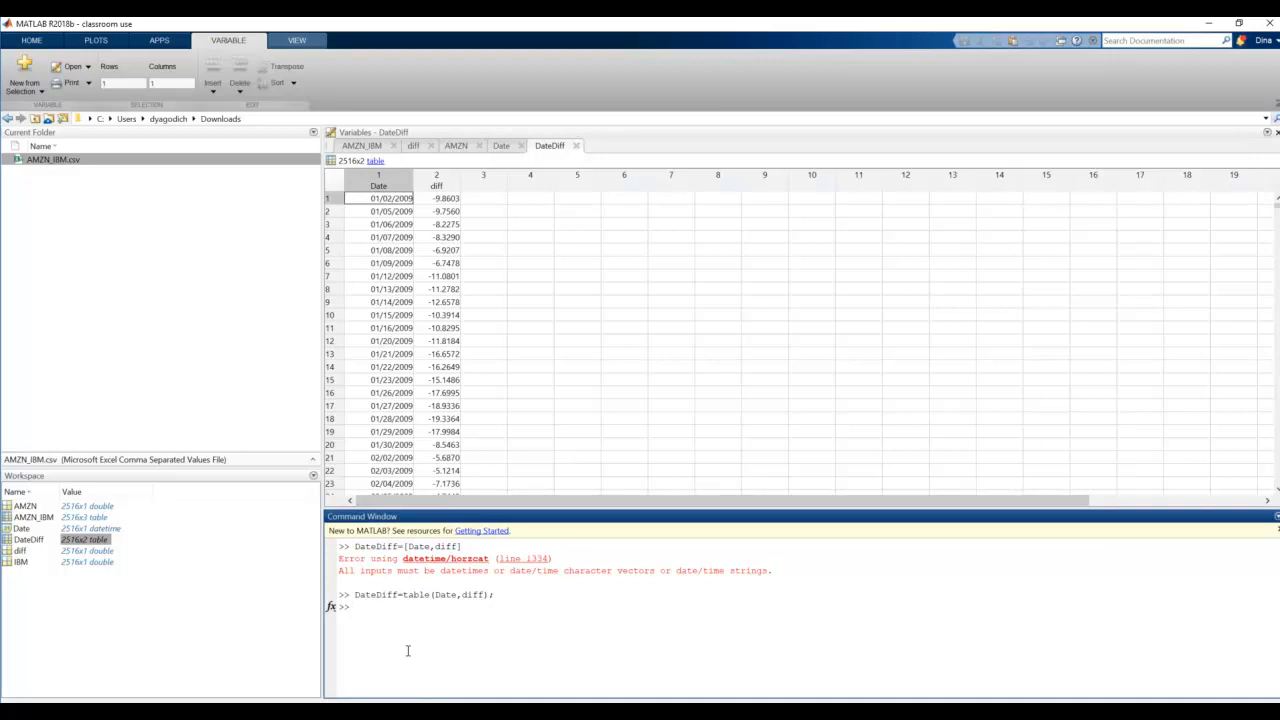
# Run writetable to export the DateDiff table to Diff_AMZN_IBM.csv in Downloads.
pyautogui.write('w')
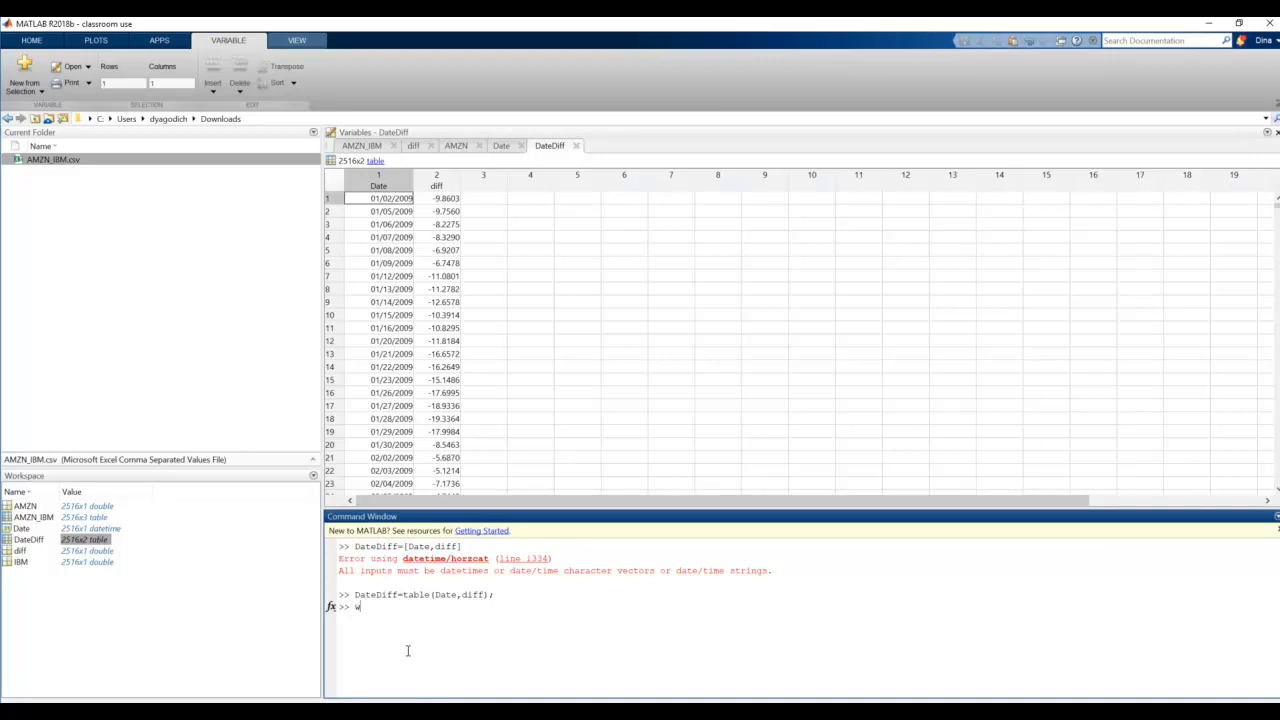
pyautogui.write('ritetable(')
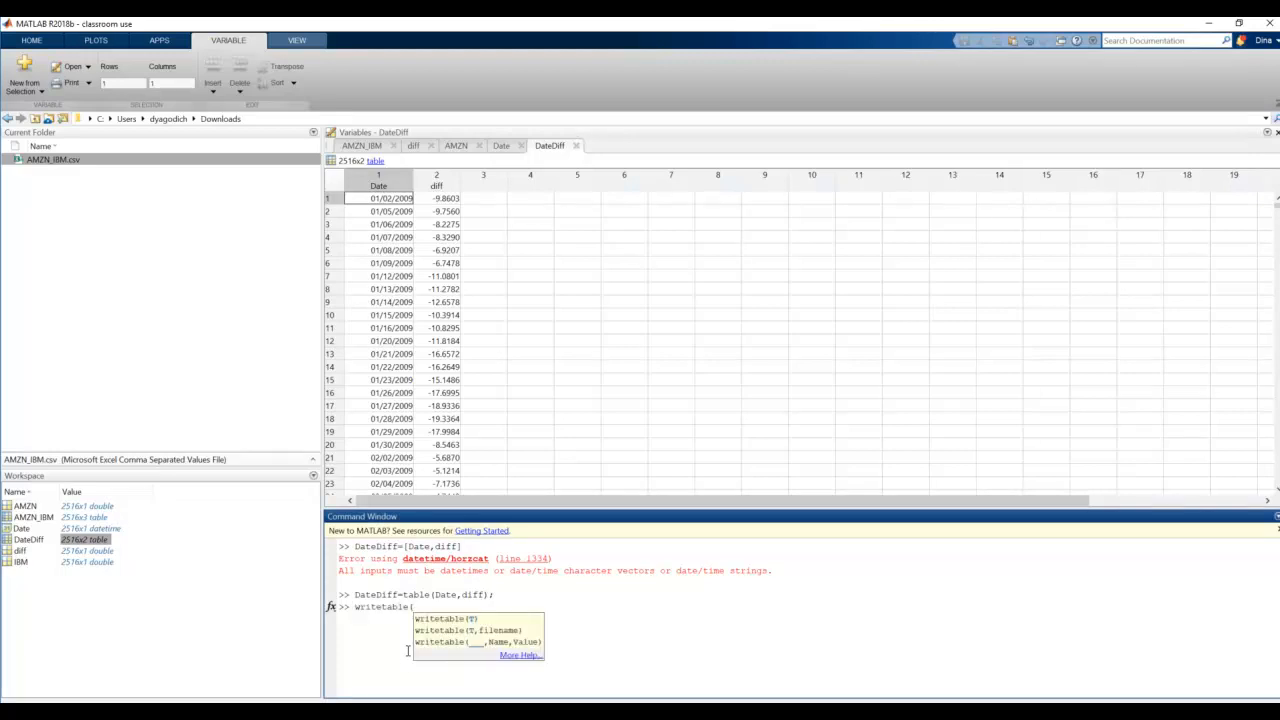
pyautogui.write('DateDiff,')
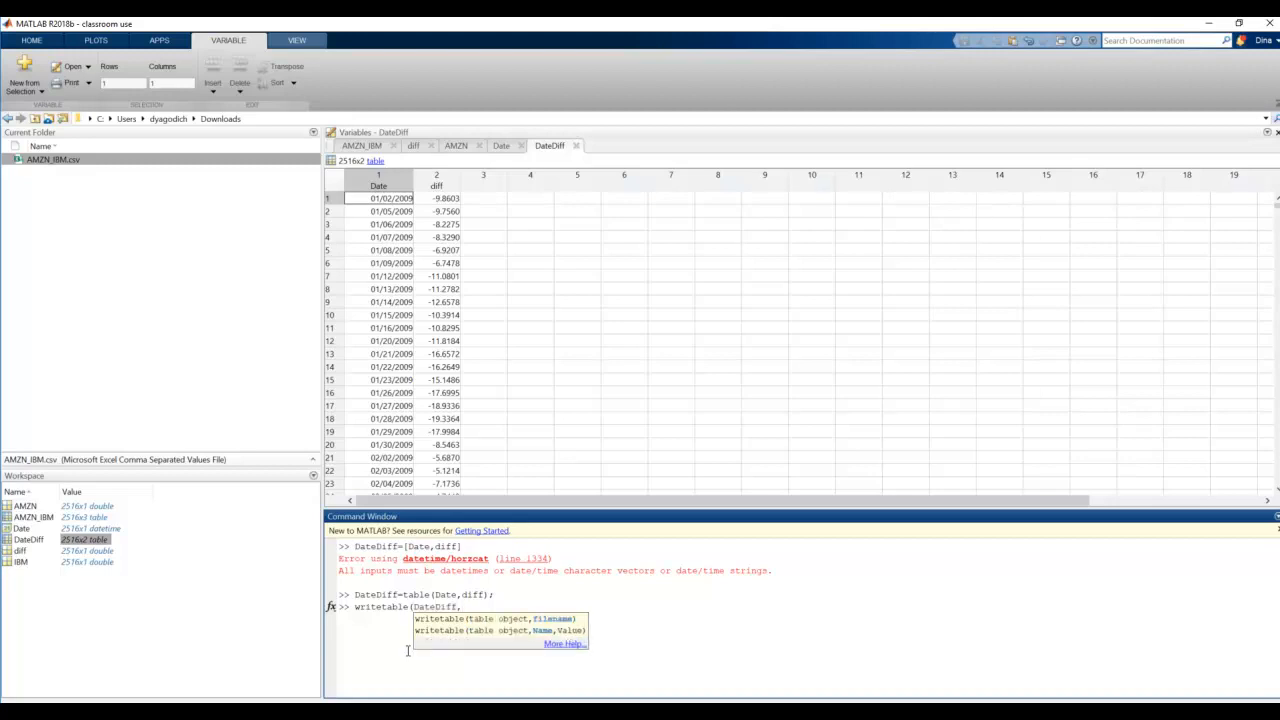
pyautogui.write("'")
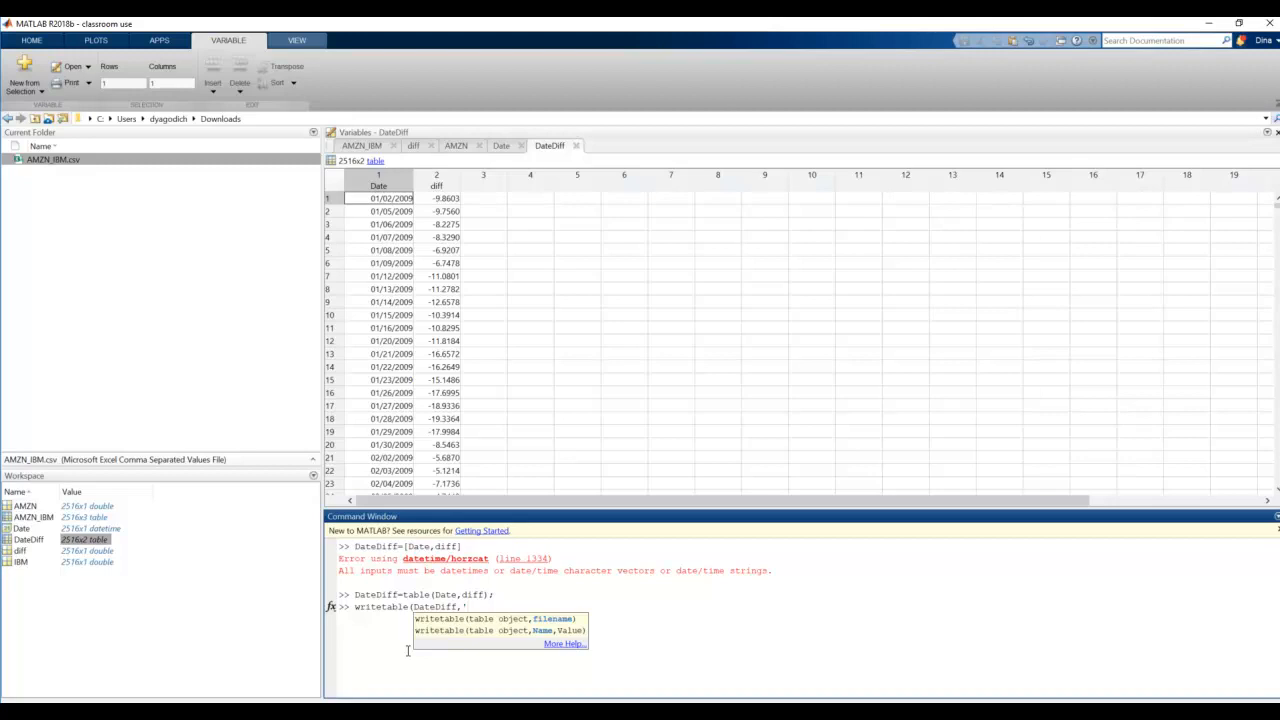
pyautogui.write('Diff_AMZN_IBM')
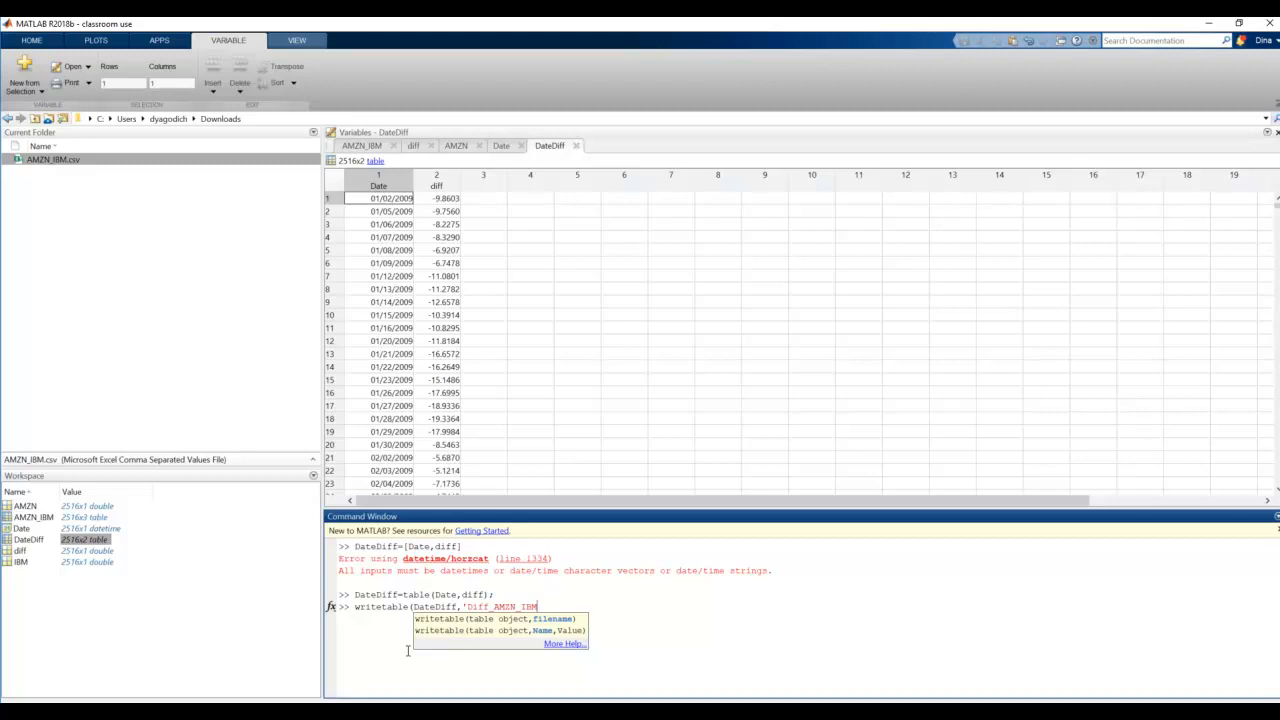
pyautogui.write('c')
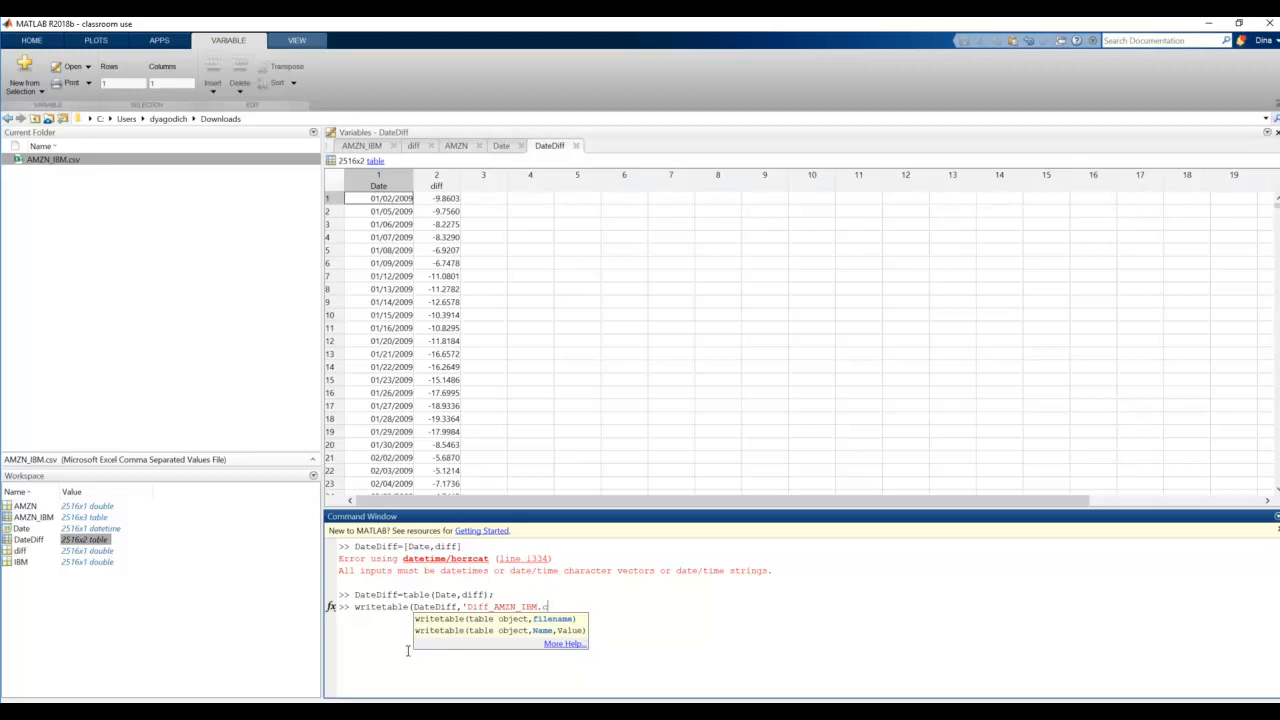
pyautogui.press('enter')
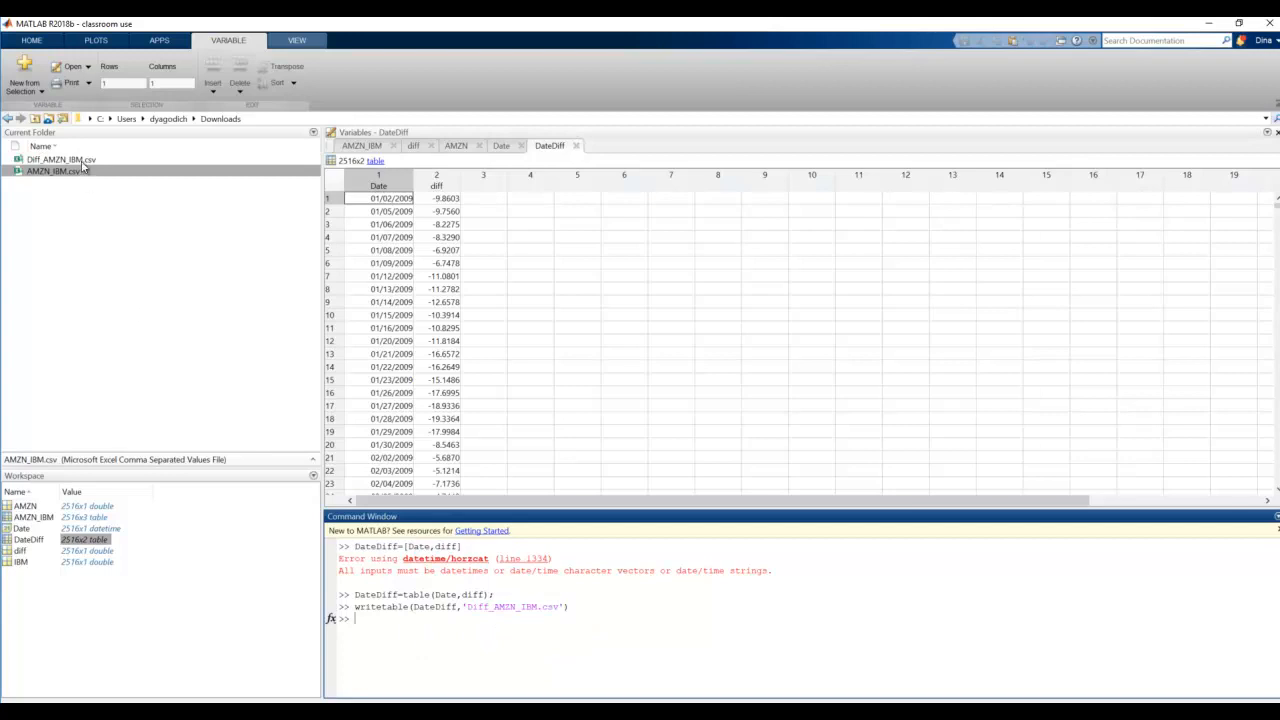
# Open Diff_AMZN_IBM.csv from the Current Folder panel in Excel.
pyautogui.doubleClick(62, 160)
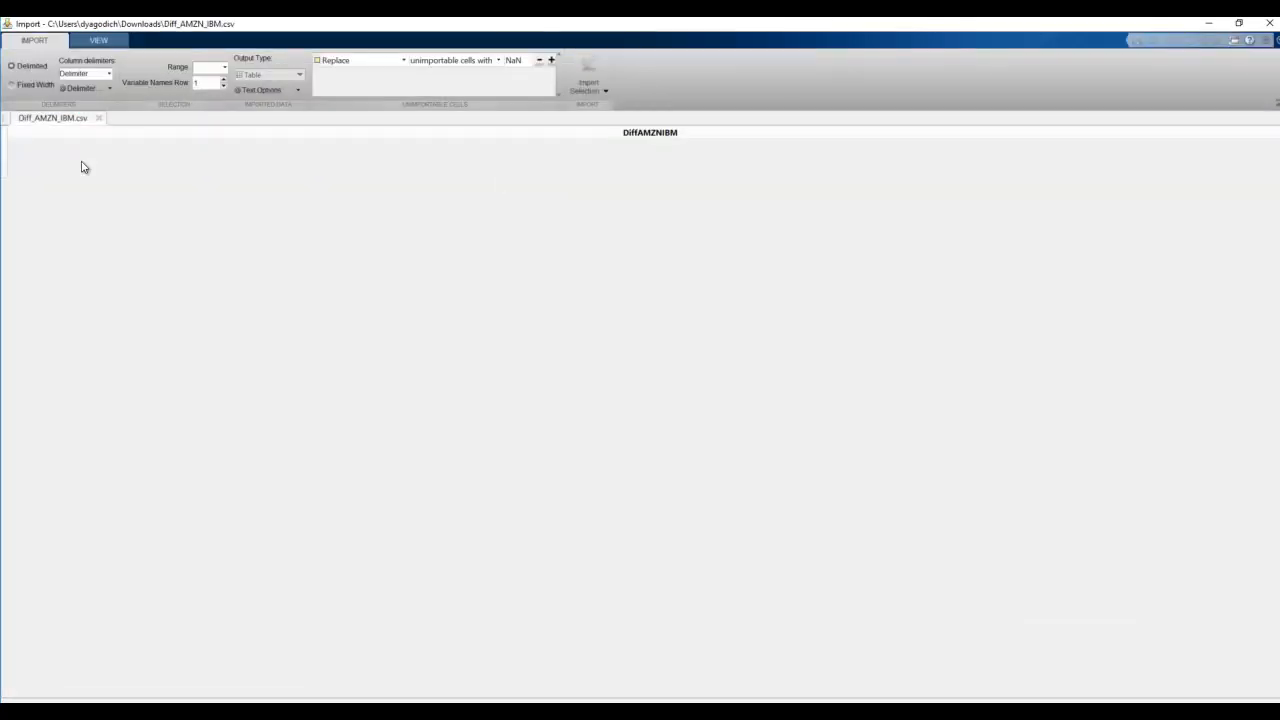
pyautogui.click(85, 73)
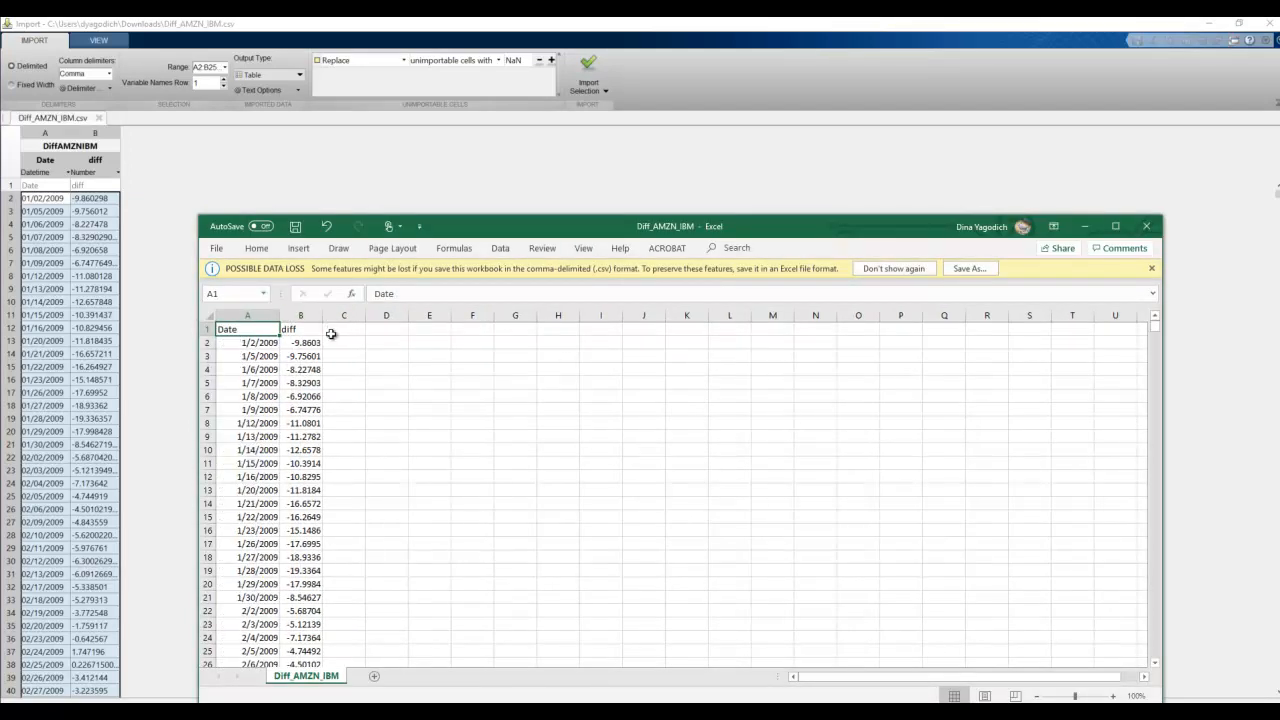
pyautogui.moveTo(358, 386)
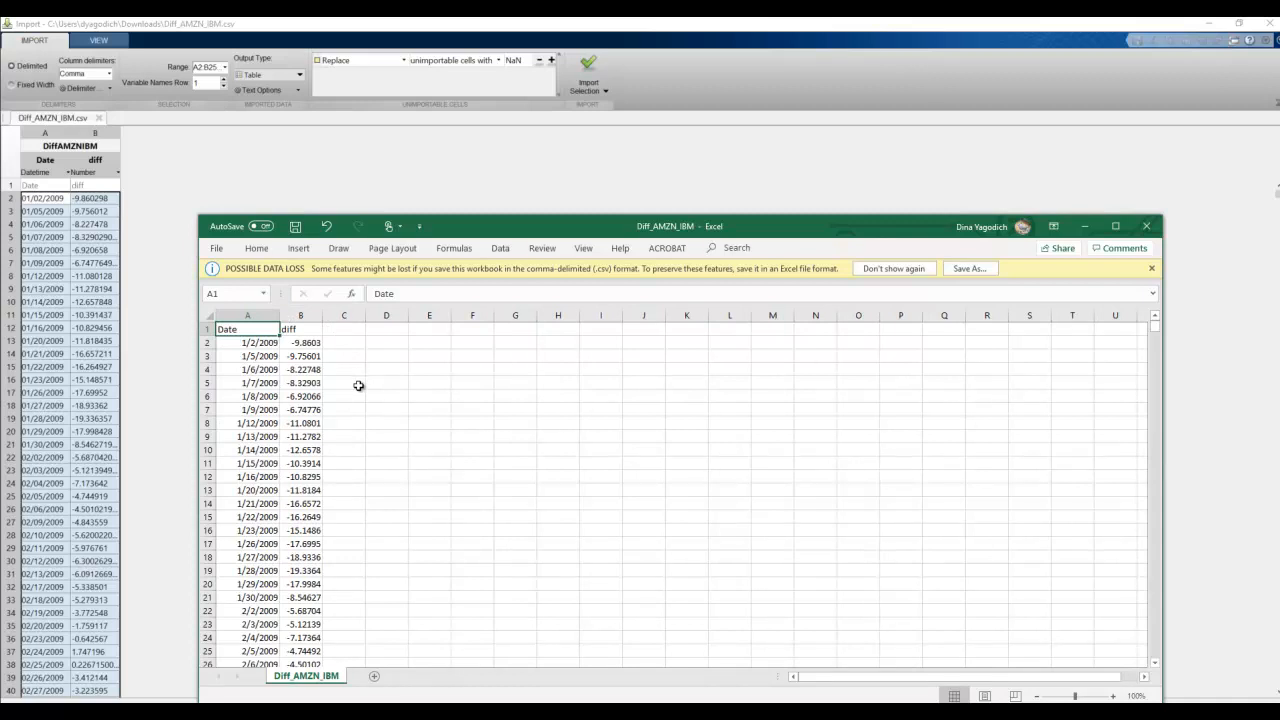
pyautogui.moveTo(361, 390)
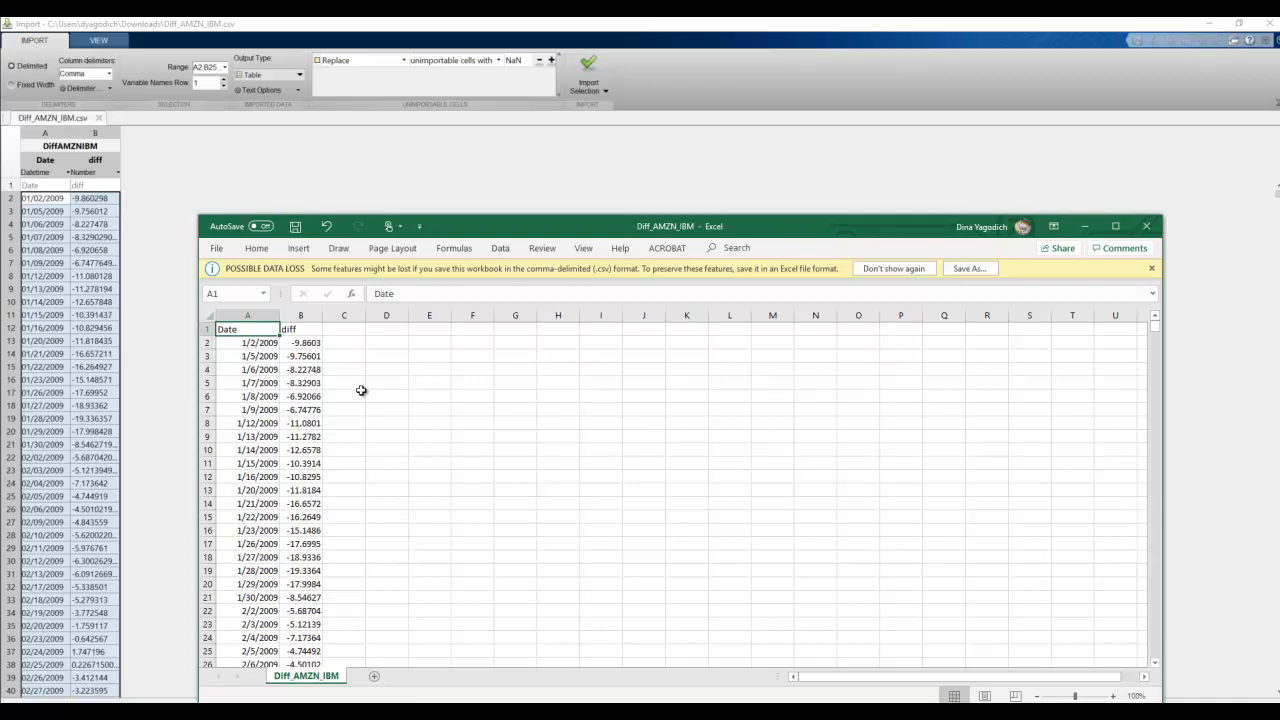